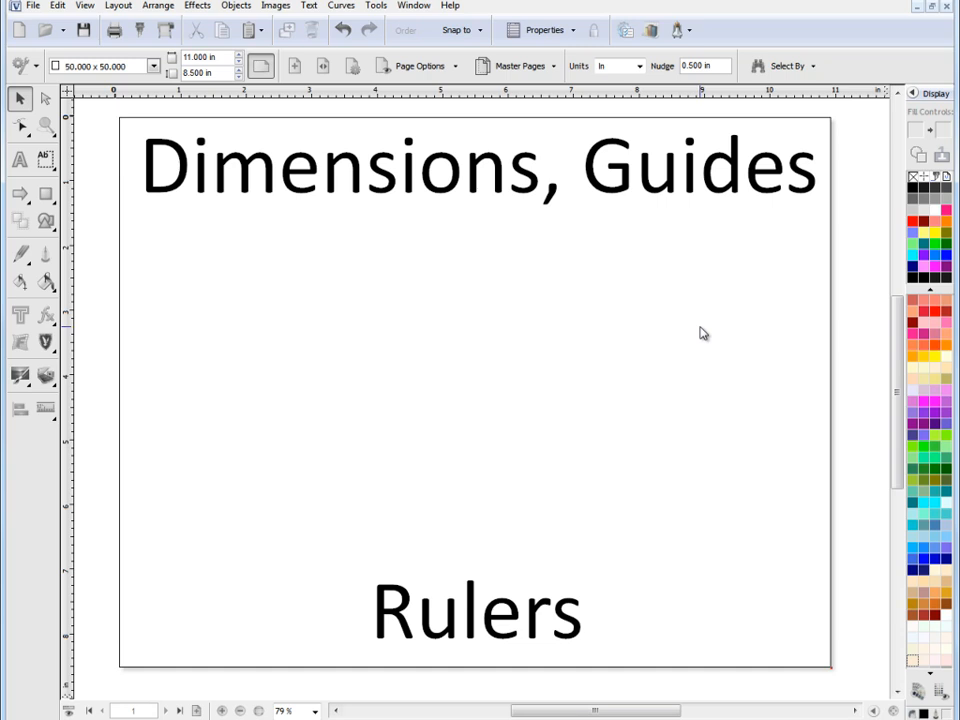
Step: Switch to the stop sign document via the Window list
click(414, 6)
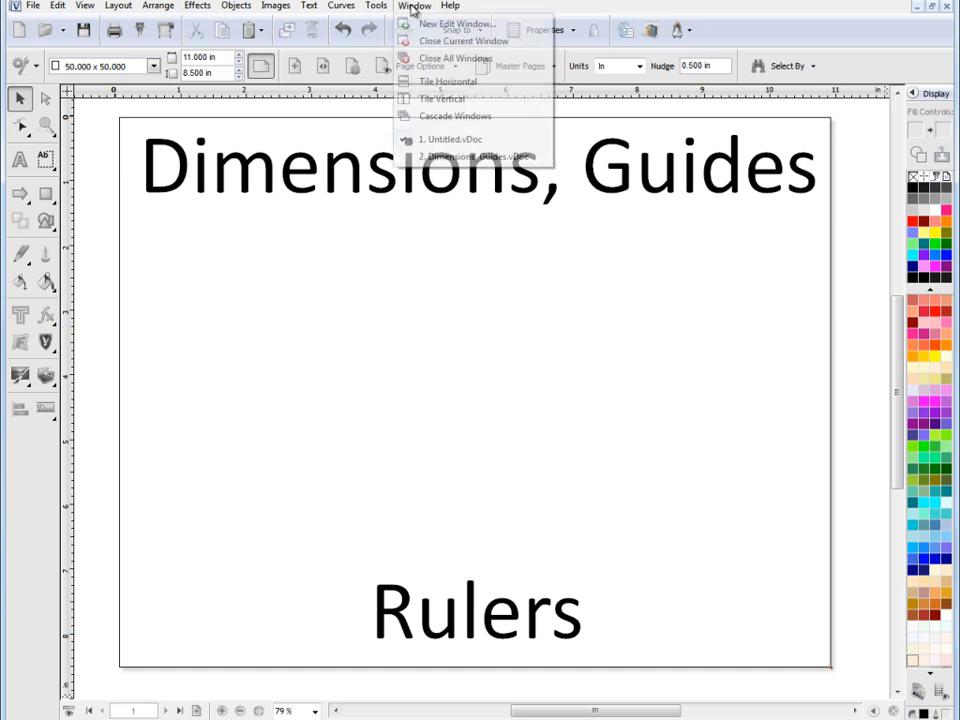
click(476, 156)
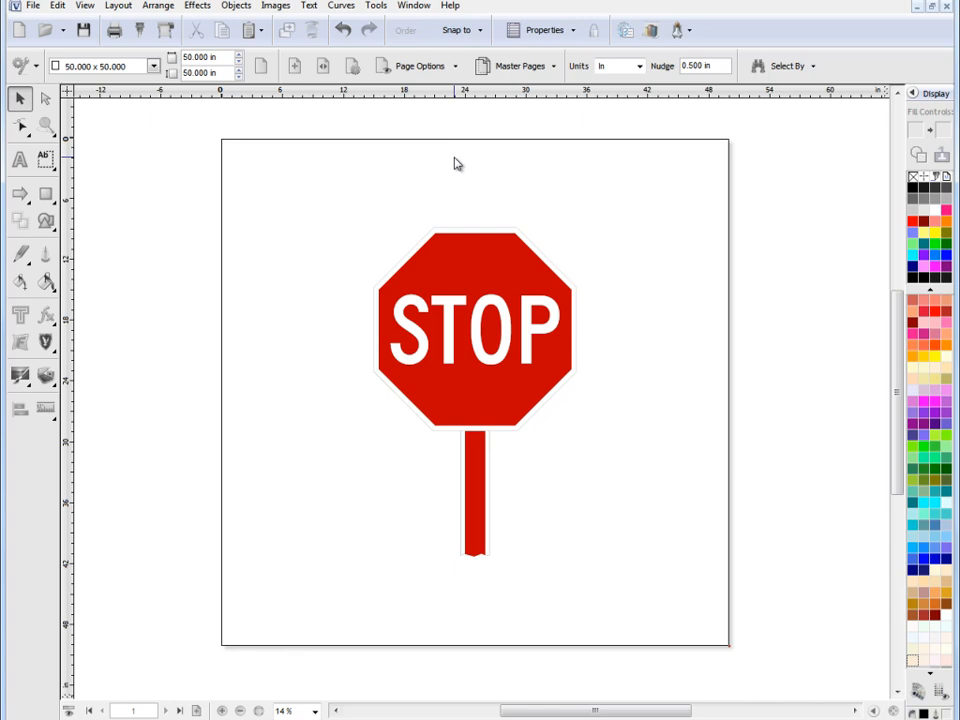
mouse_move(668, 360)
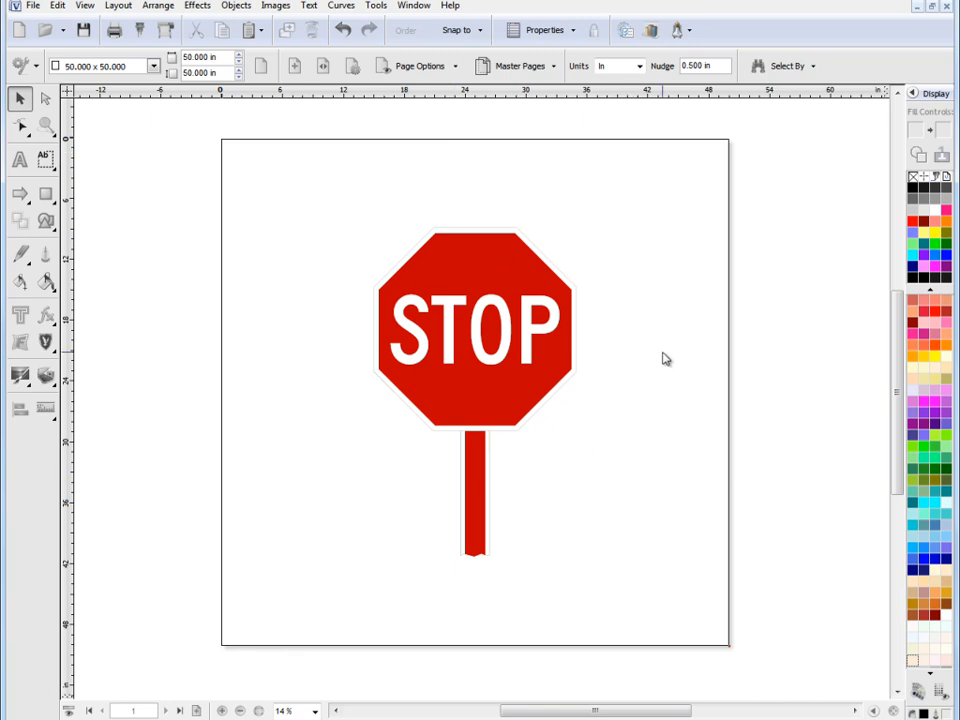
mouse_move(648, 360)
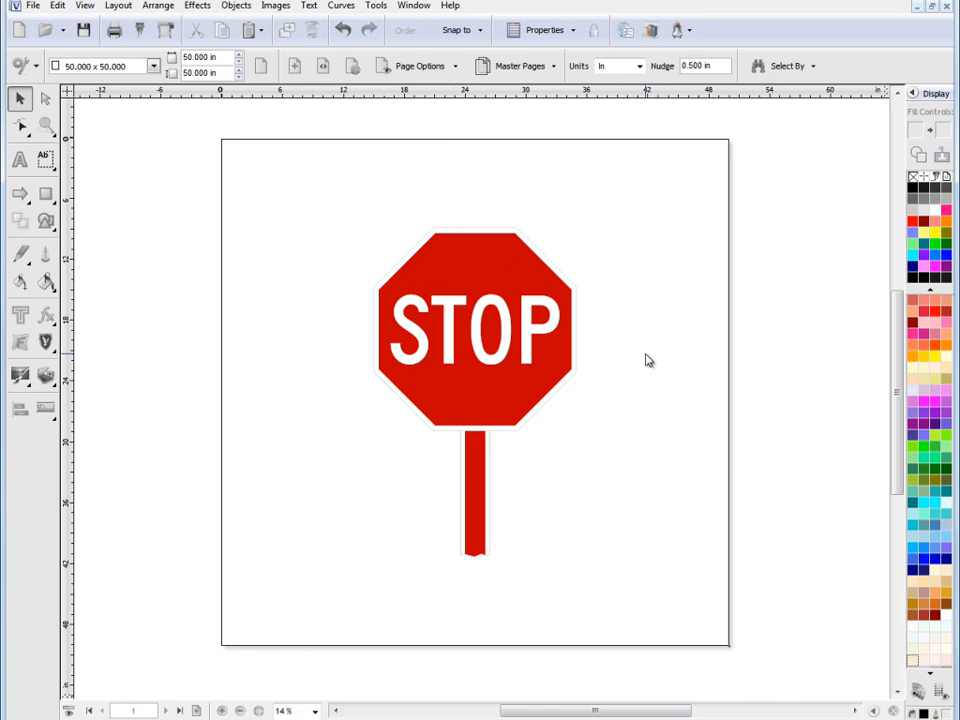
mouse_move(438, 210)
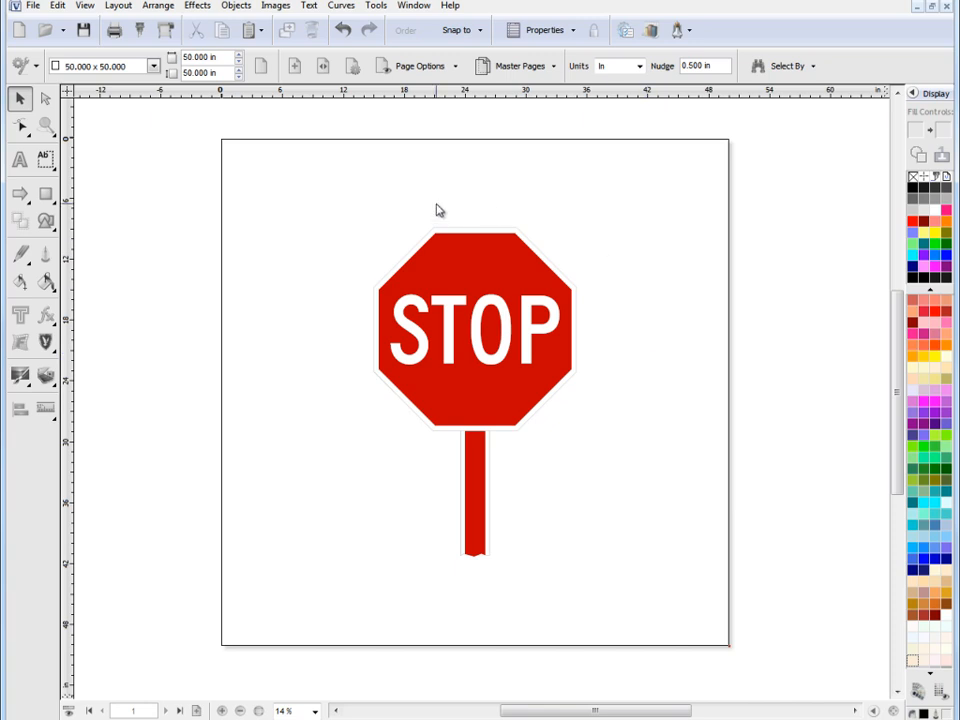
click(44, 408)
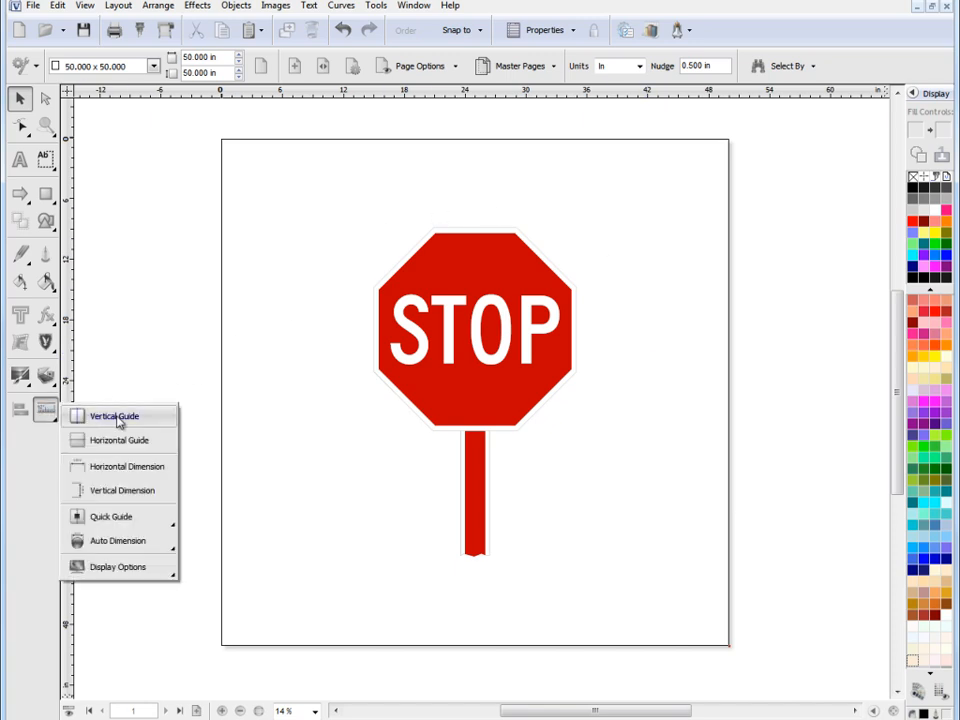
mouse_move(122, 490)
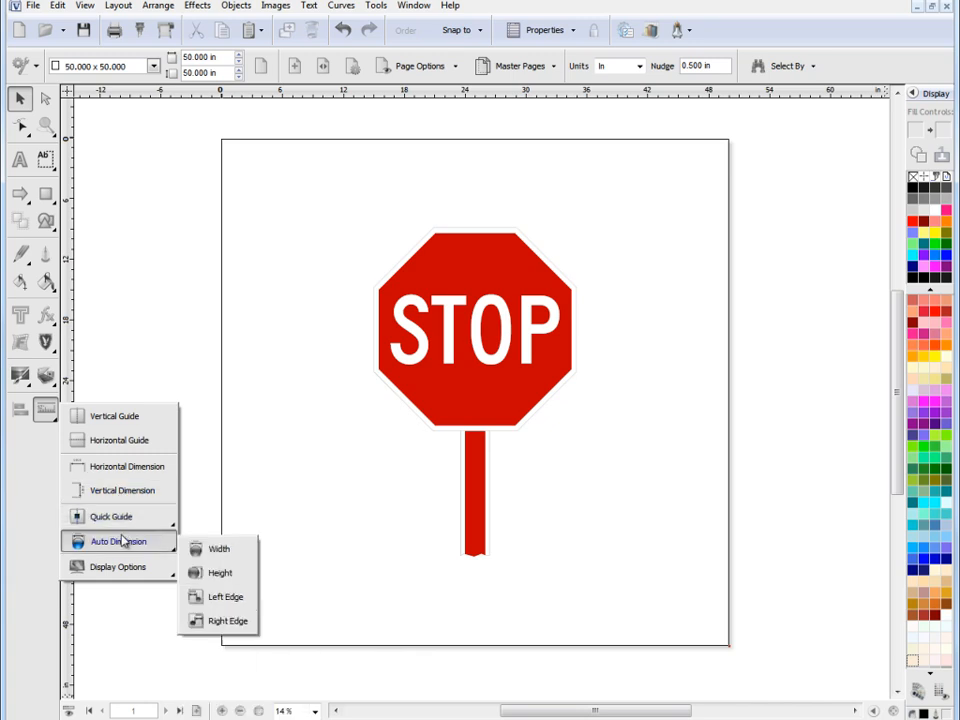
click(118, 568)
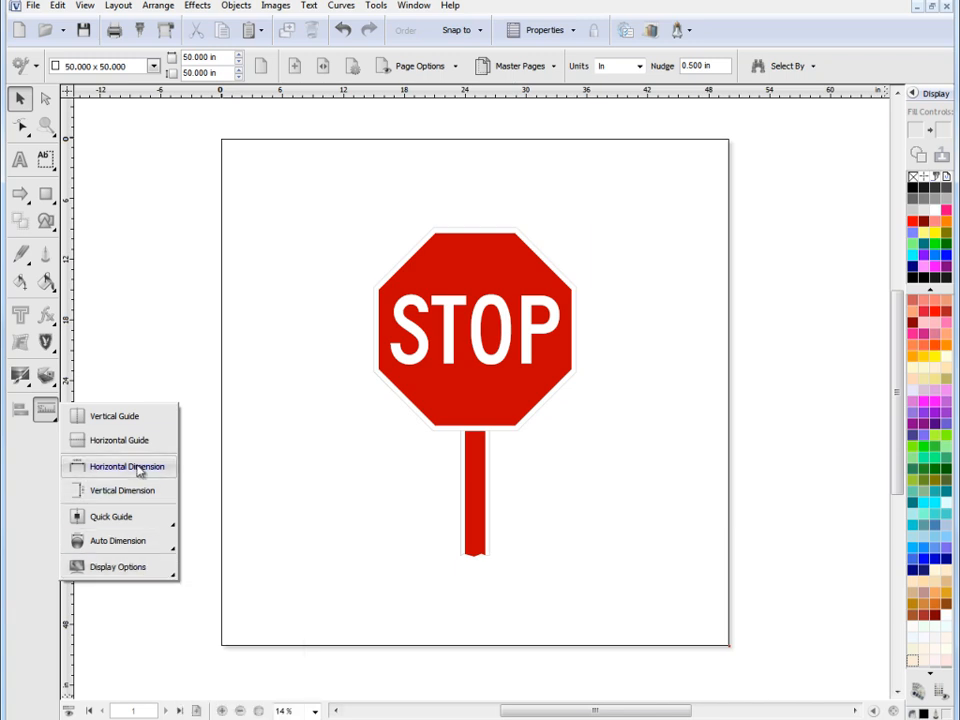
mouse_move(56, 416)
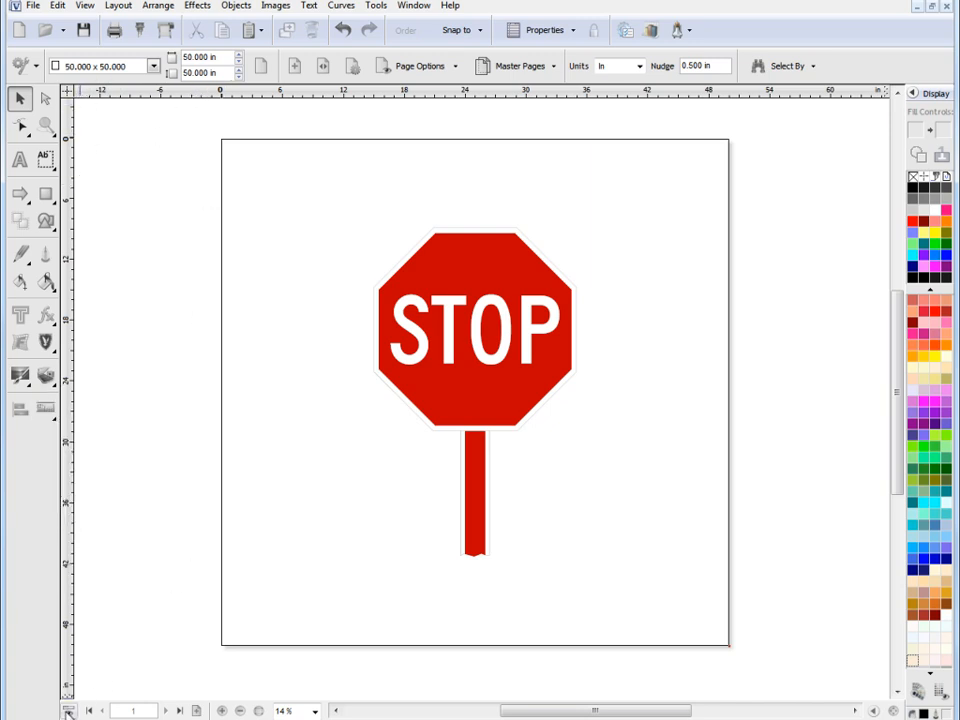
Step: Toggle the rulers and turn dimension display on in Page Options
click(10, 688)
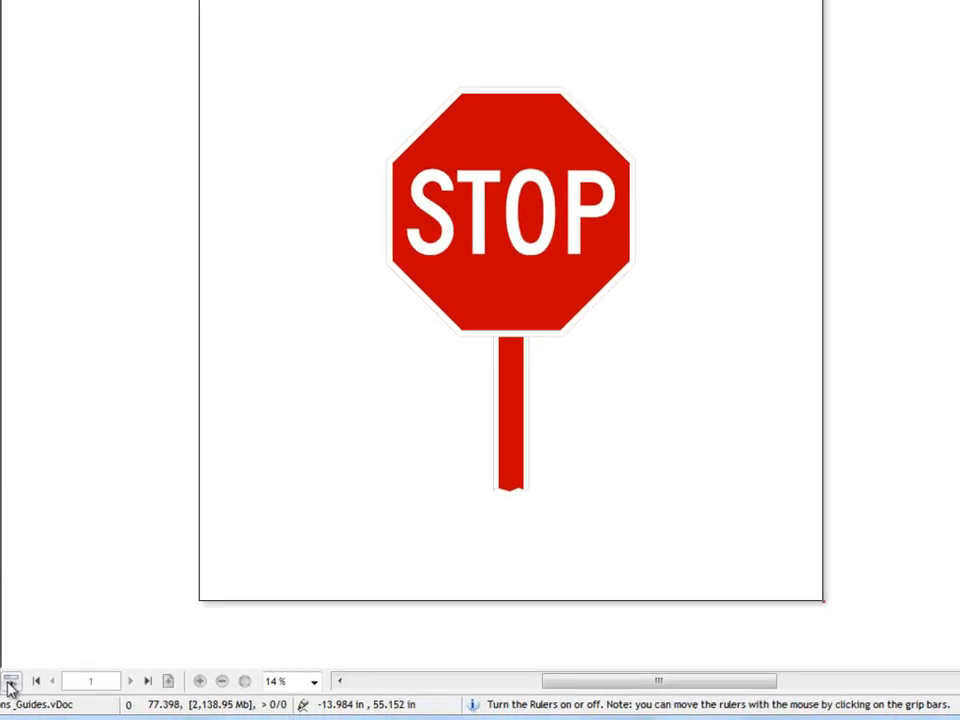
click(10, 682)
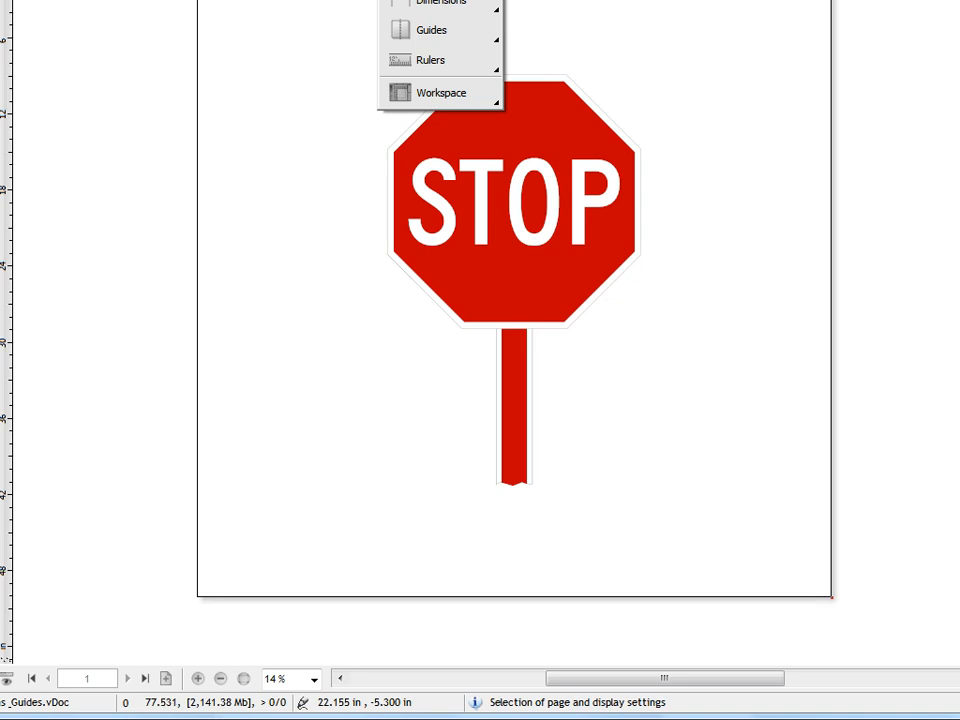
click(356, 176)
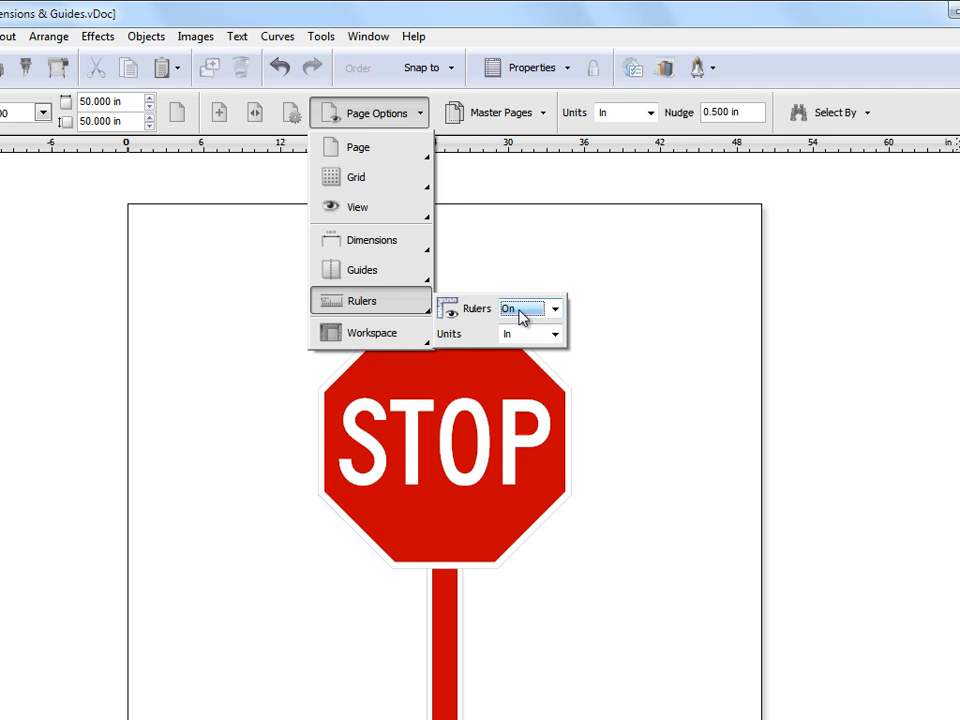
mouse_move(372, 240)
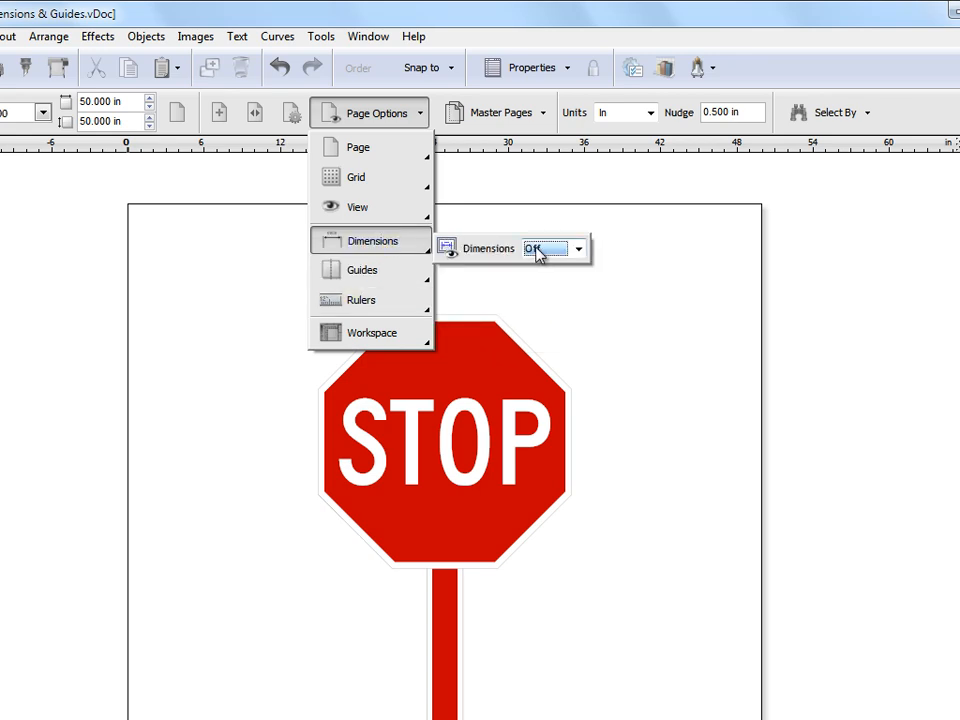
click(578, 248)
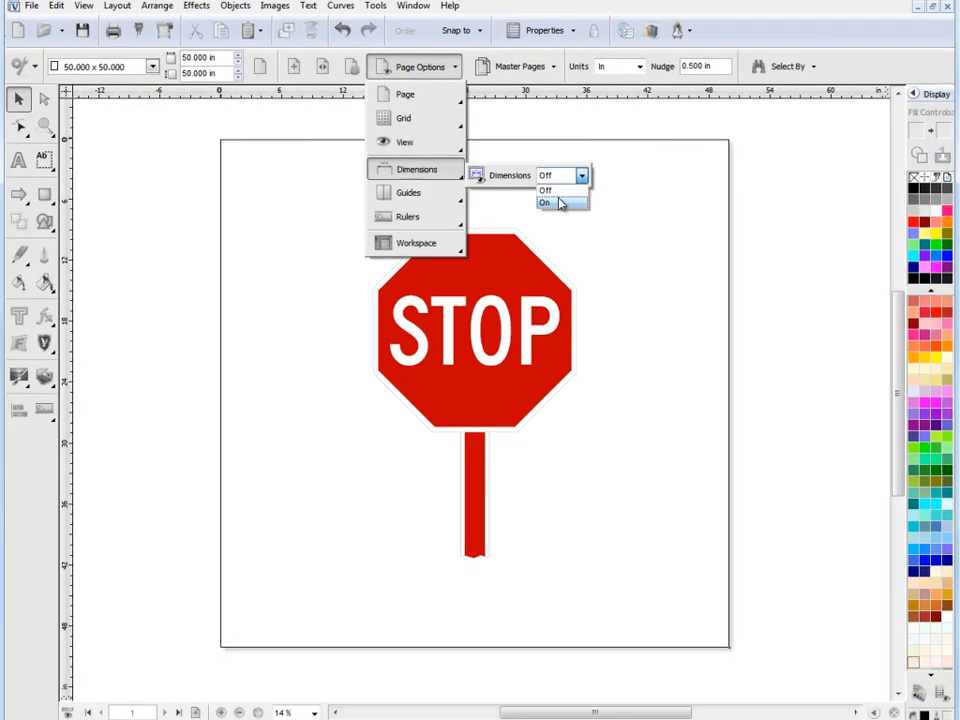
click(544, 202)
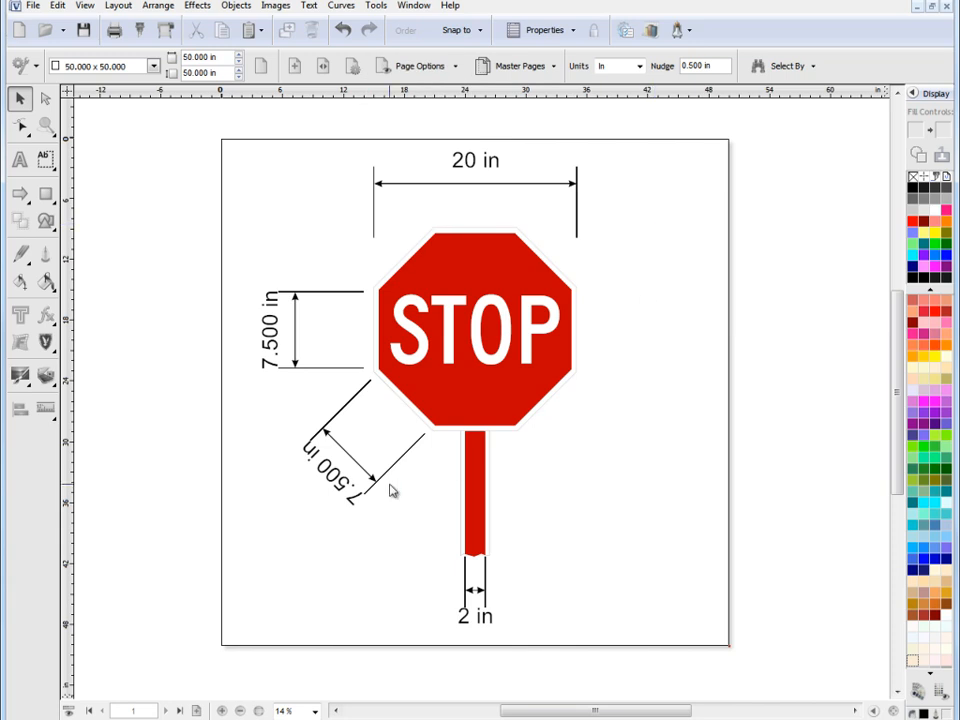
mouse_move(520, 476)
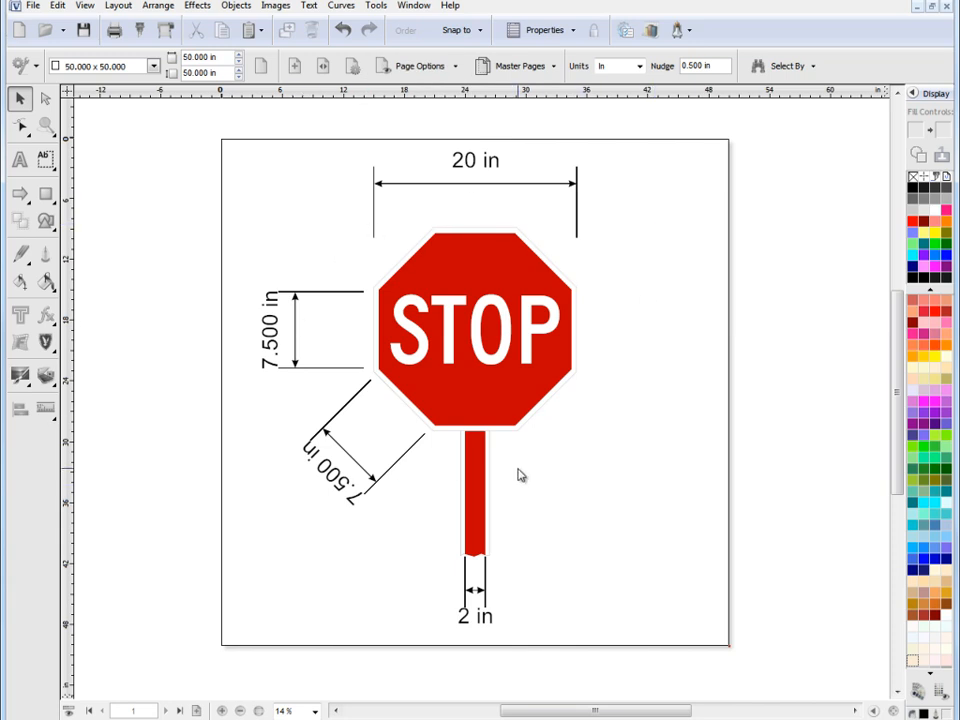
mouse_move(318, 290)
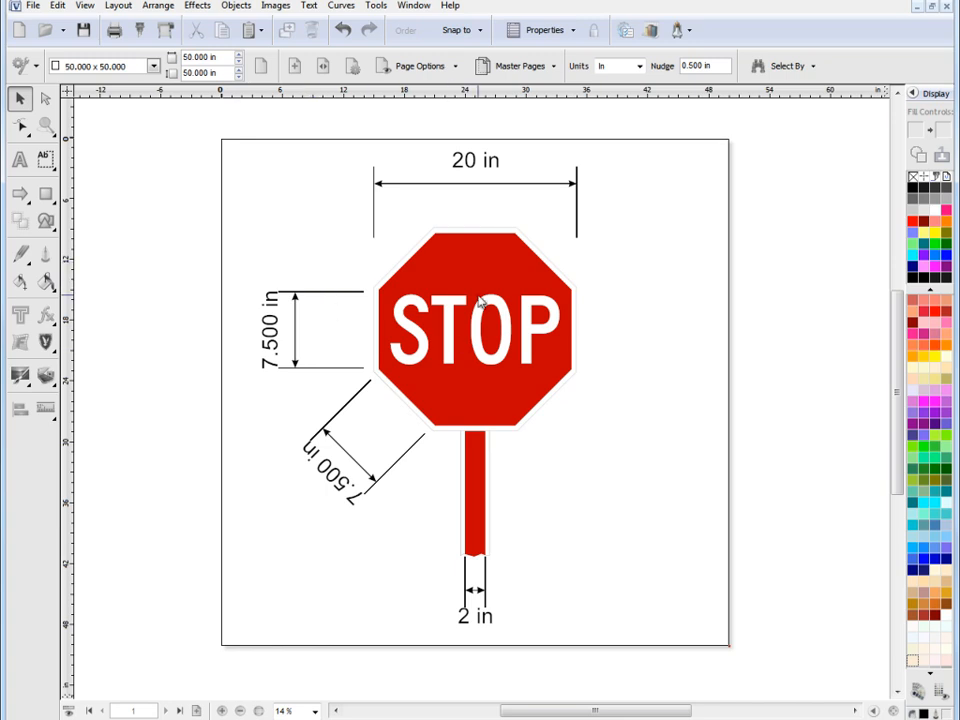
Step: Add 20 in, 7.500 in and 2 in dimensions around the stop sign and resize it
click(476, 320)
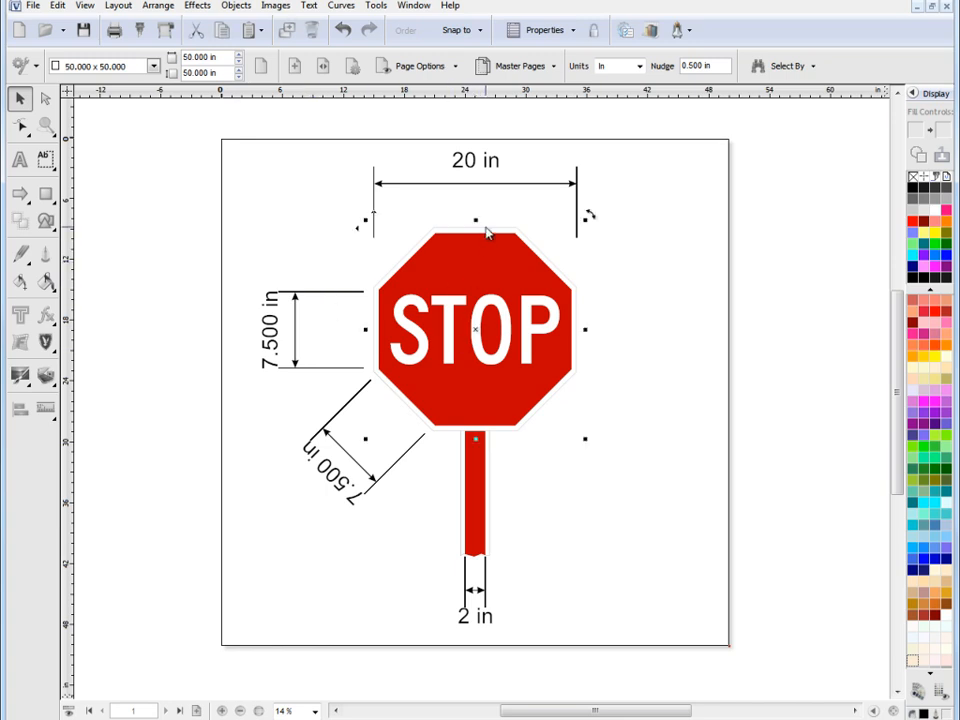
click(476, 220)
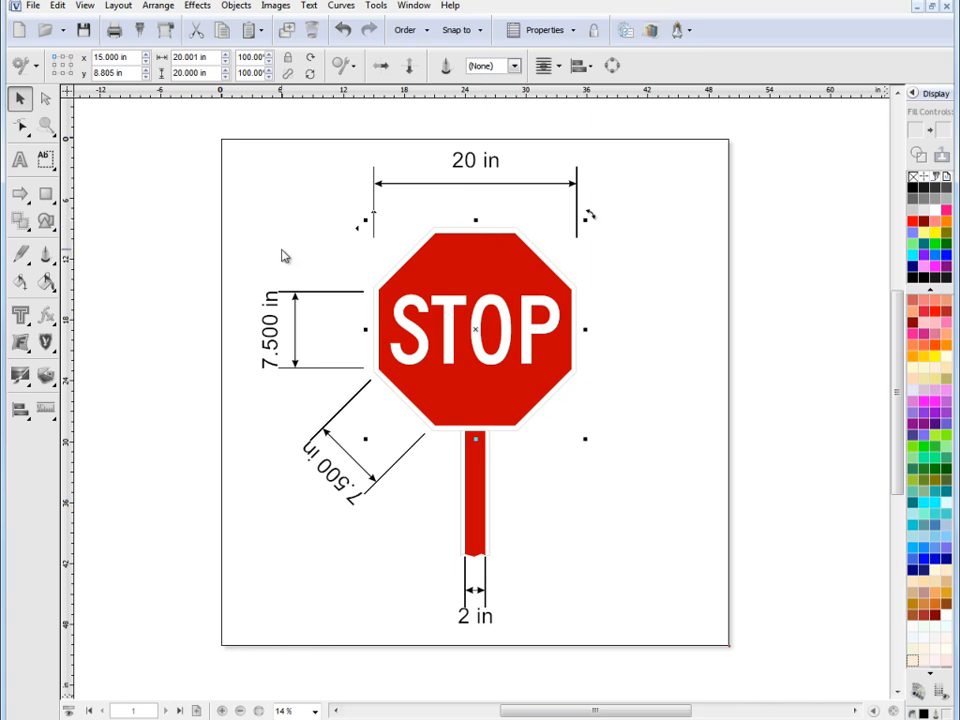
click(46, 410)
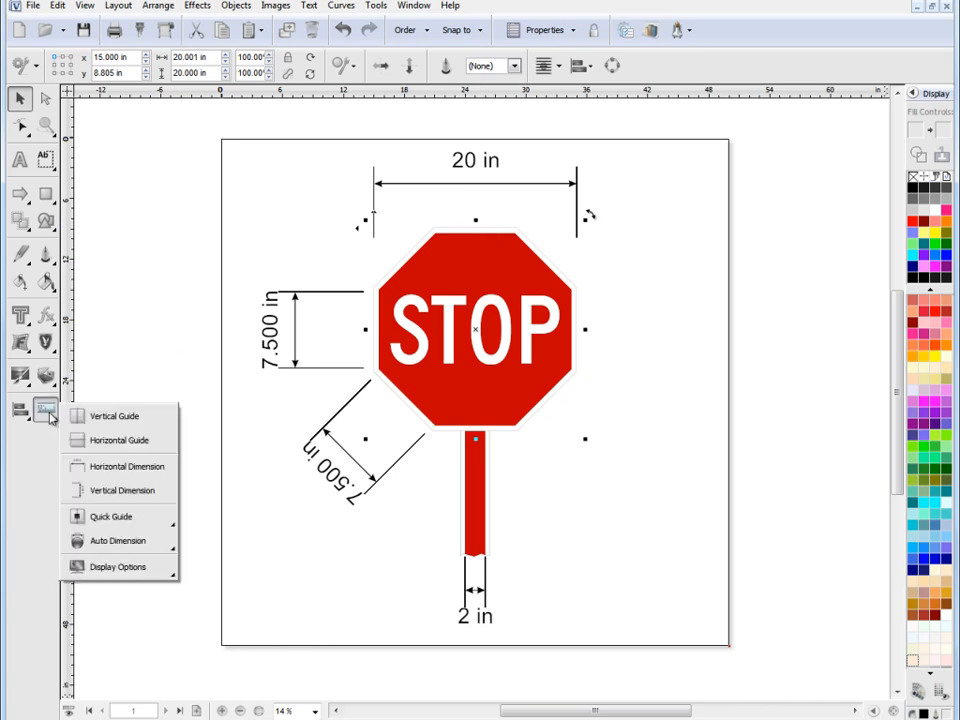
mouse_move(120, 490)
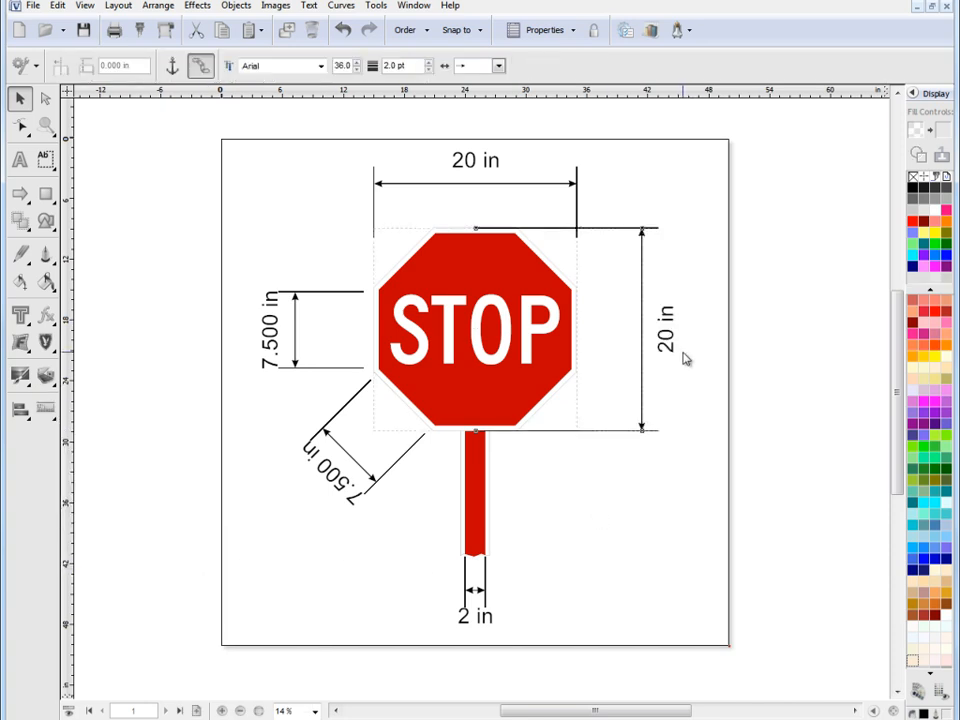
mouse_move(540, 436)
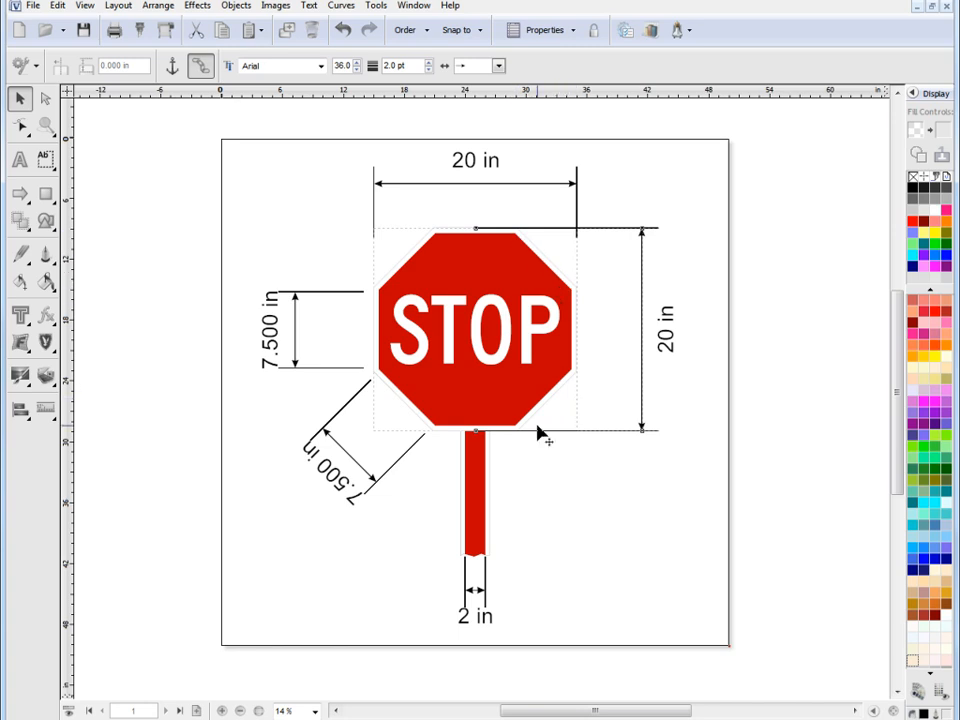
mouse_move(600, 350)
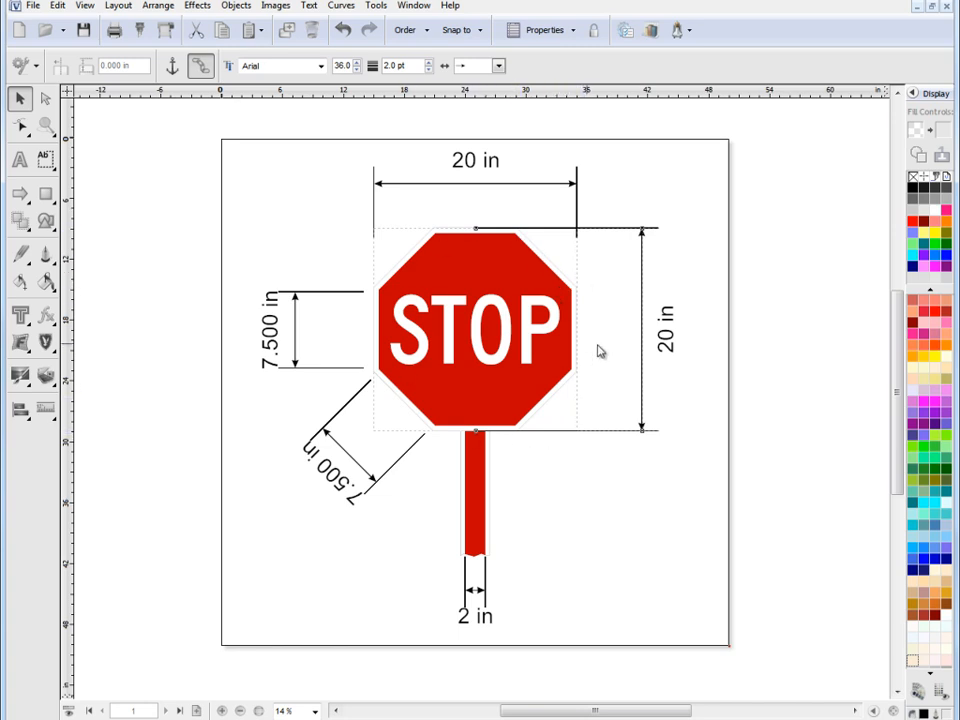
mouse_move(420, 244)
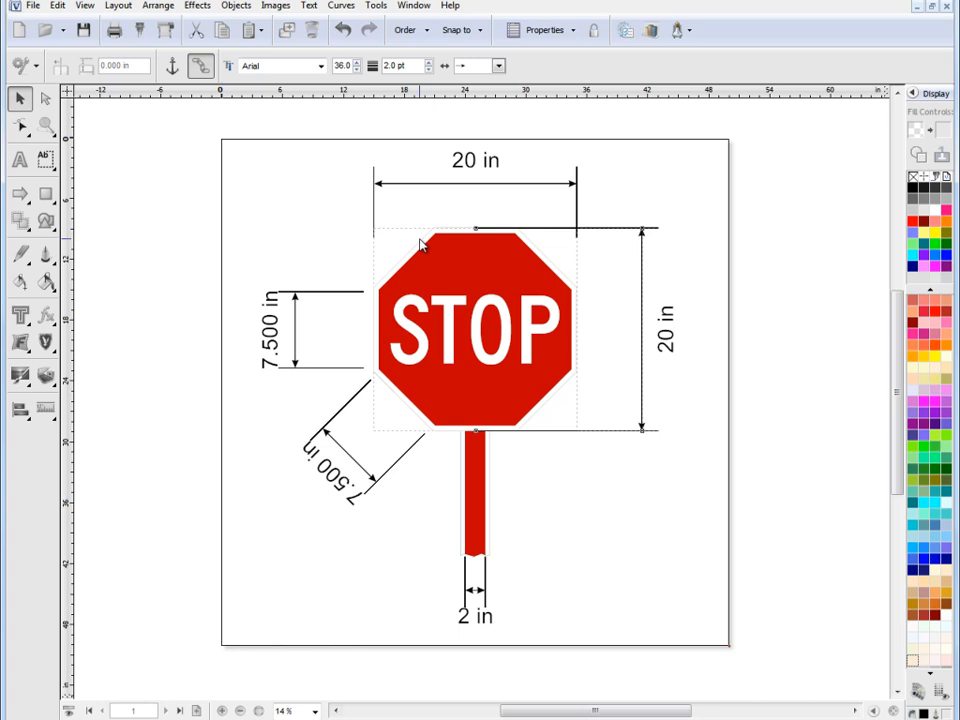
click(476, 330)
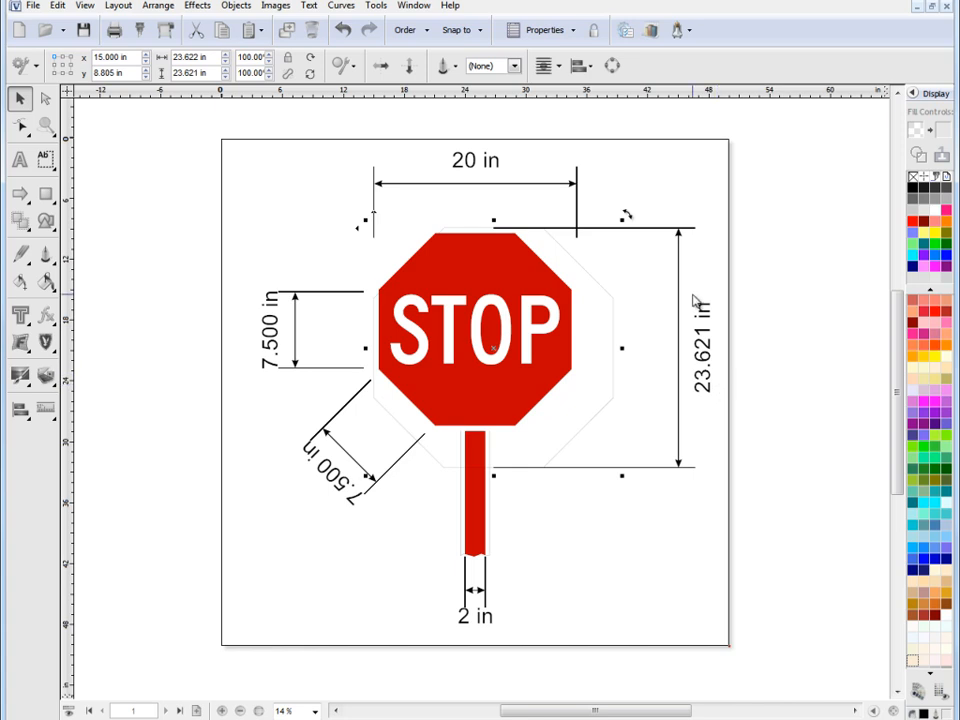
mouse_move(610, 308)
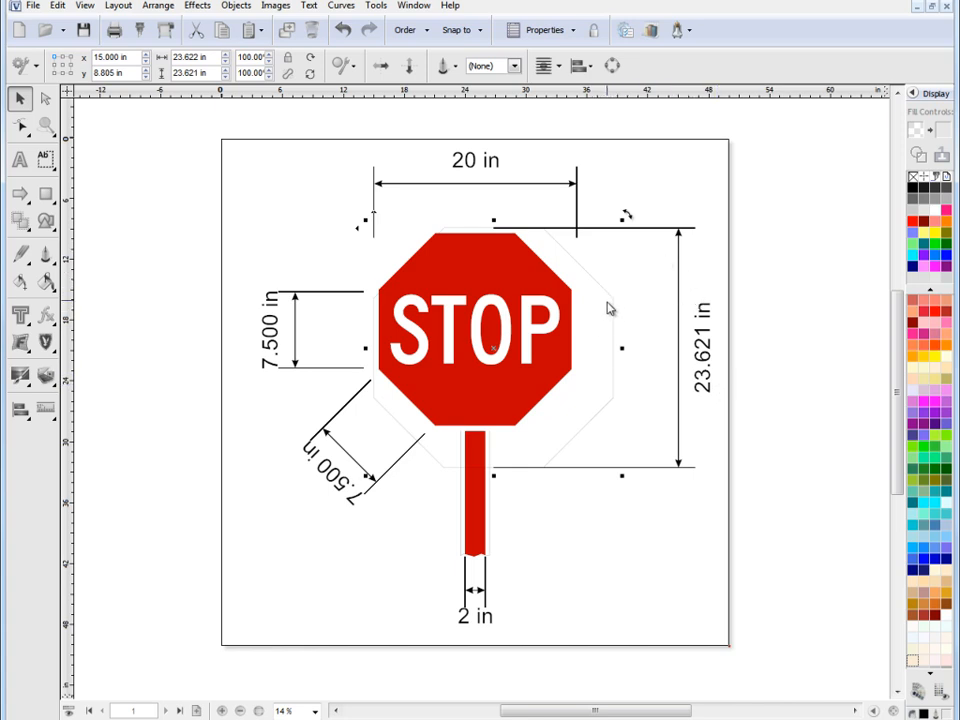
mouse_move(624, 476)
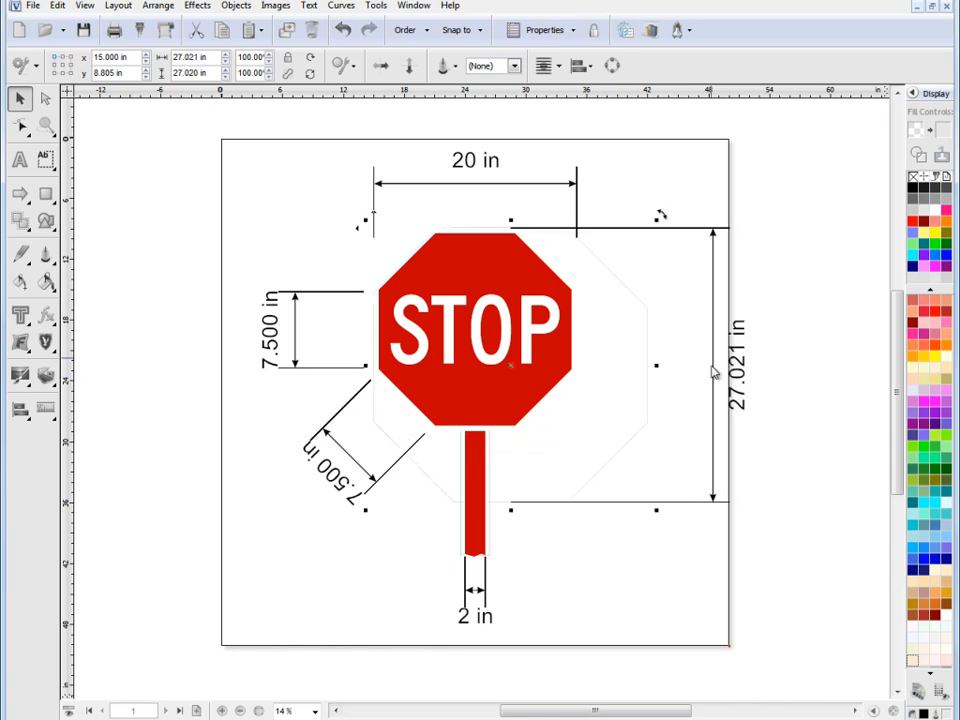
click(344, 30)
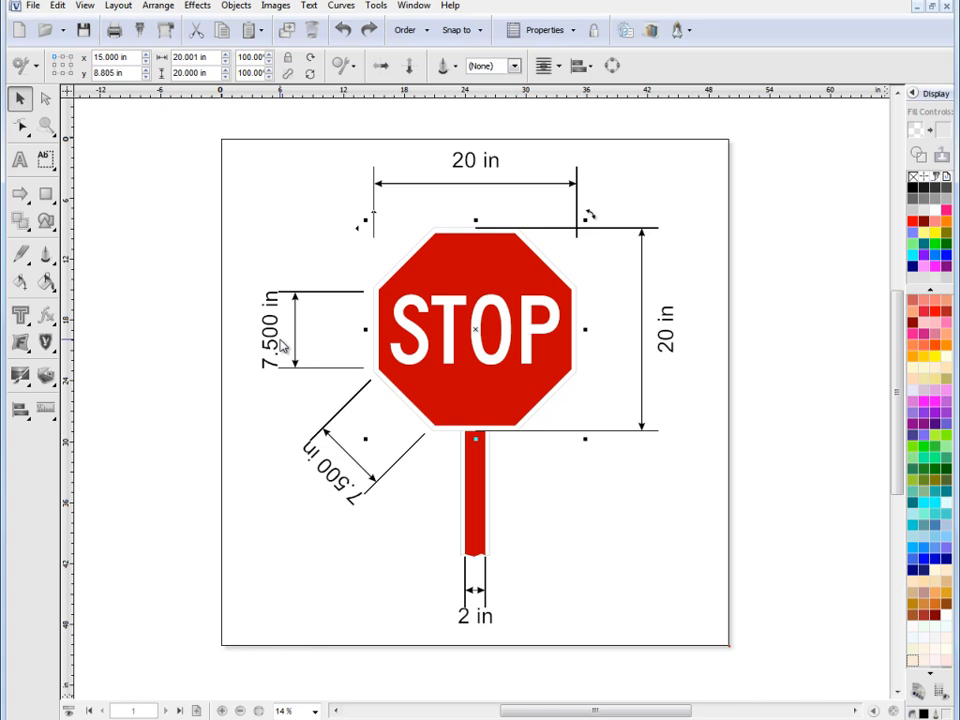
mouse_move(472, 194)
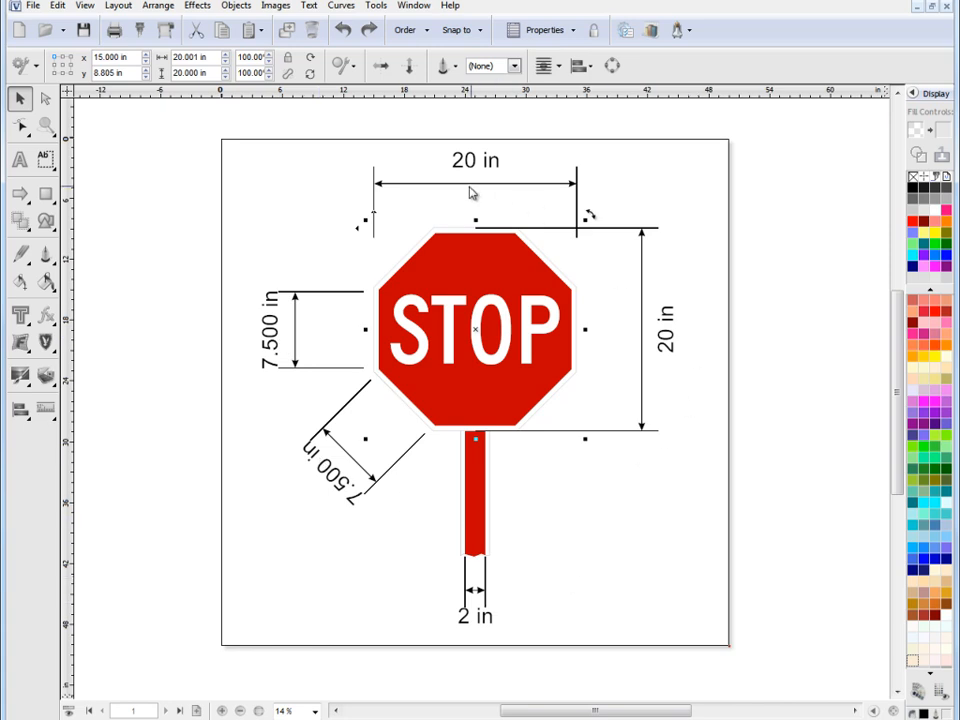
mouse_move(340, 220)
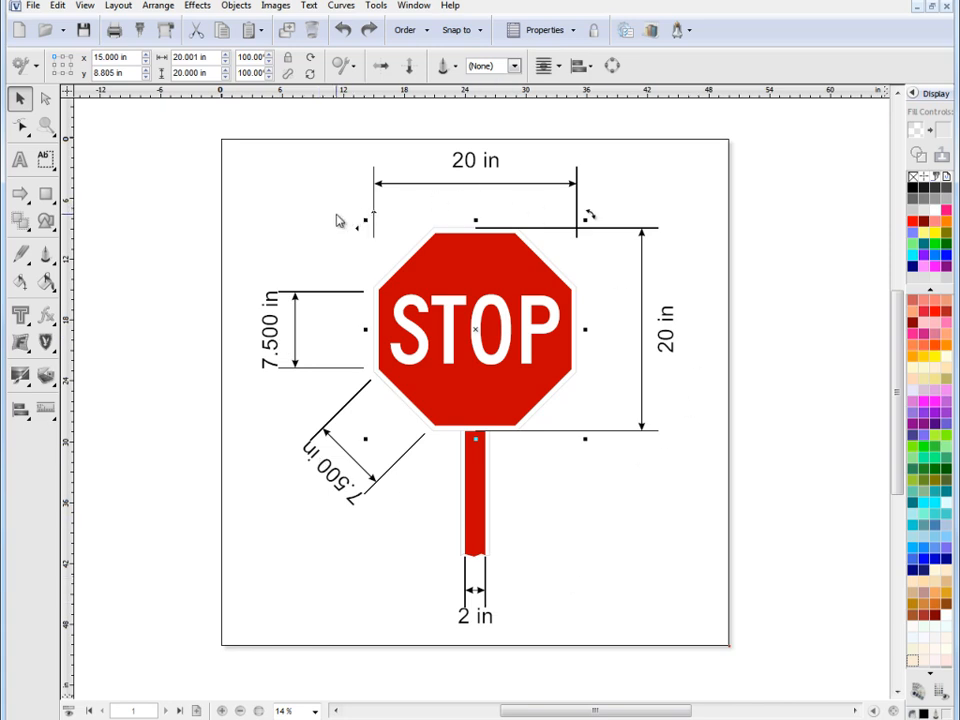
Step: Set the dimension label point size to 19 pt in Display Options
click(140, 360)
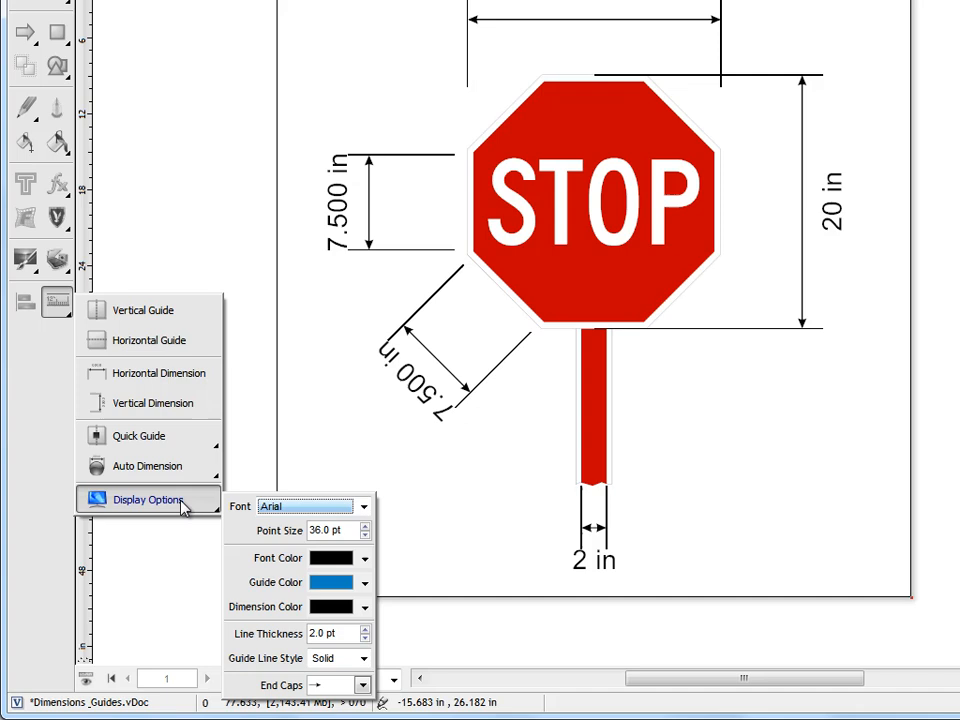
click(330, 530)
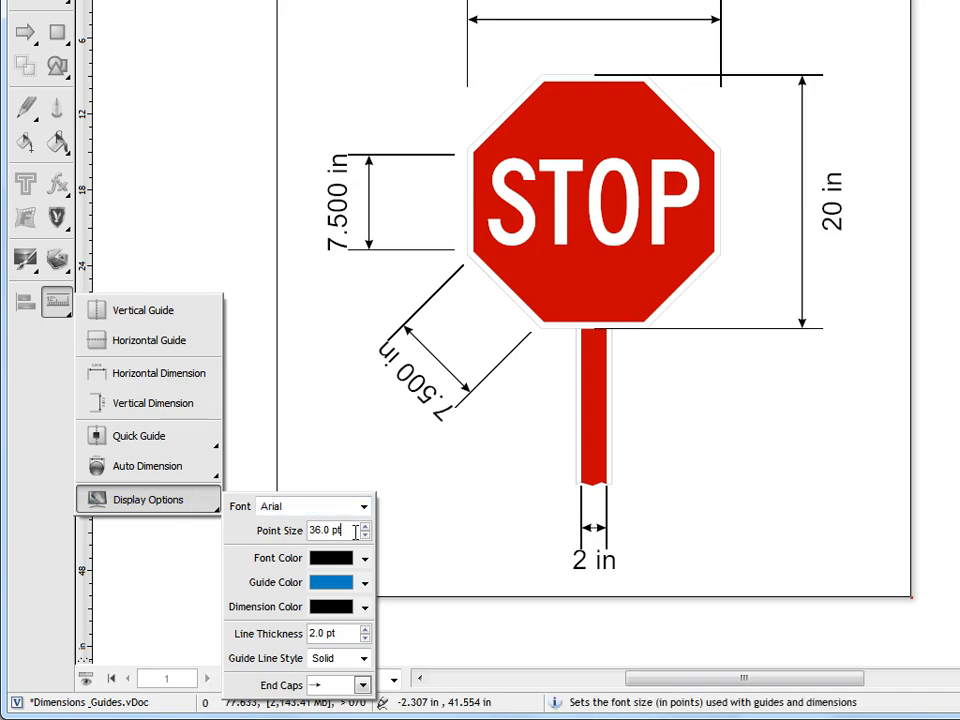
click(364, 536)
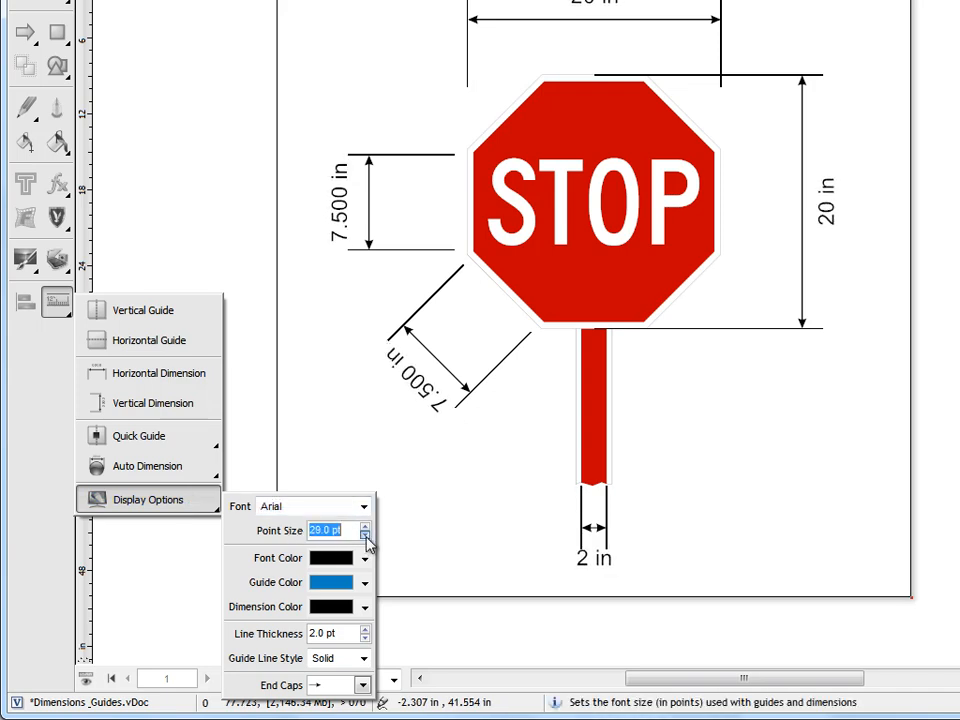
click(364, 536)
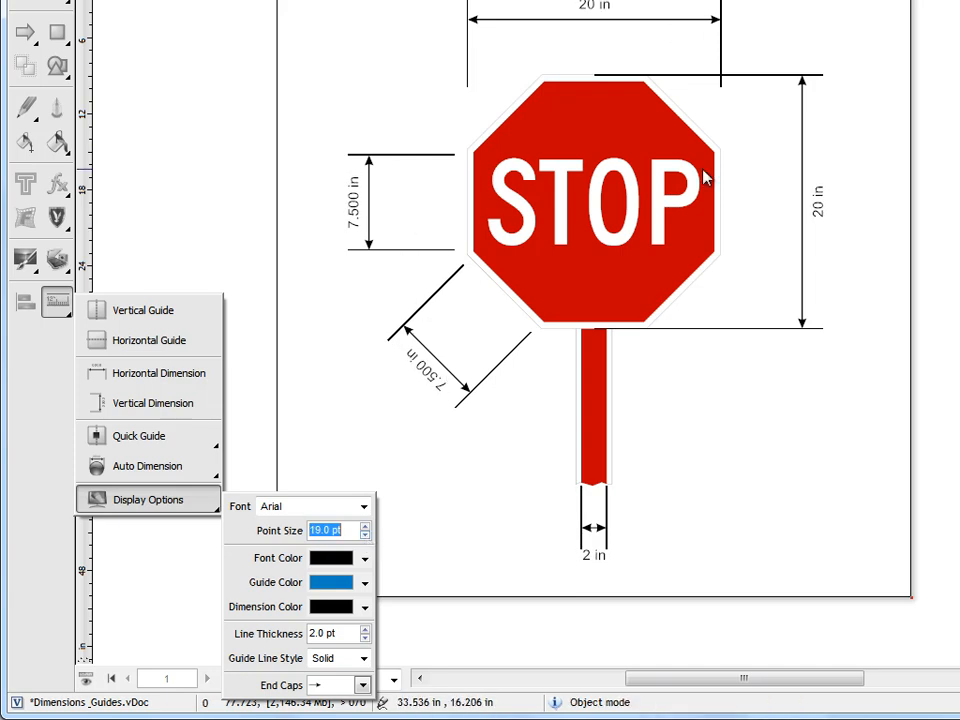
Step: Change the label font to Trebuchet MS, then try Impact
click(364, 508)
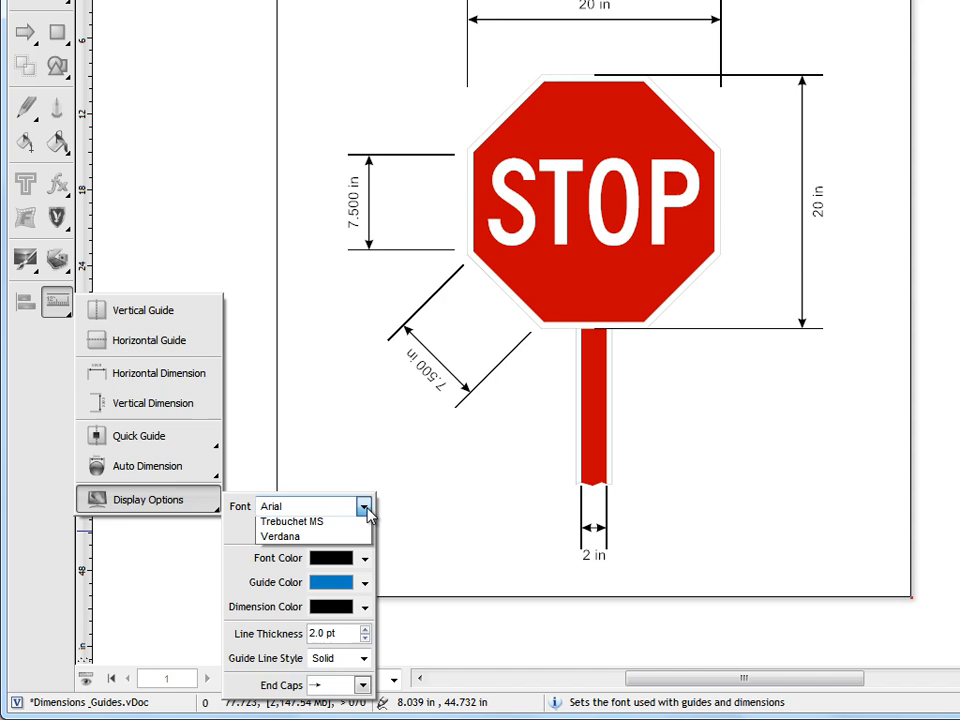
click(362, 506)
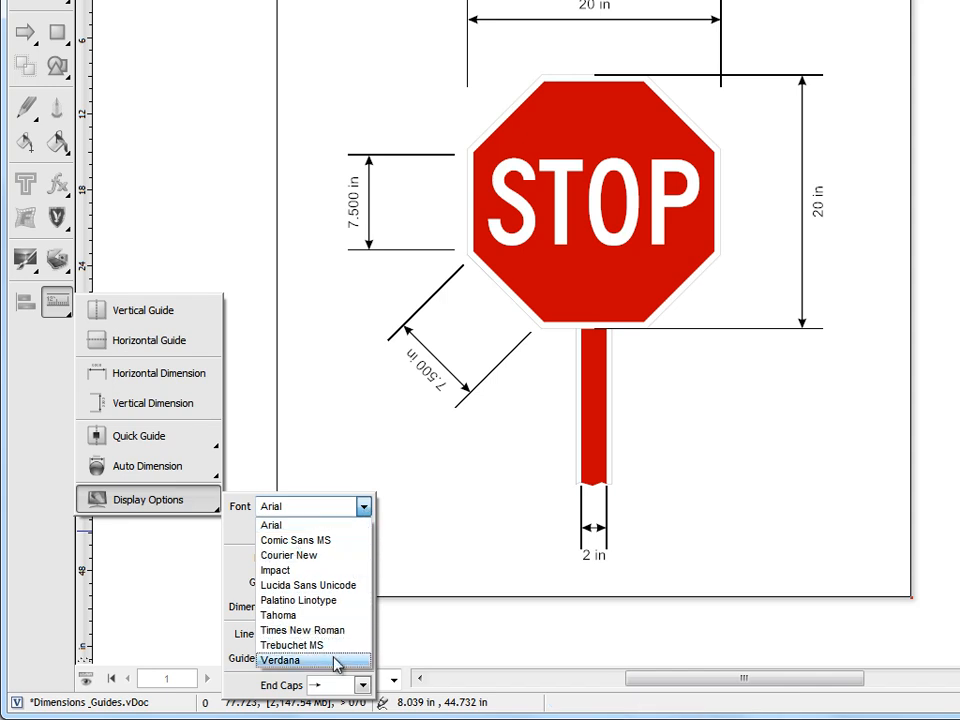
click(292, 644)
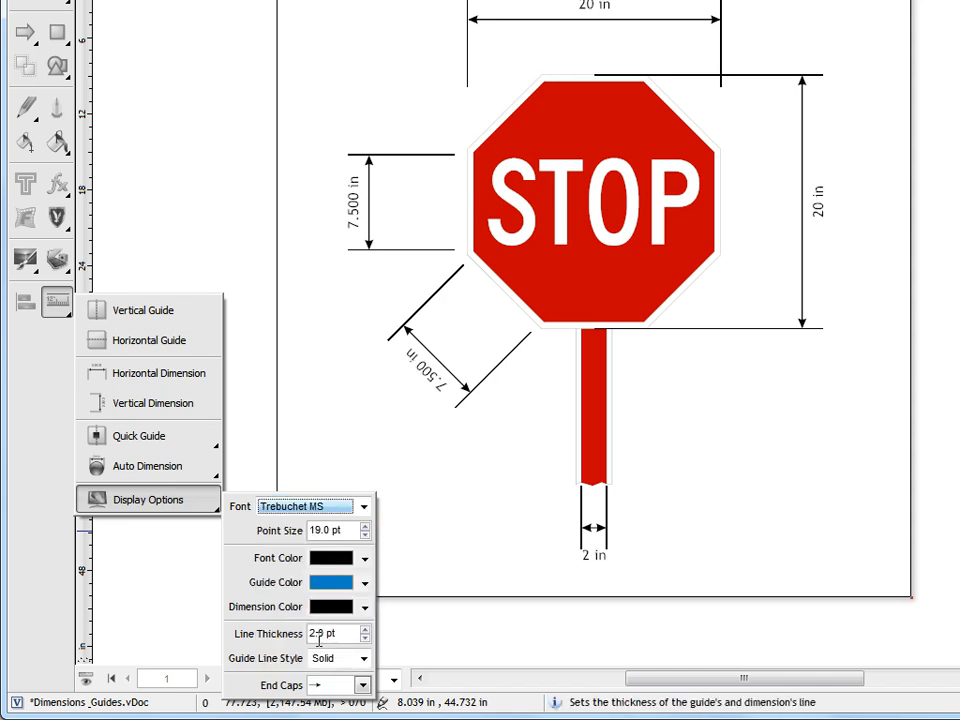
click(364, 506)
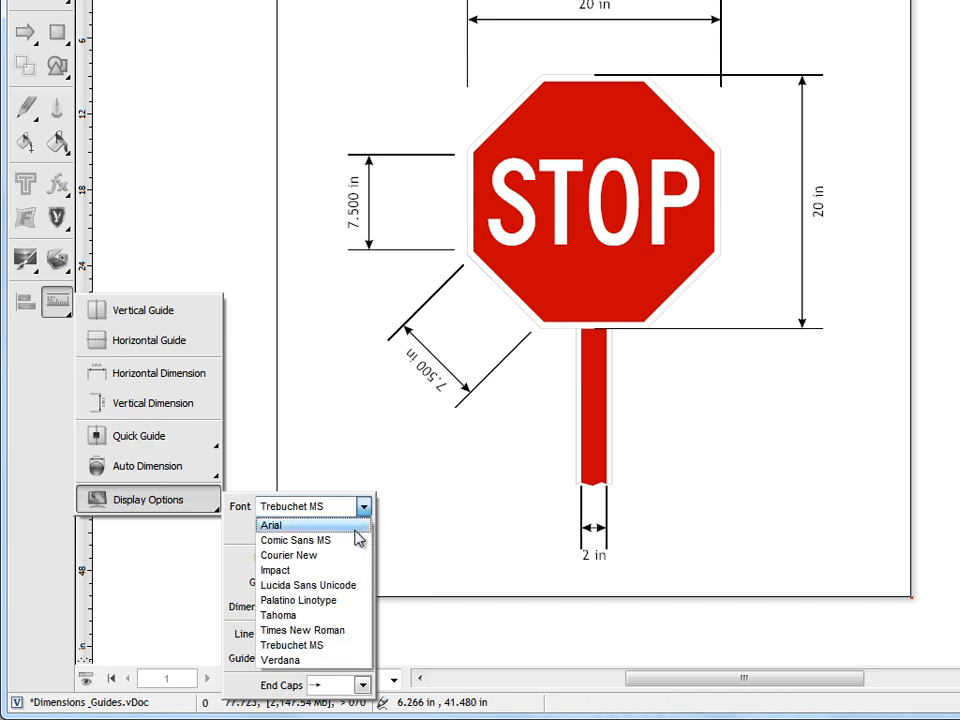
click(276, 570)
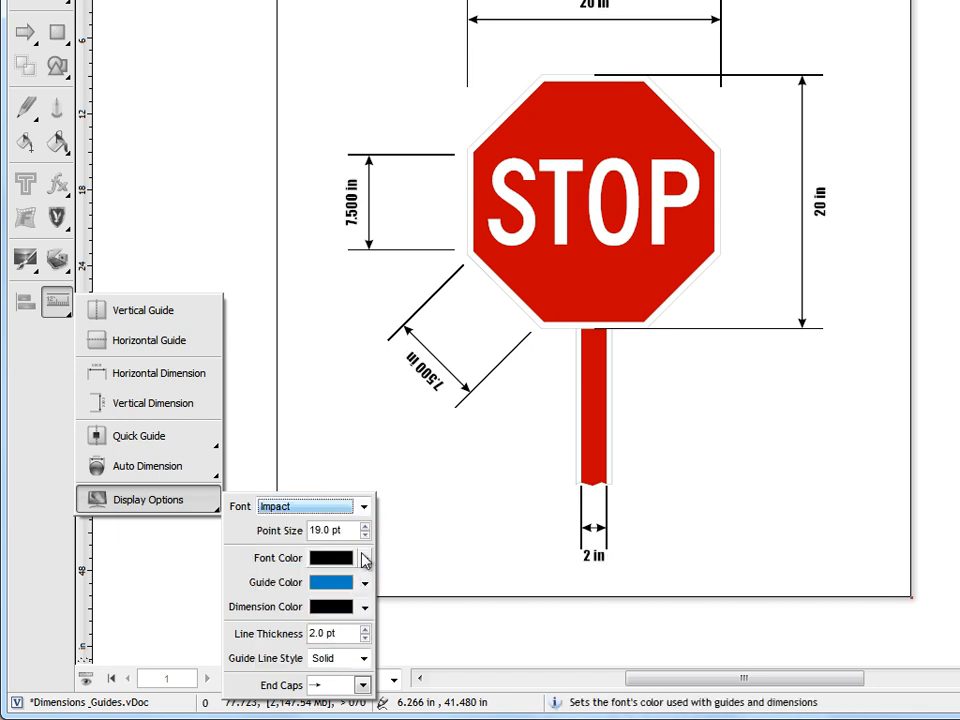
mouse_move(364, 508)
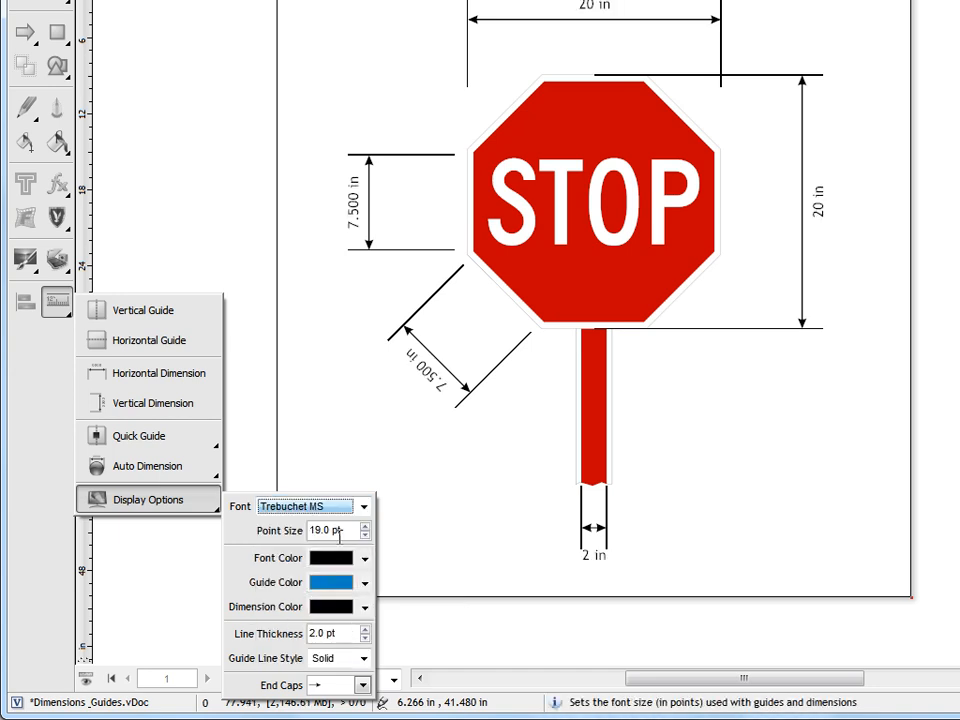
Step: Try orange font and dimension colours and set line thickness to 3.0 pt
click(332, 556)
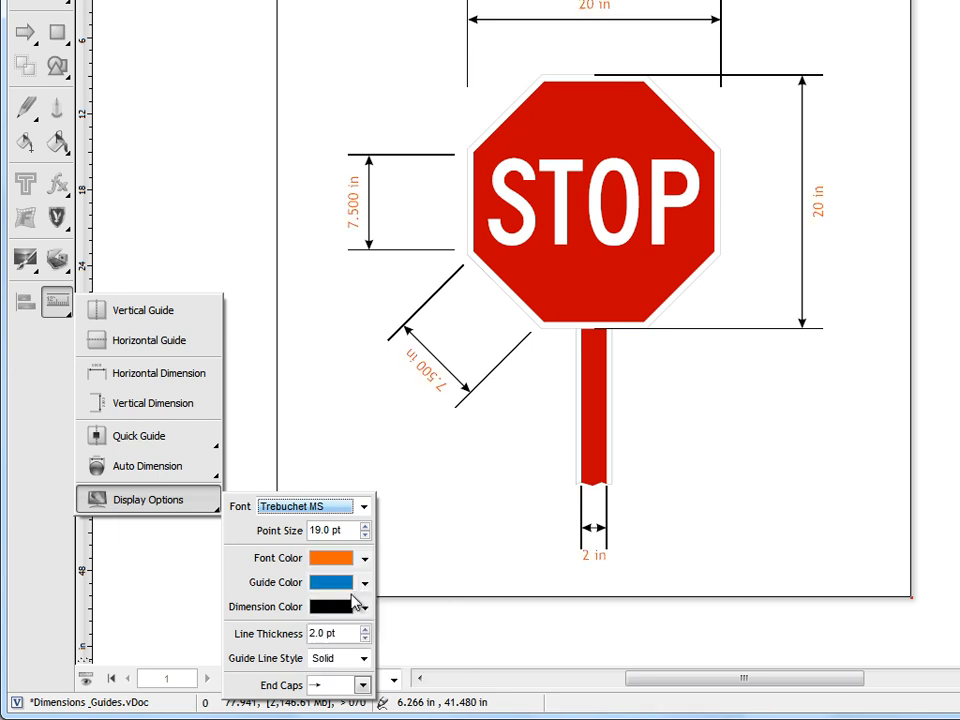
click(364, 608)
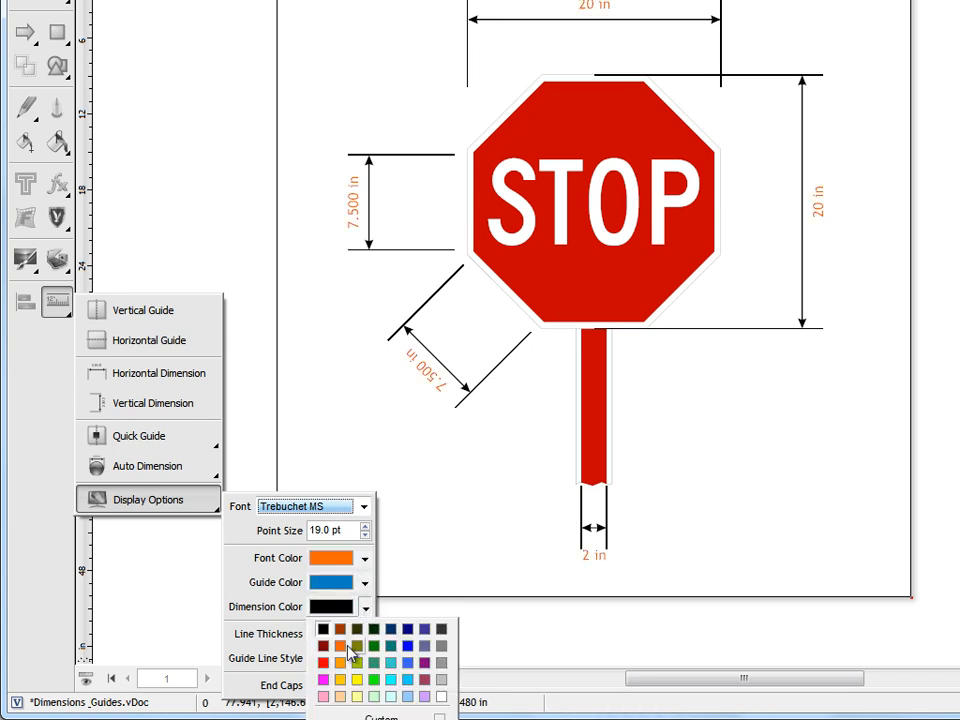
click(340, 644)
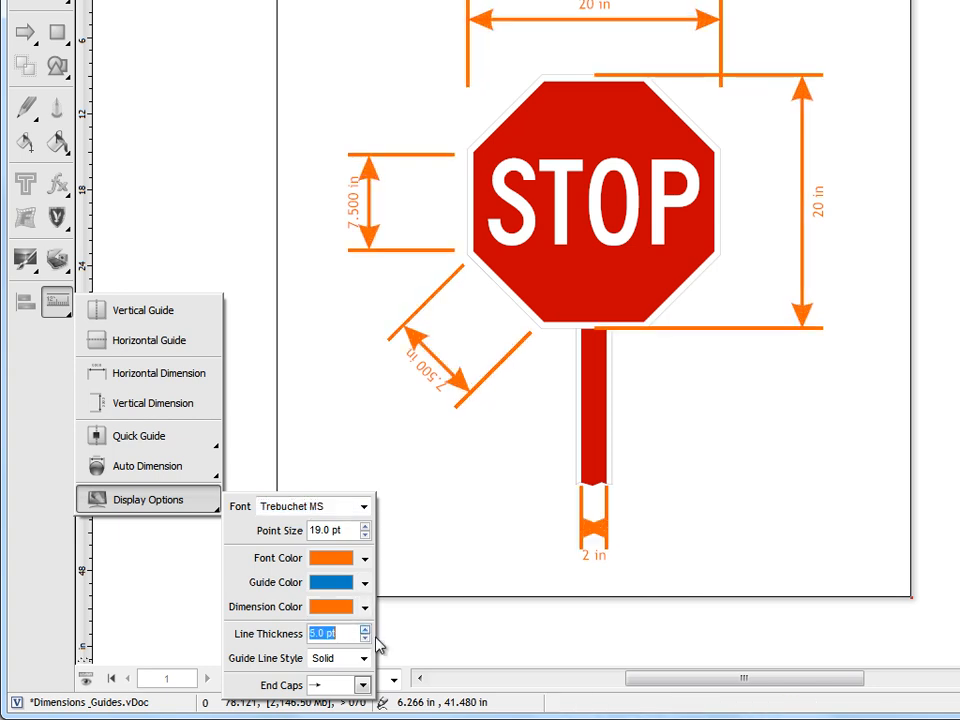
click(364, 636)
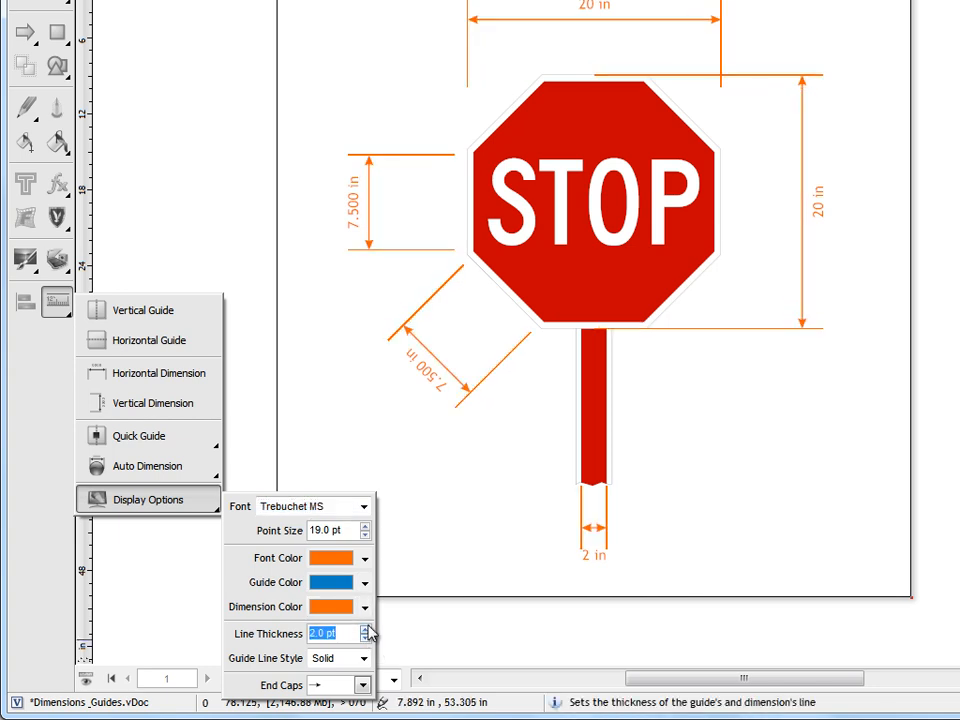
click(362, 684)
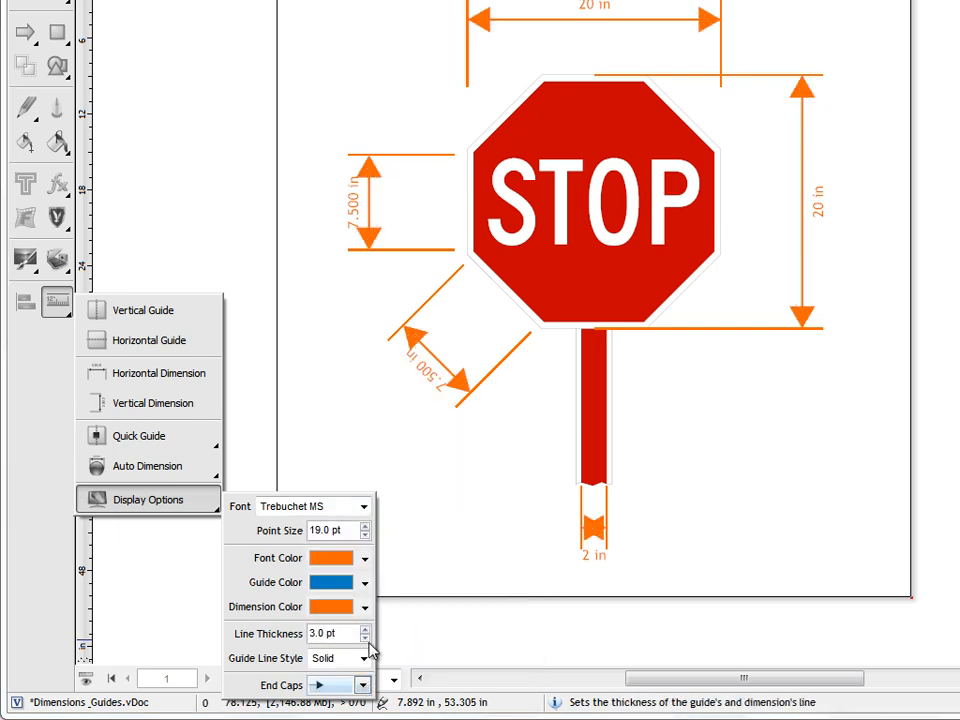
Step: Adjust line ends, return the dimension lines to black and close the settings
click(362, 684)
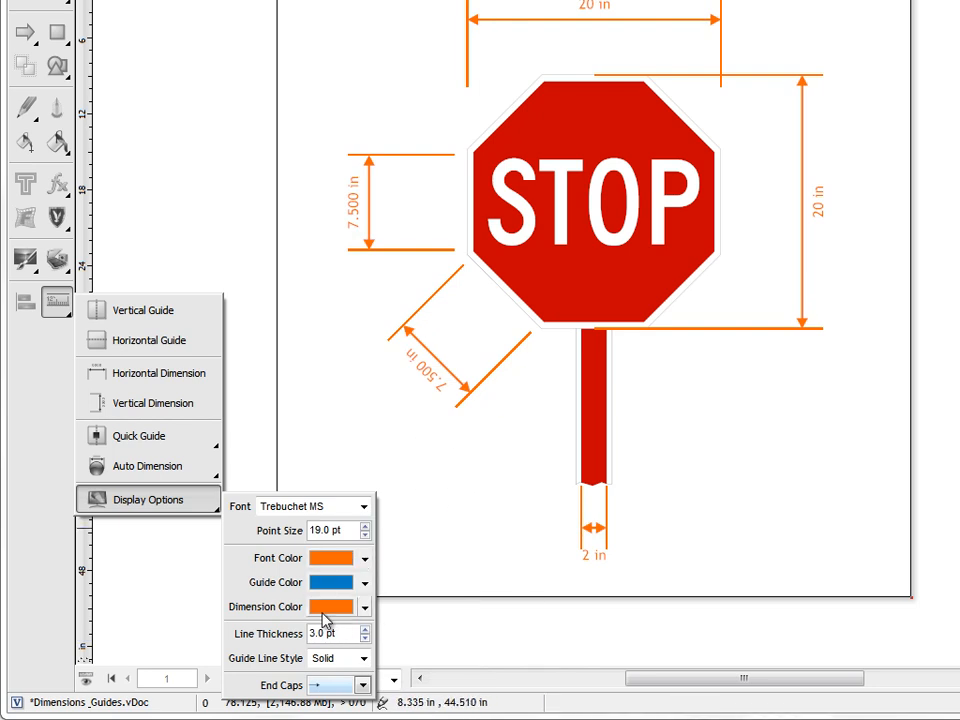
click(364, 608)
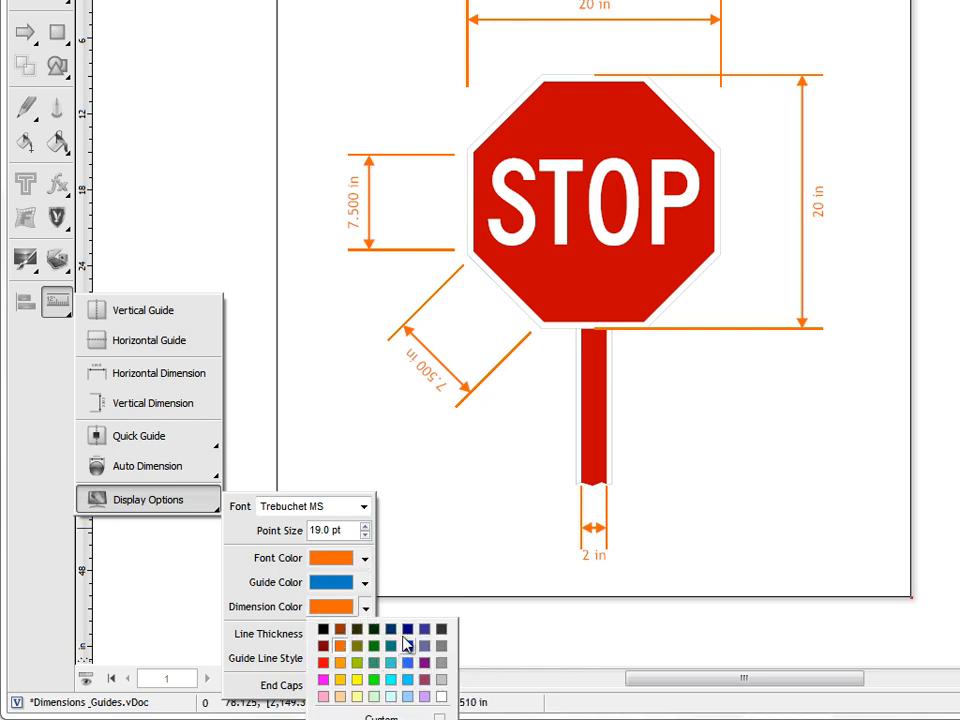
click(324, 628)
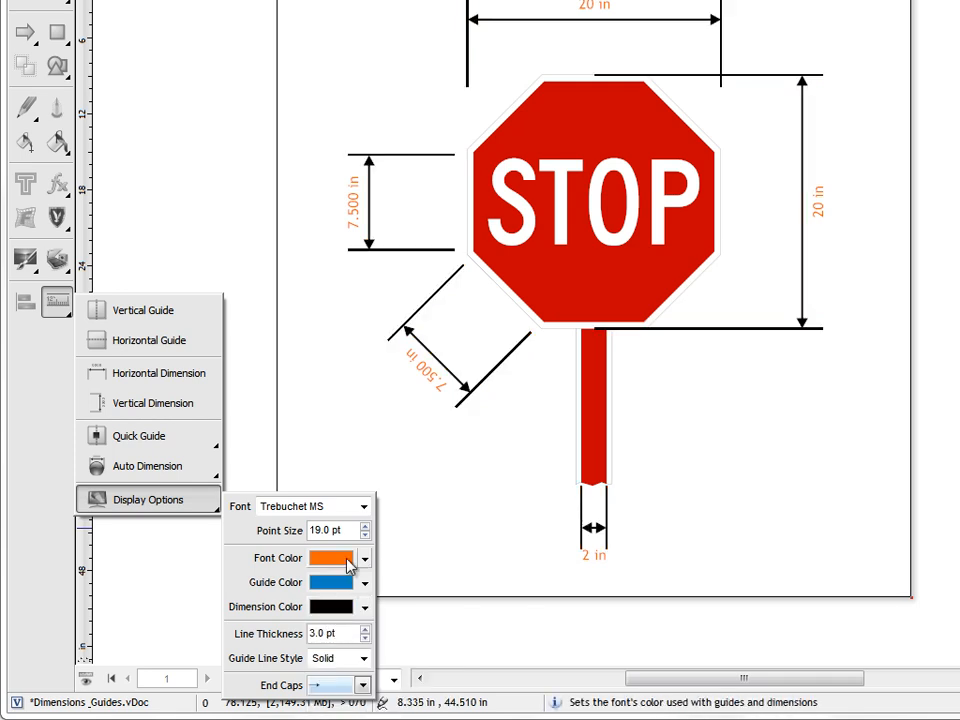
click(330, 556)
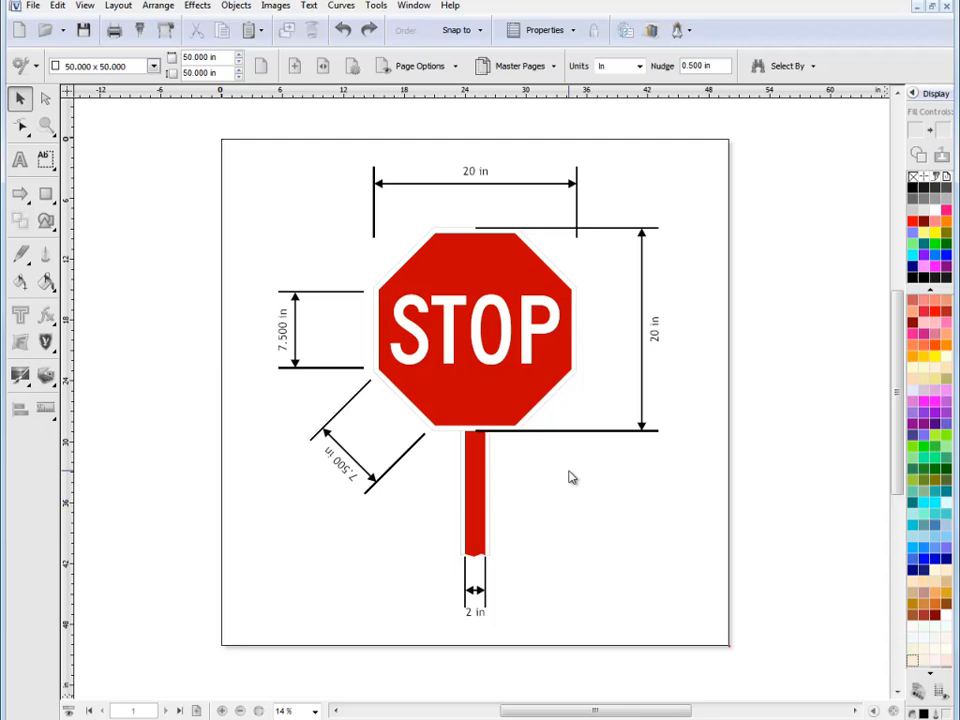
mouse_move(628, 328)
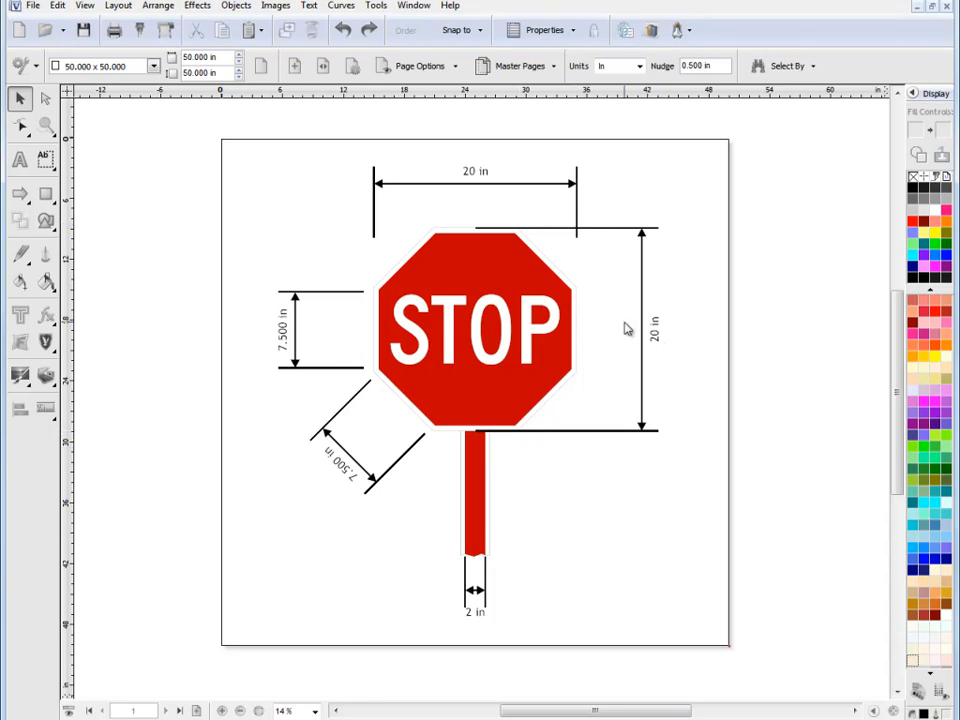
mouse_move(584, 440)
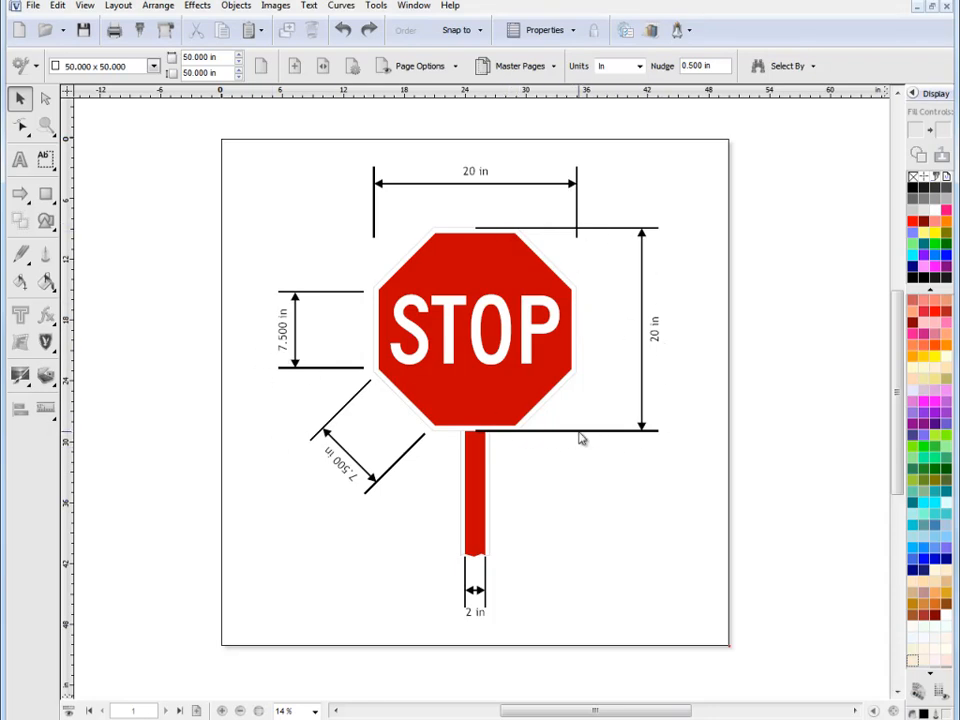
mouse_move(624, 280)
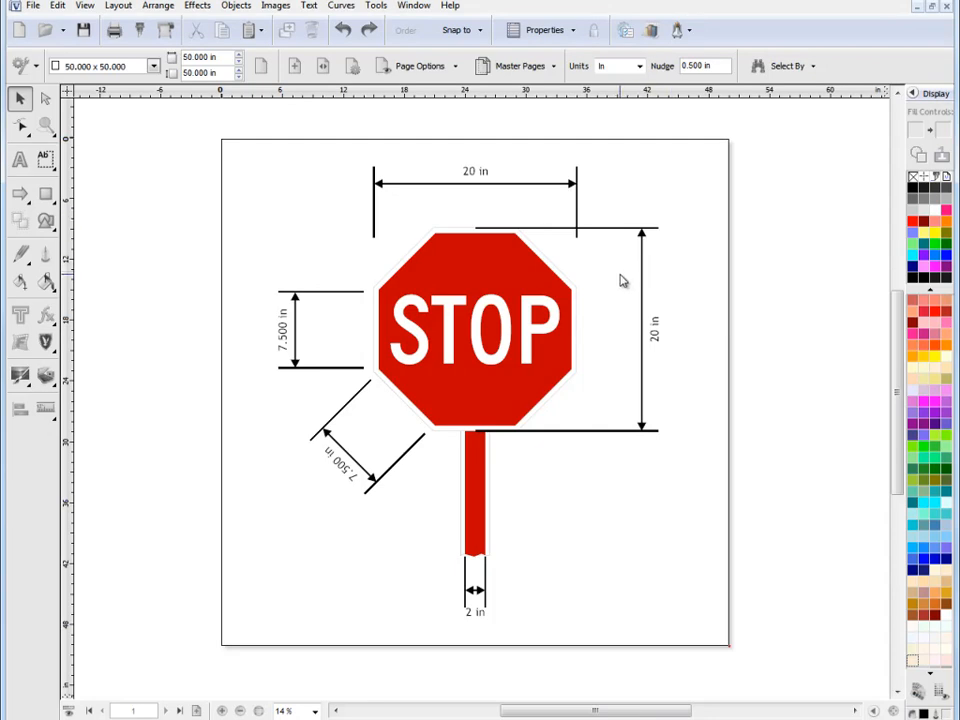
mouse_move(446, 340)
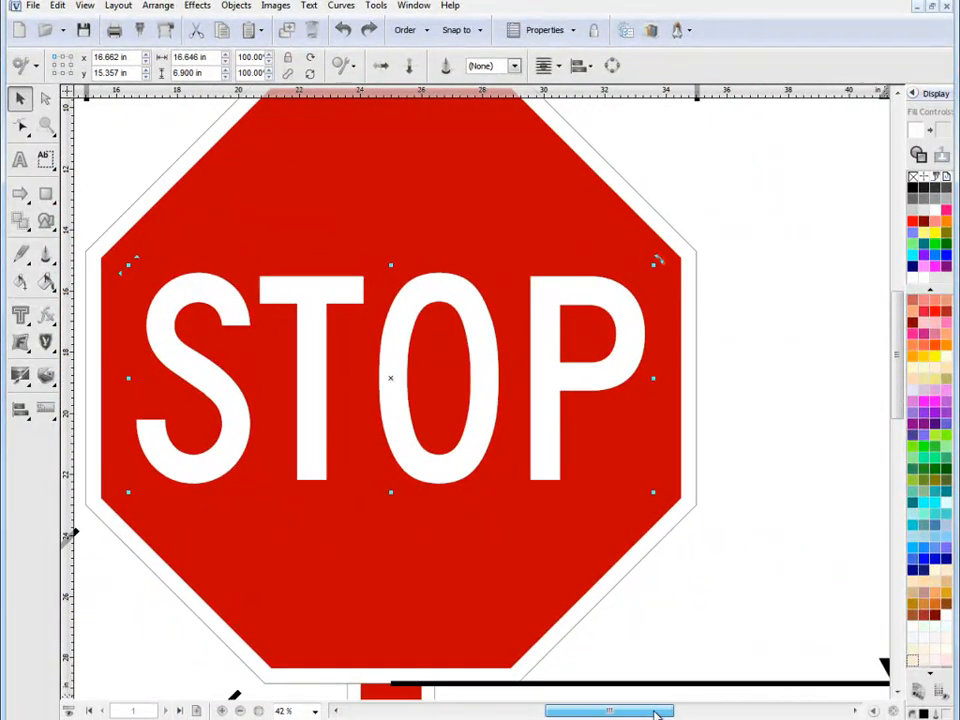
Step: Draw a vertical dimension between the STOP text guides, reading 6.655 in
click(46, 410)
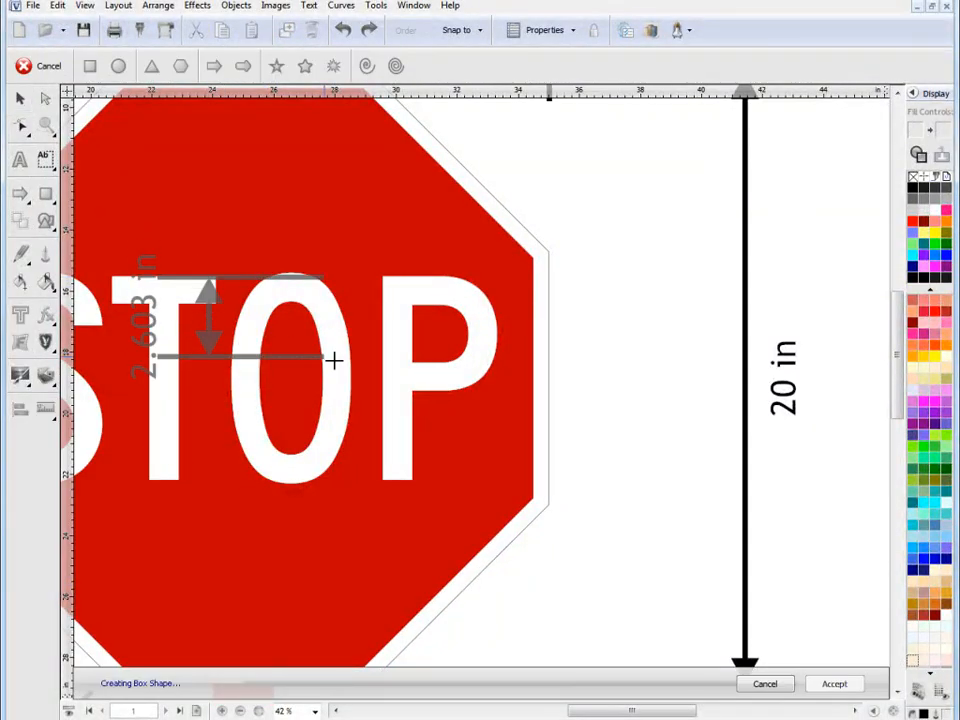
drag(332, 360, 610, 480)
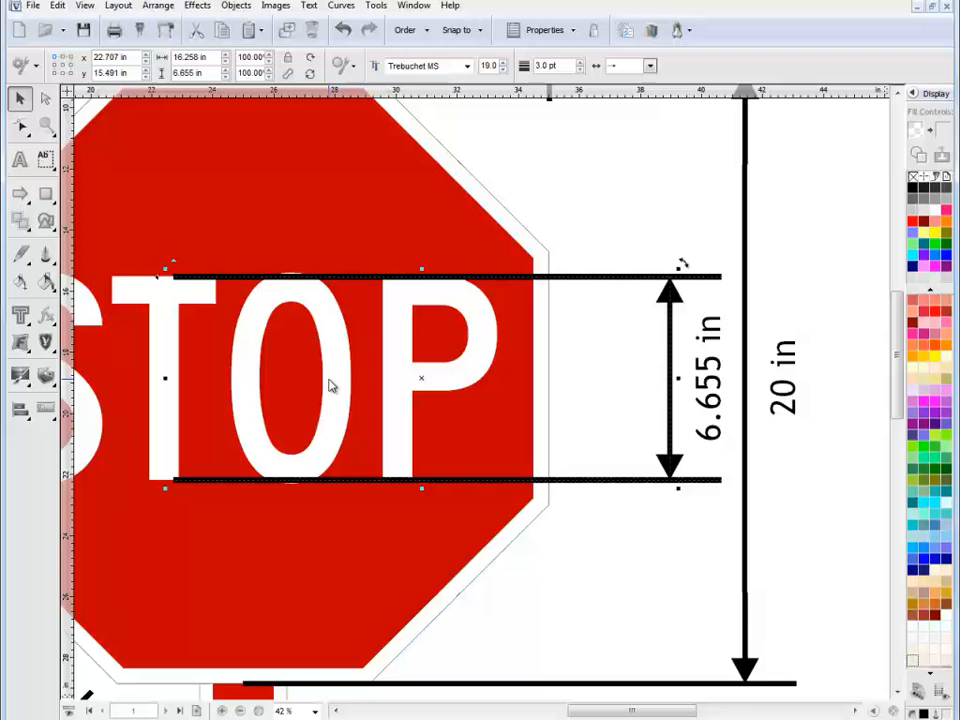
mouse_move(390, 480)
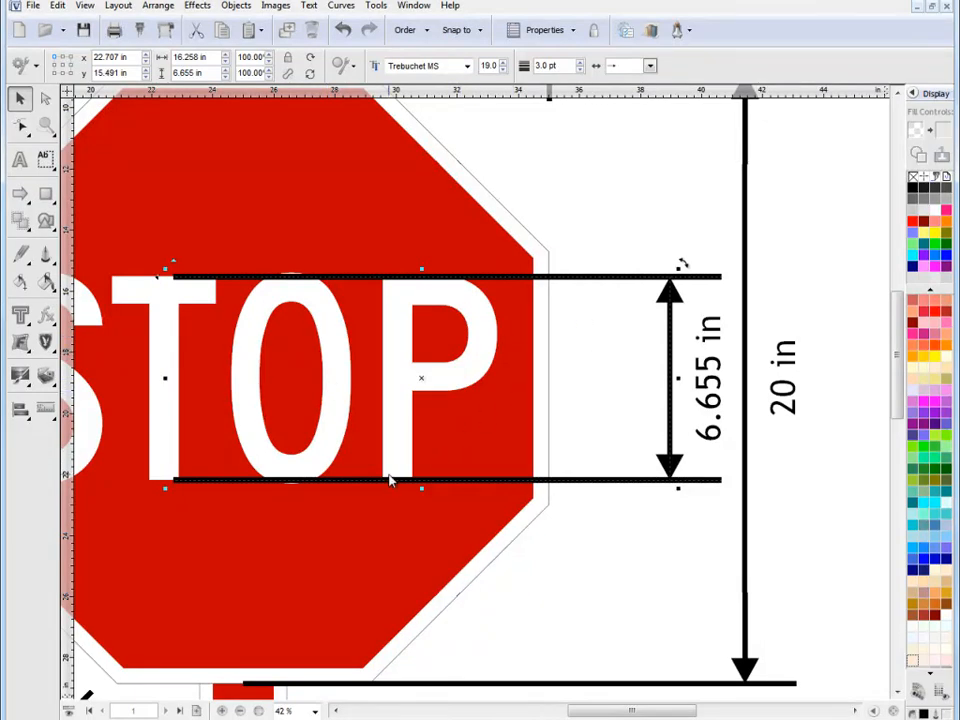
Step: Fit the guides to the STOP lettering edges so the height reads 6.891 in
click(114, 568)
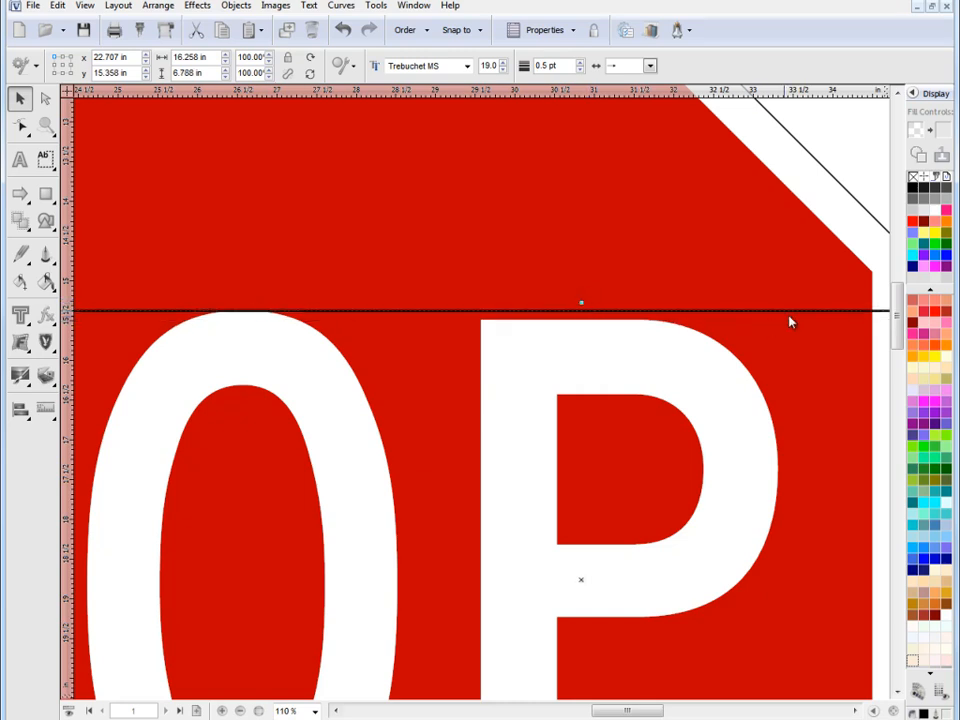
scroll(down, 3)
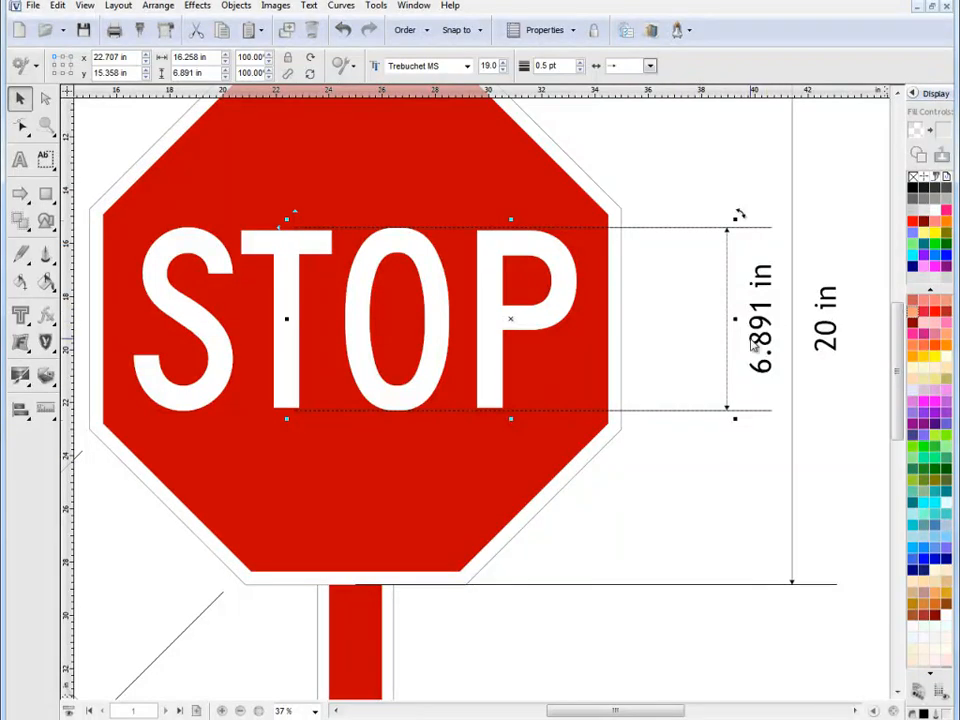
mouse_move(764, 290)
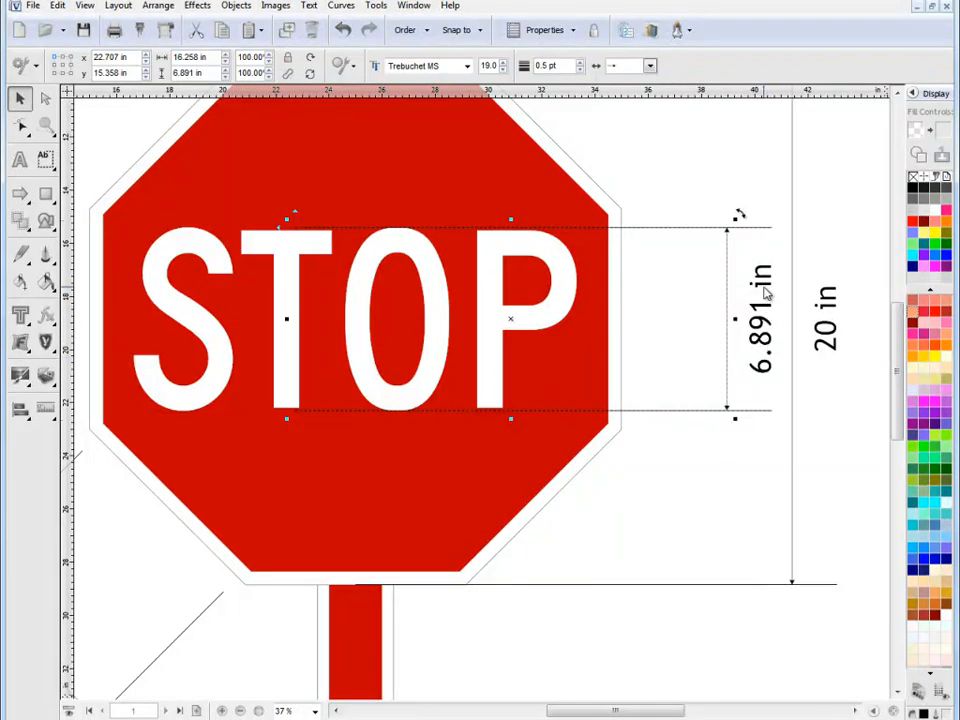
mouse_move(816, 206)
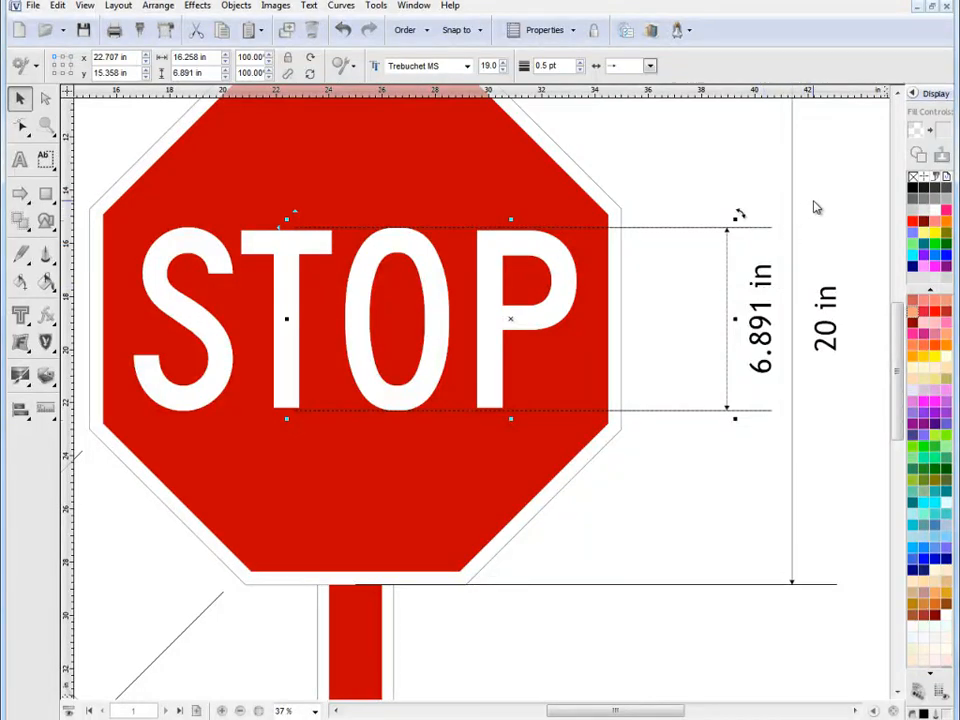
click(640, 66)
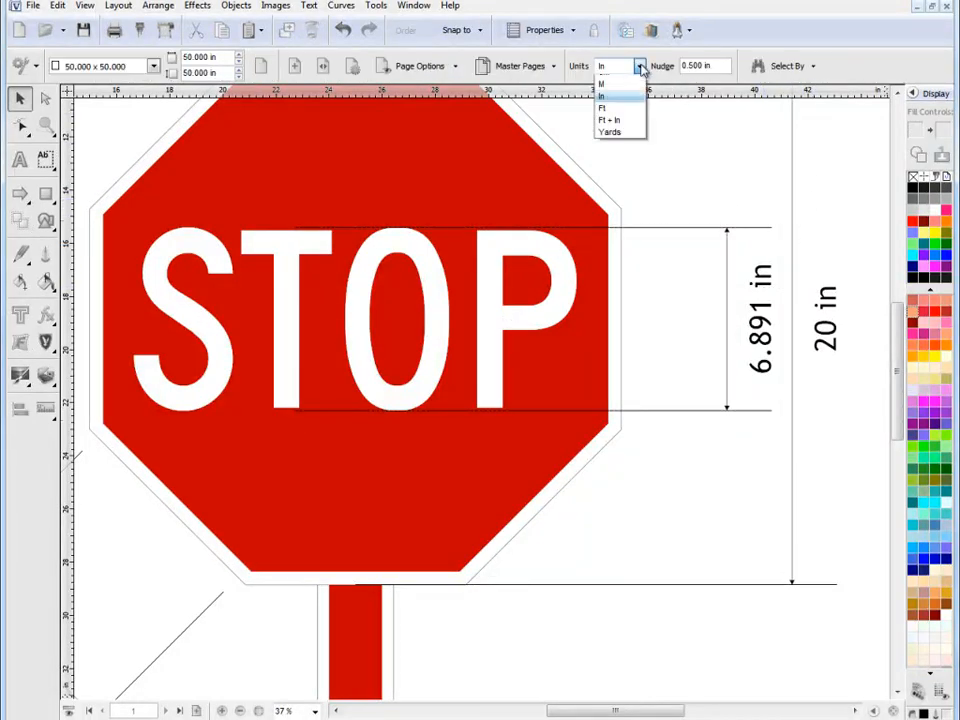
click(604, 84)
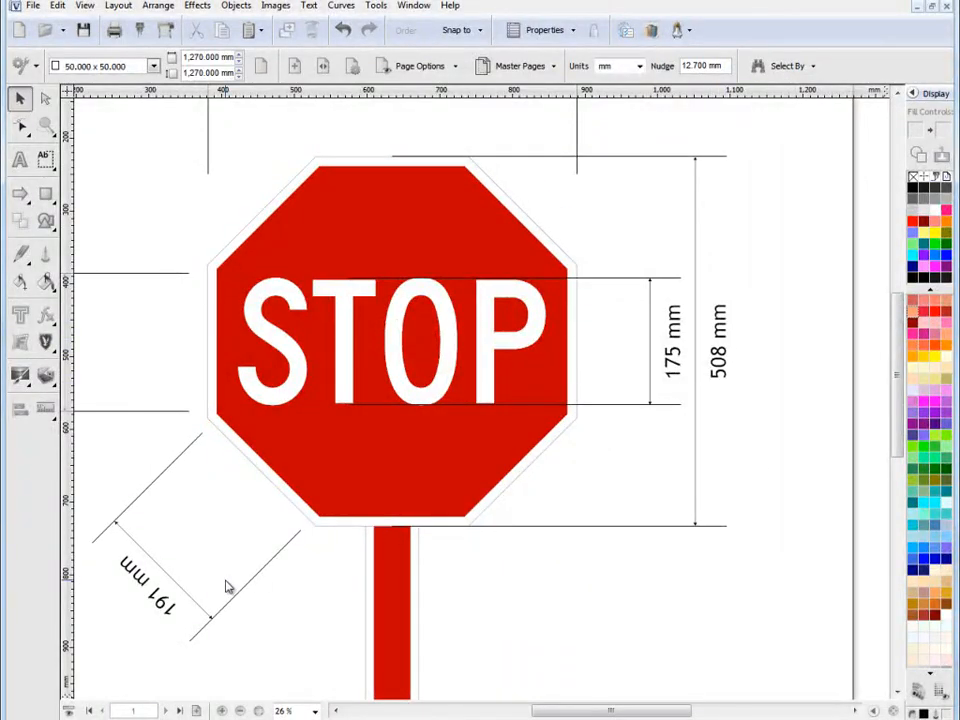
click(638, 66)
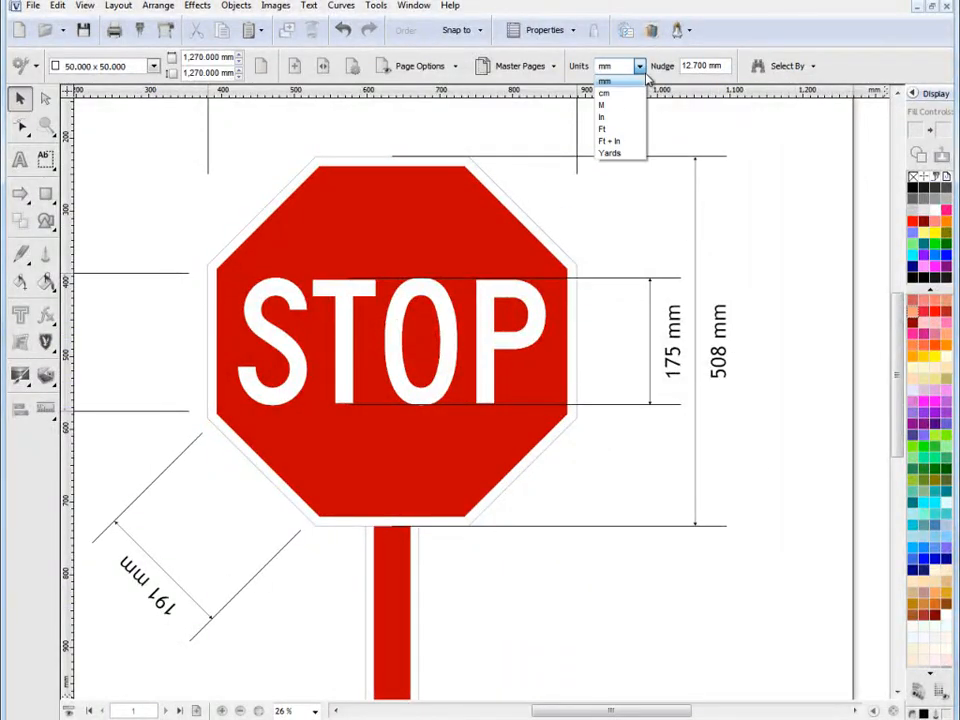
click(602, 116)
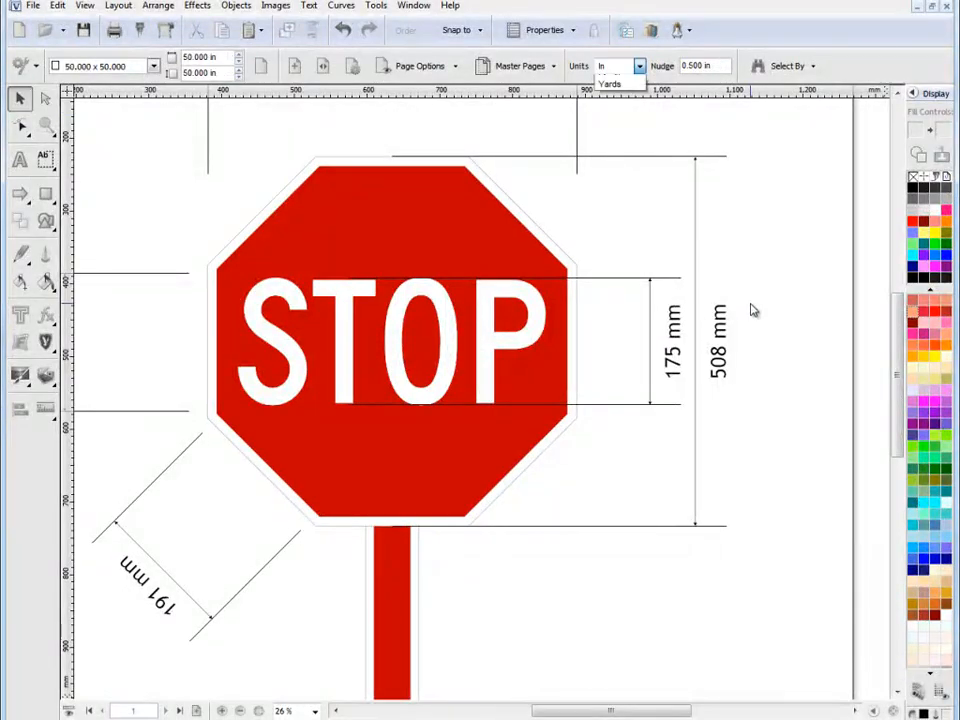
click(638, 66)
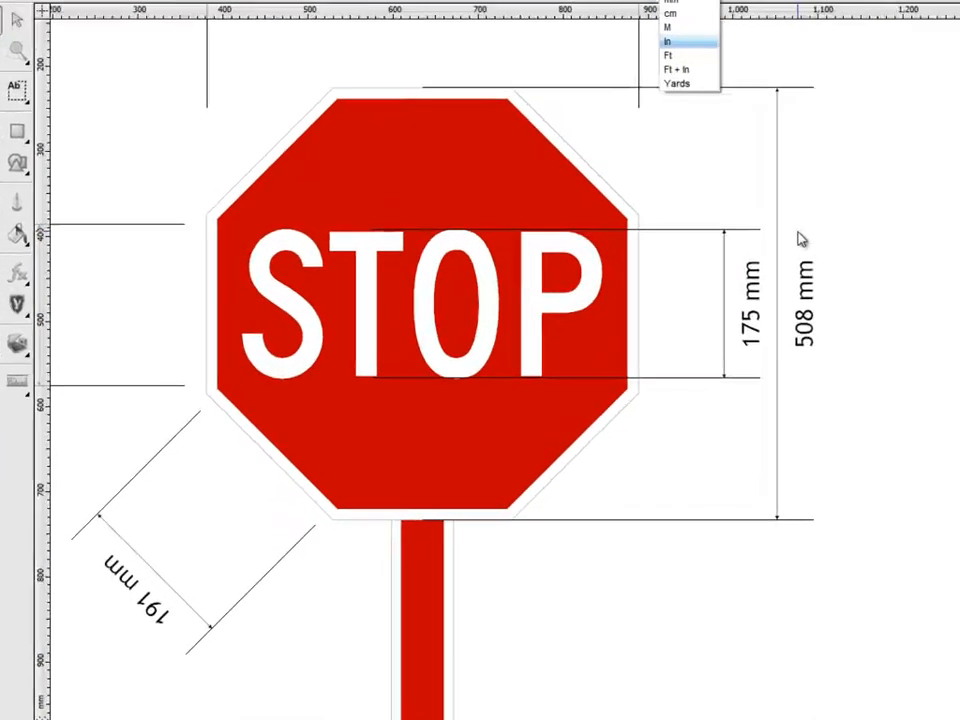
click(668, 54)
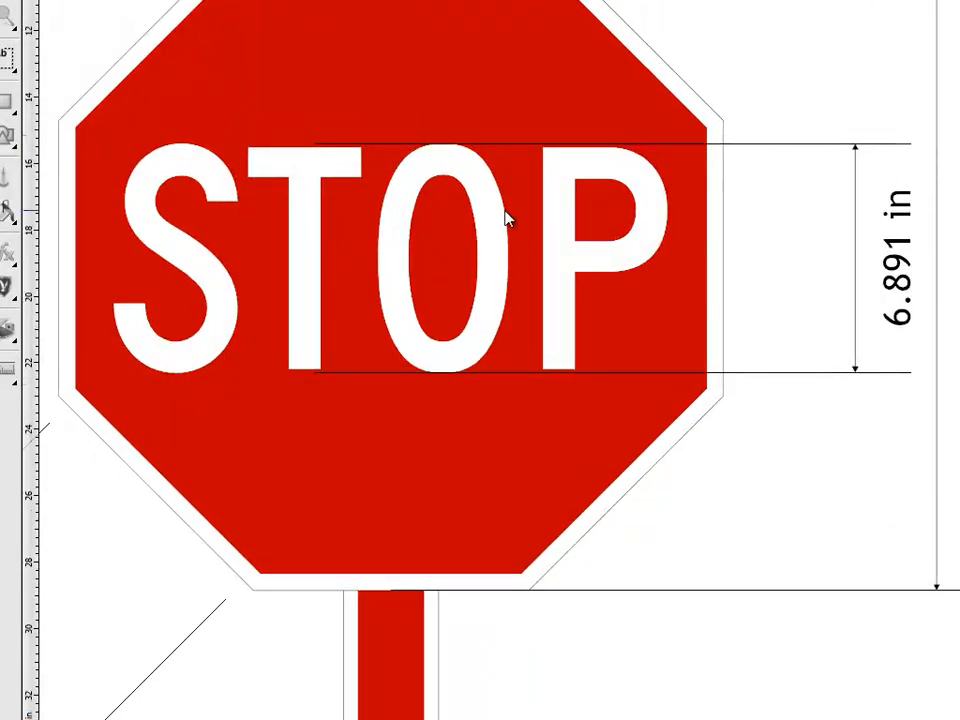
mouse_move(616, 164)
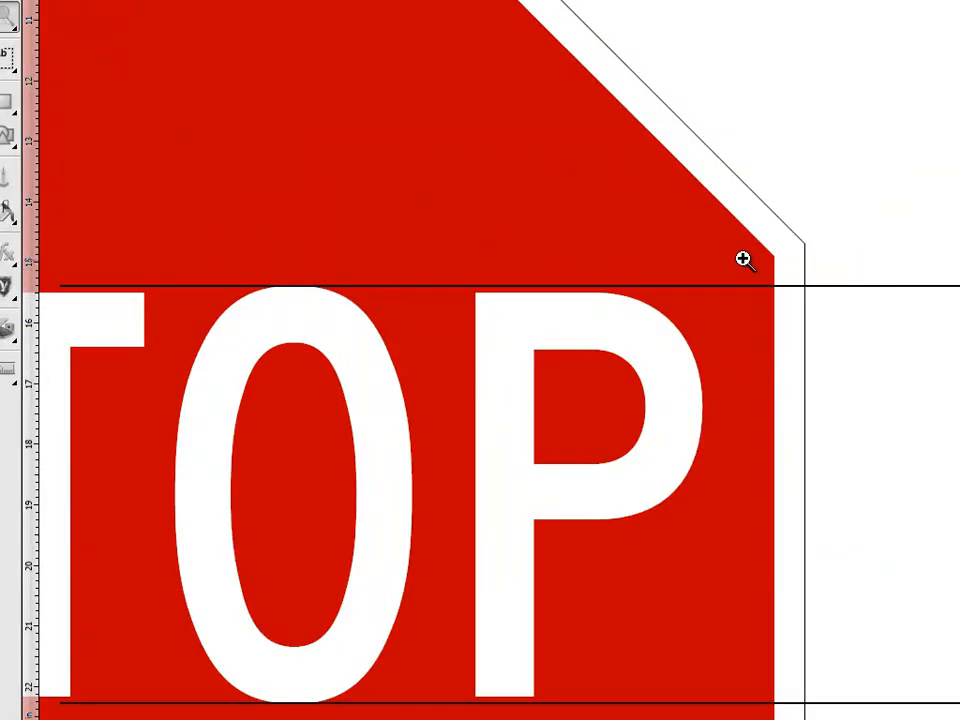
mouse_move(496, 236)
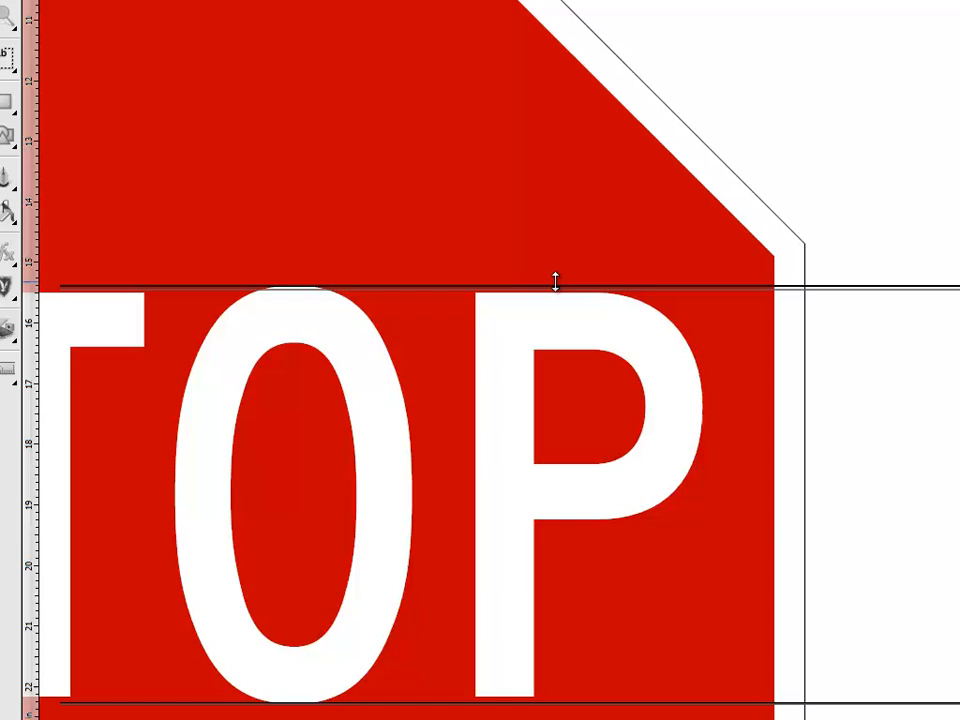
Step: Reposition the top and bottom lettering guides so the height reads 6.644 in
click(490, 332)
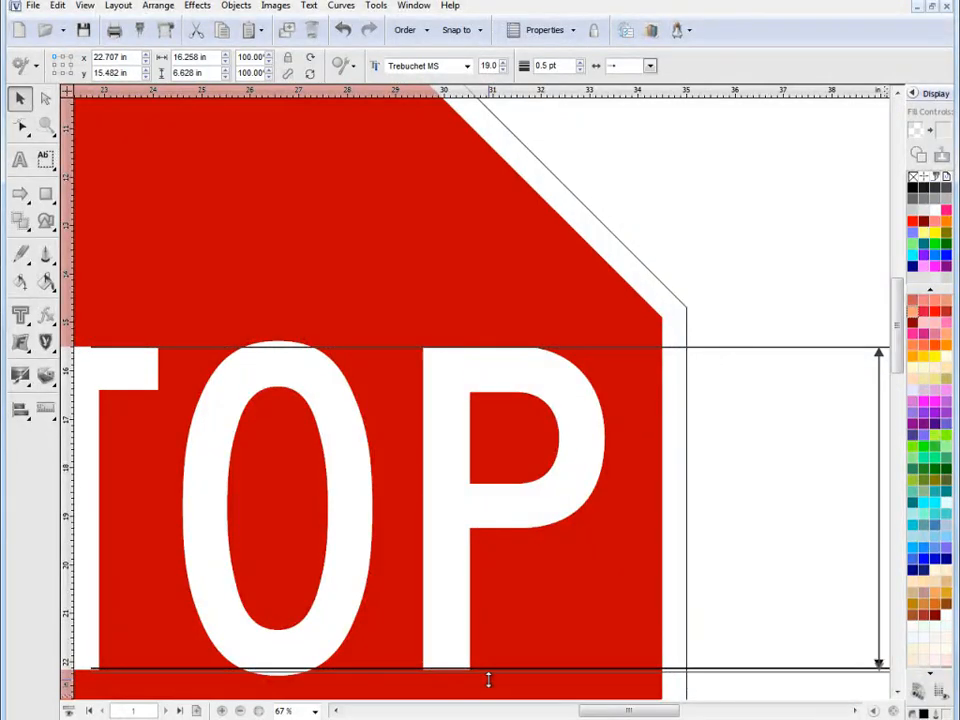
click(486, 508)
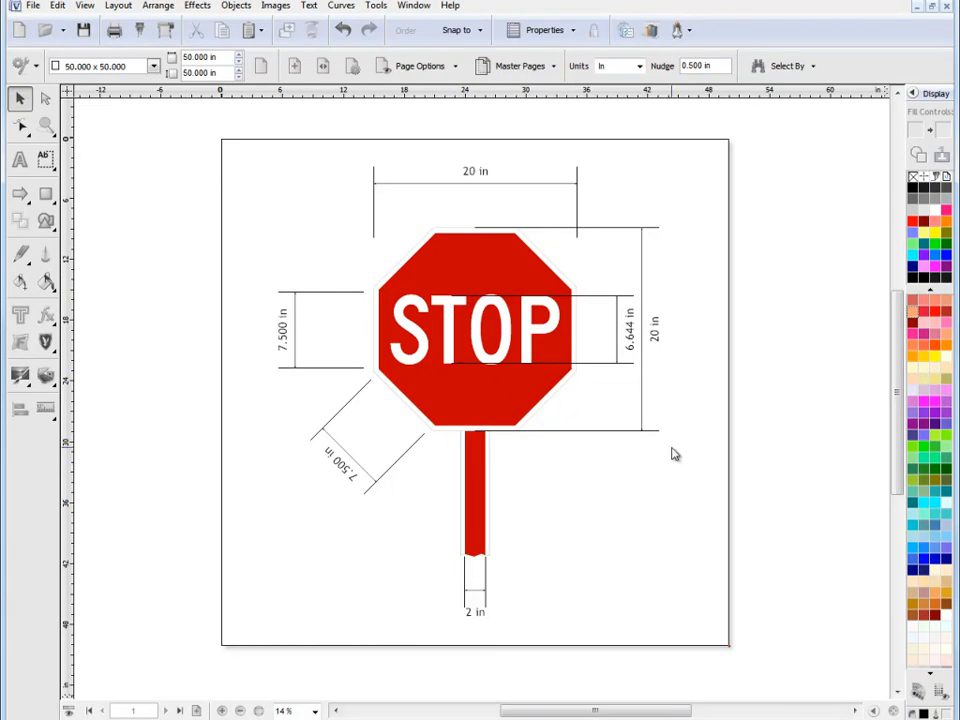
mouse_move(340, 318)
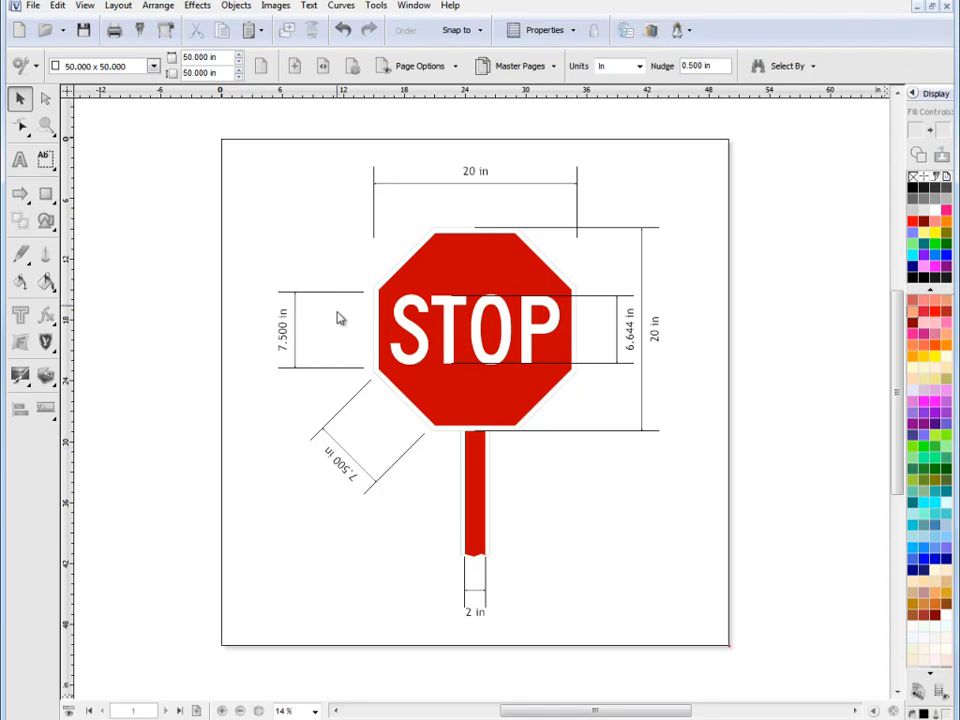
mouse_move(612, 184)
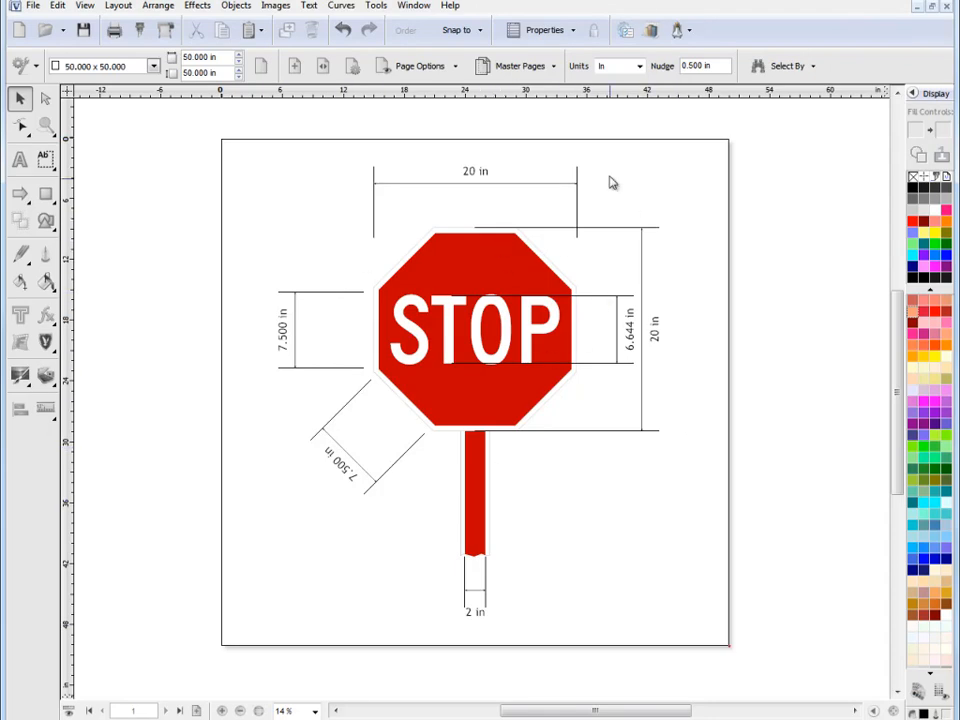
Step: Turn Dimensions off and Guides on in Page Options
click(418, 66)
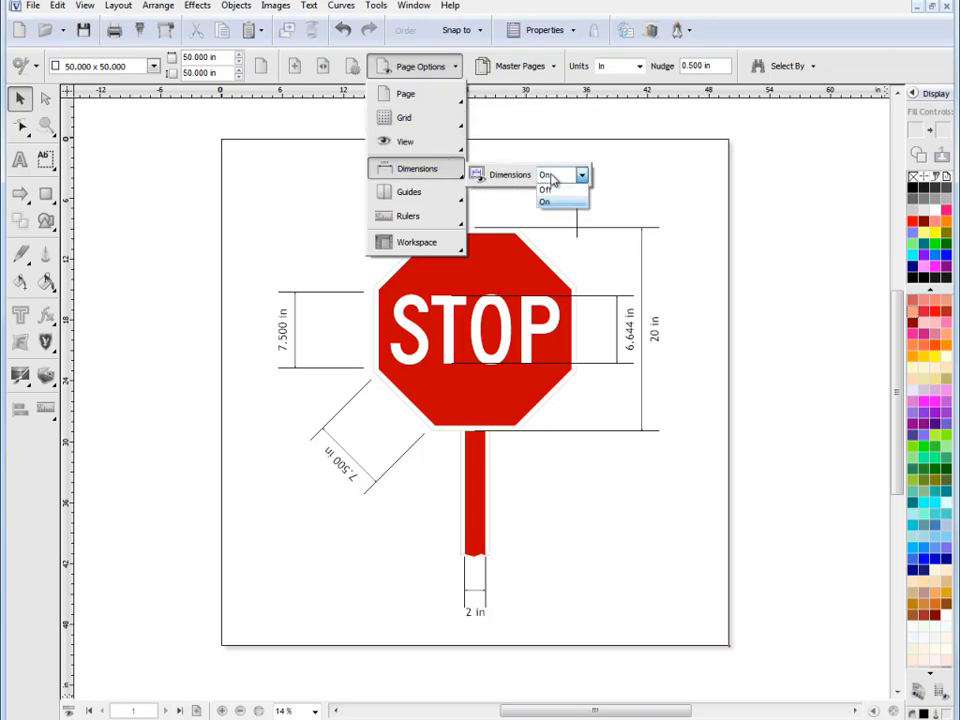
click(408, 192)
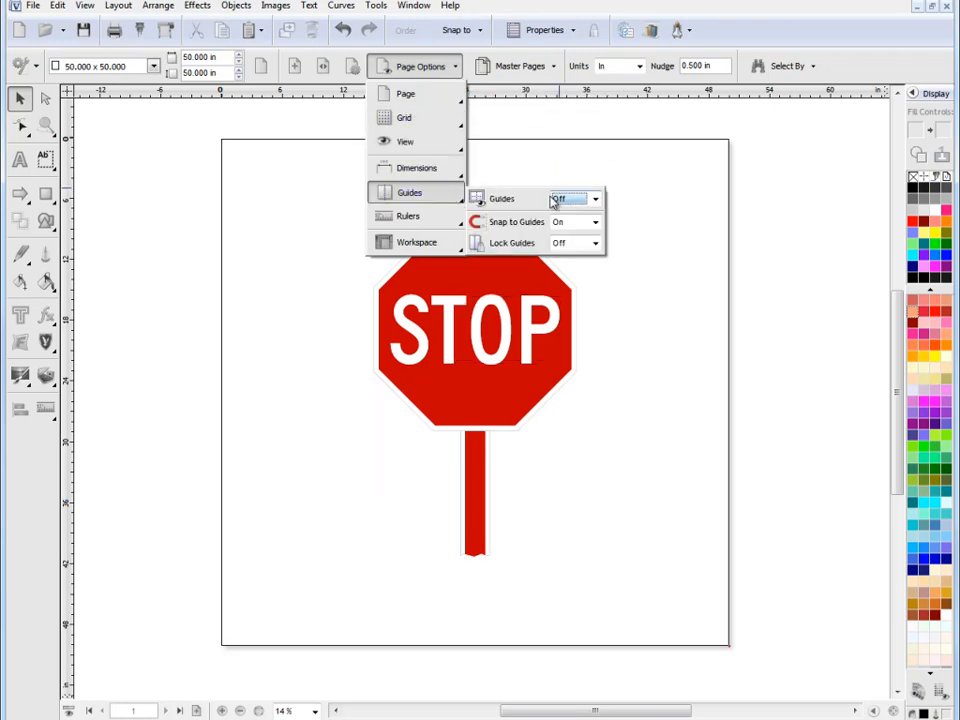
click(572, 198)
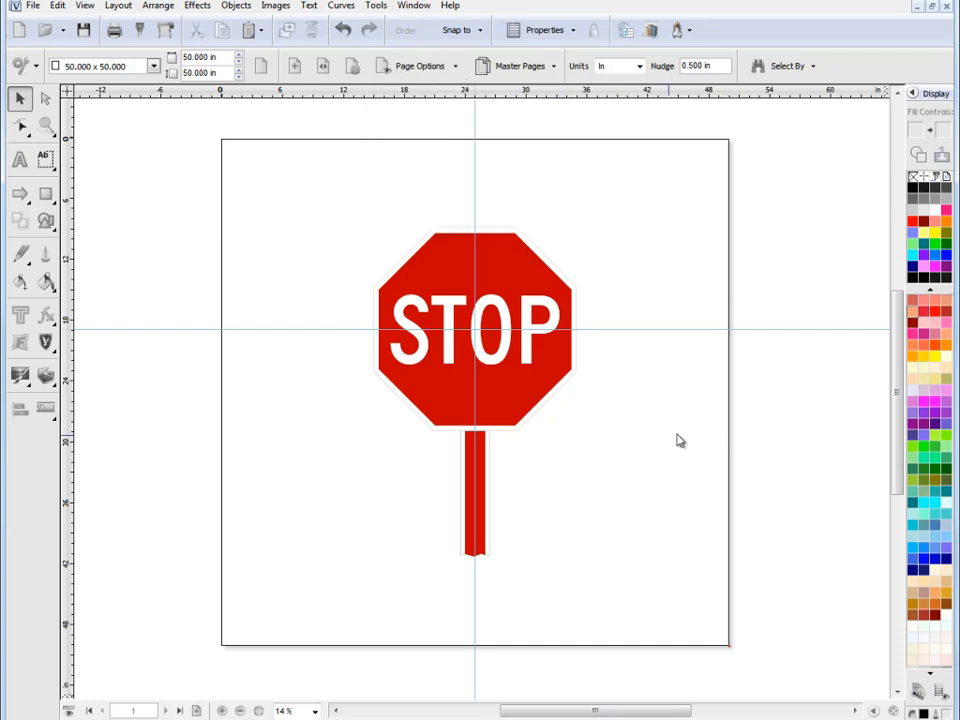
mouse_move(632, 376)
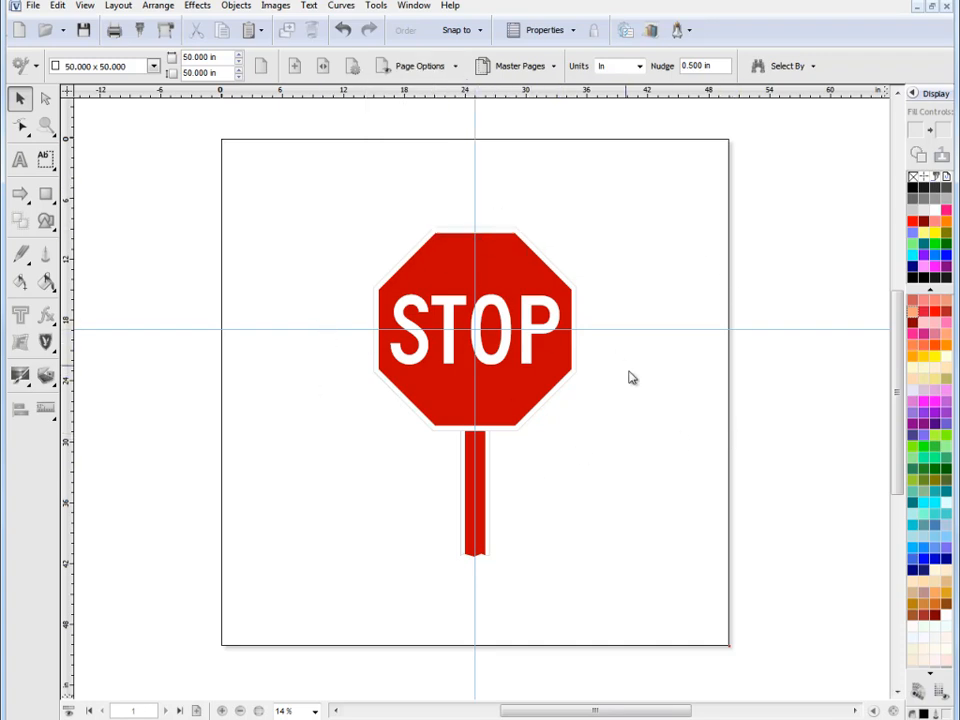
mouse_move(652, 428)
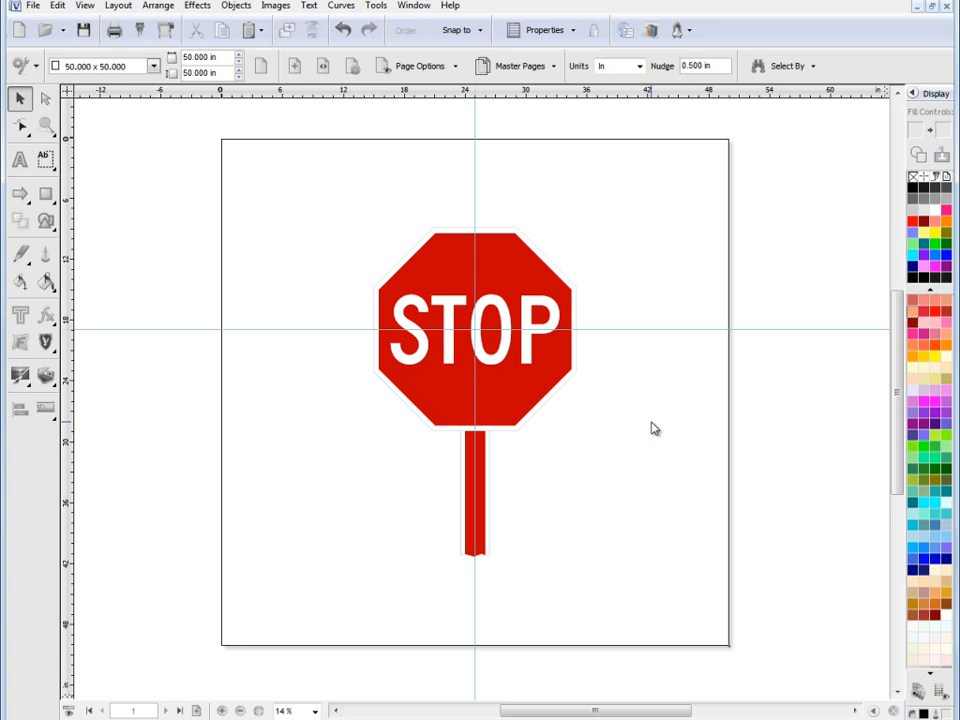
mouse_move(100, 264)
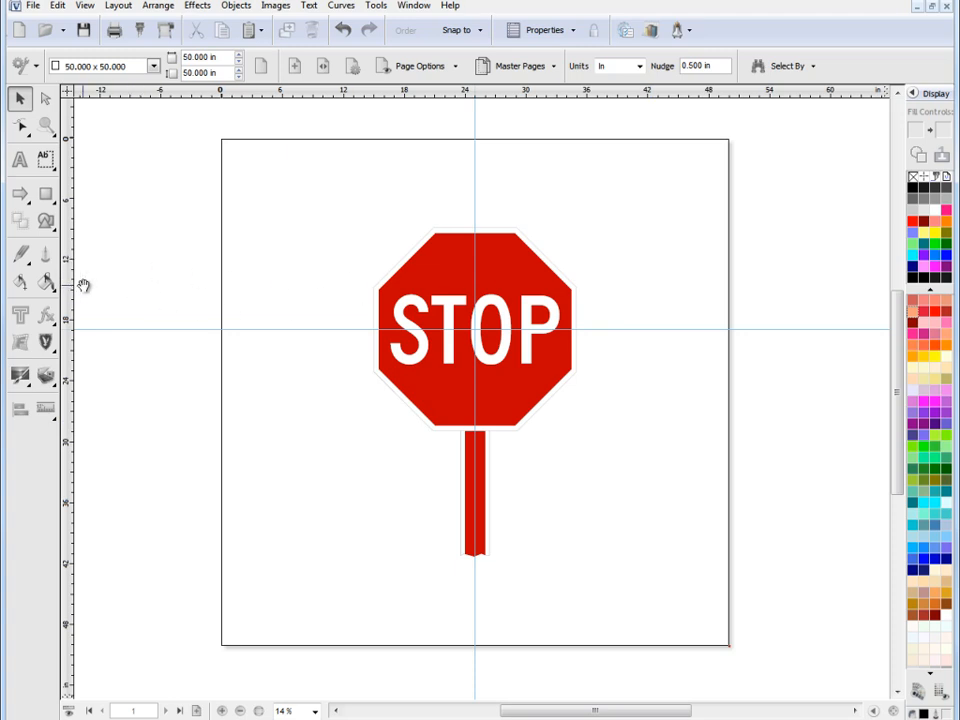
drag(66, 290, 130, 290)
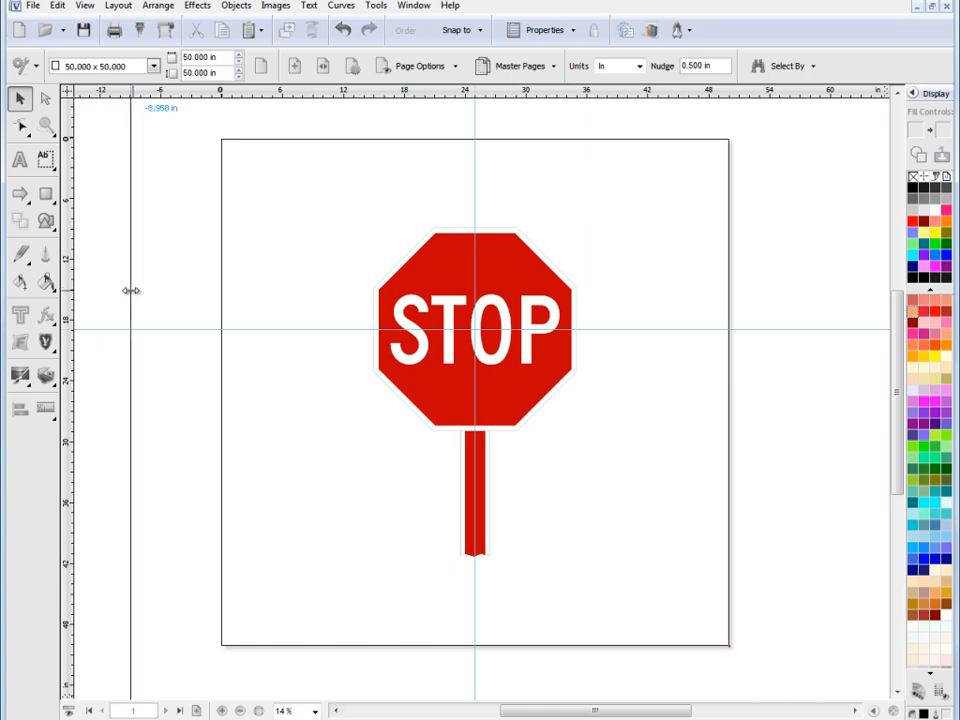
drag(132, 290, 302, 308)
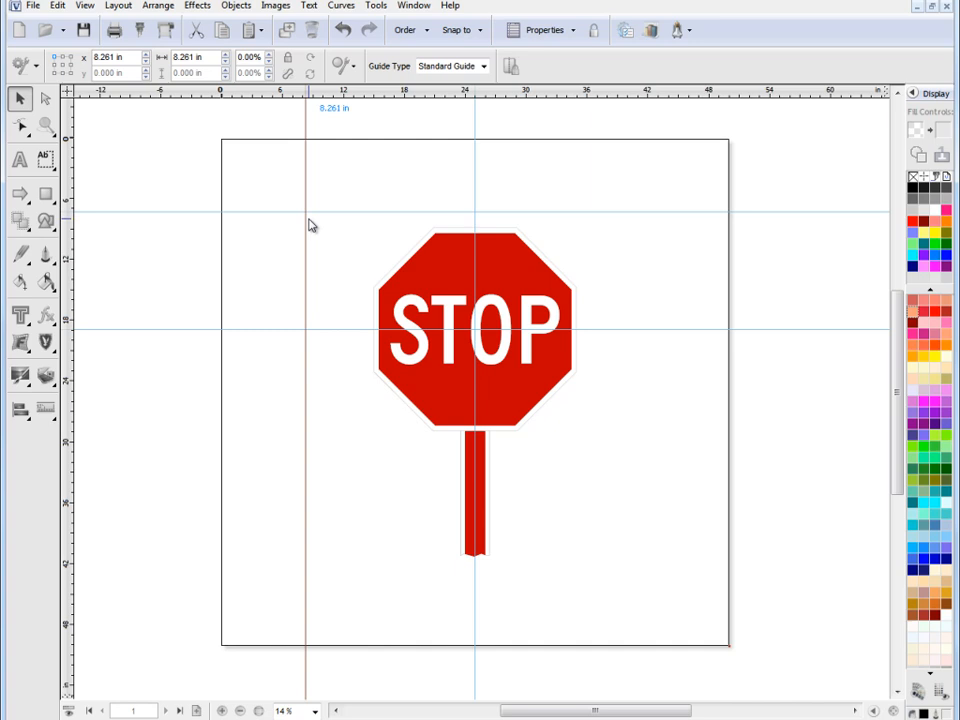
mouse_move(268, 244)
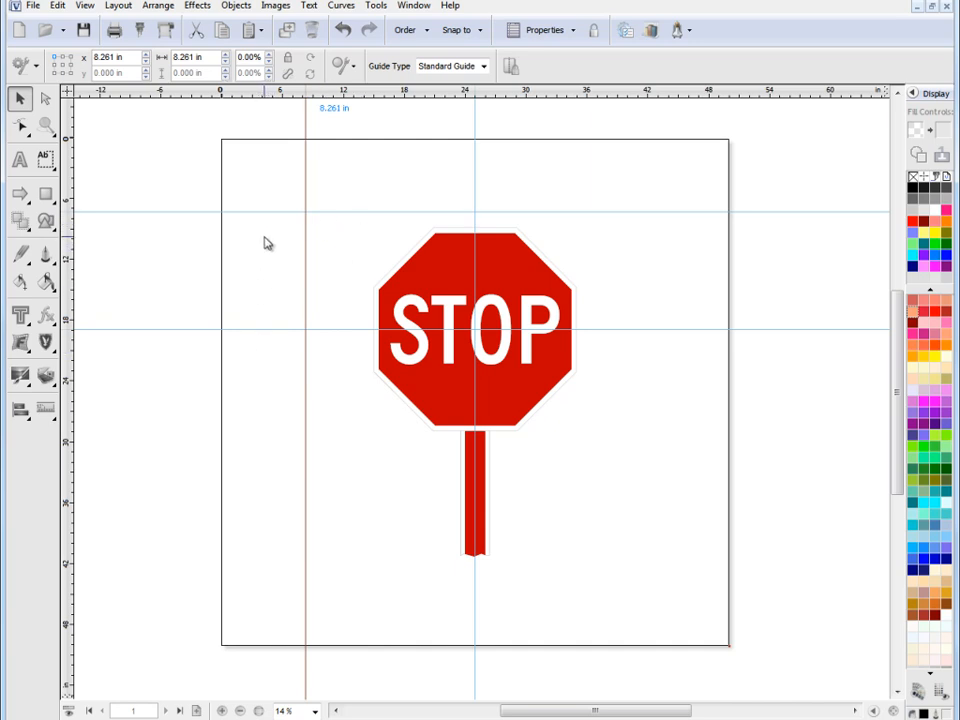
triple_click(190, 56)
text(6.000)
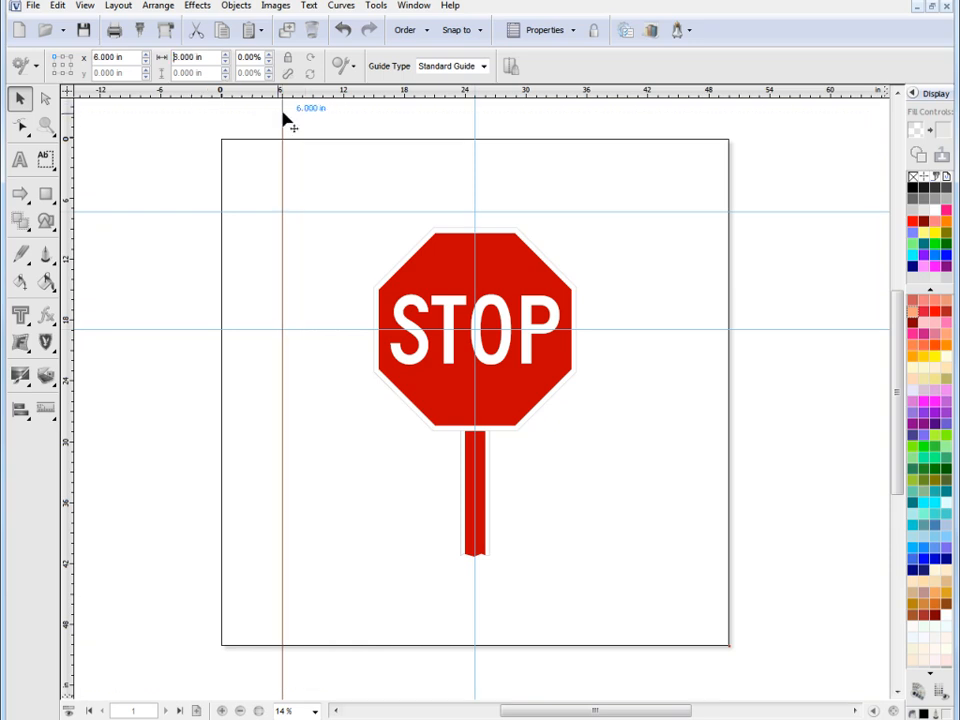
mouse_move(276, 184)
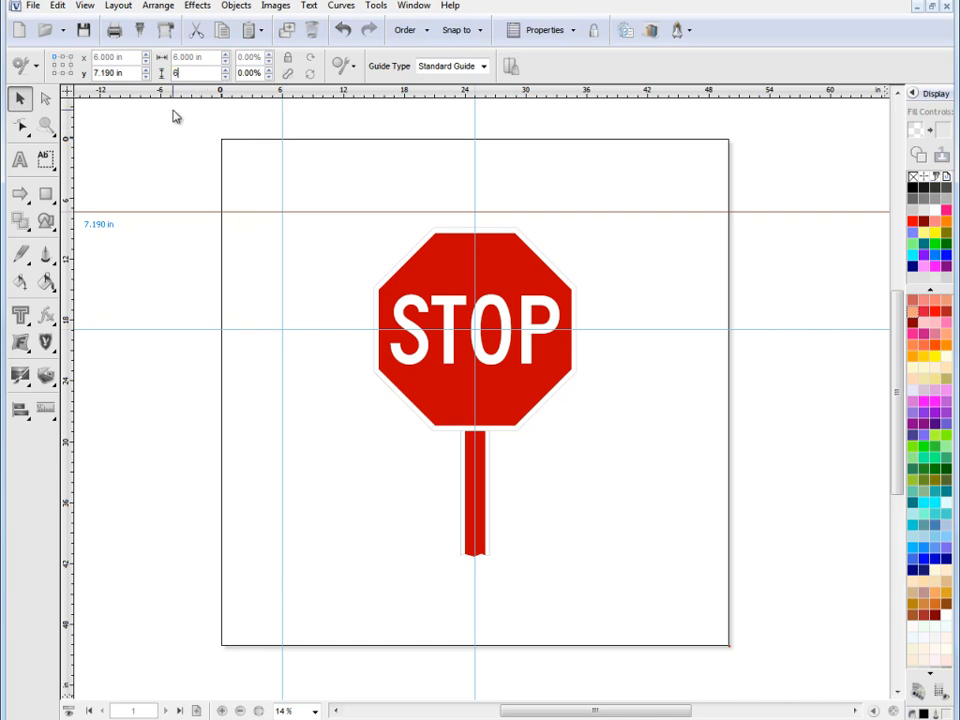
text(6.000 in)
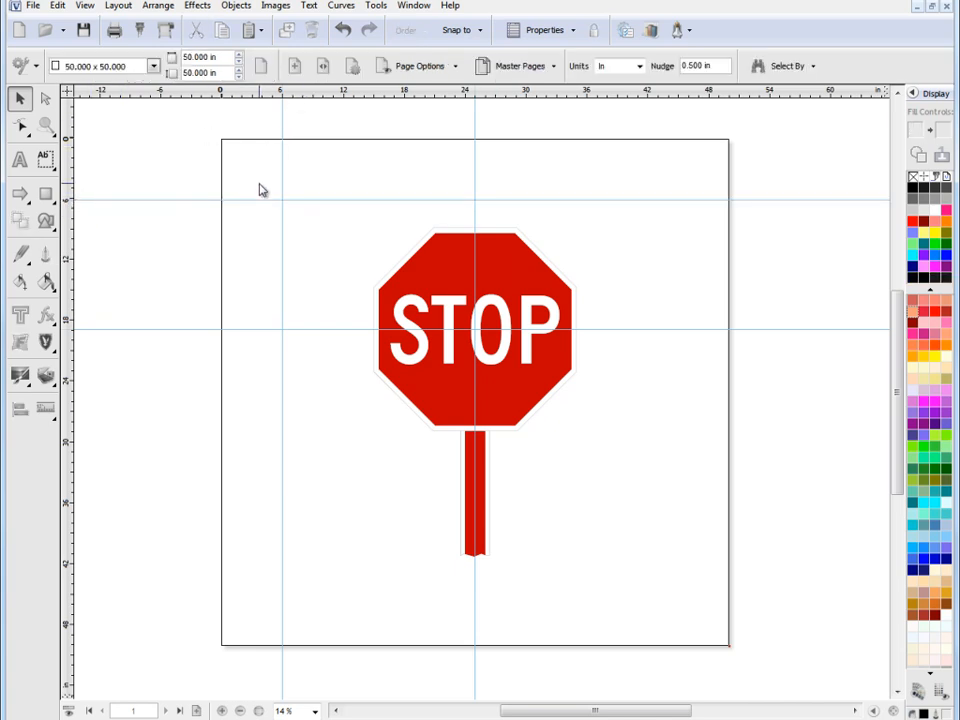
mouse_move(280, 206)
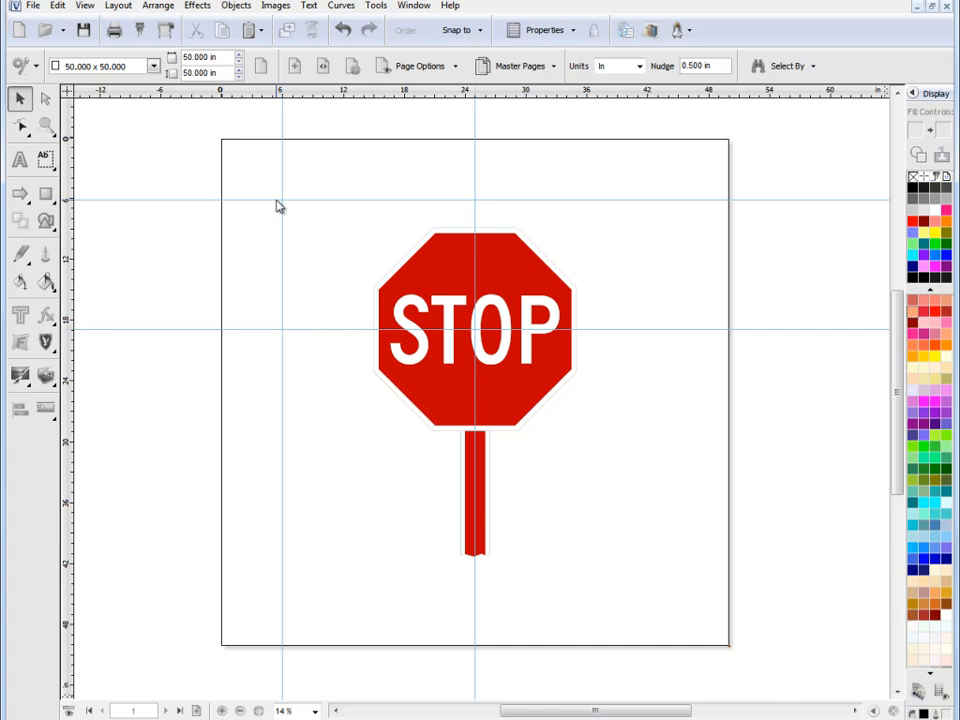
Step: Set guide colour to red and guide line style to Dashed in Display Options
click(46, 408)
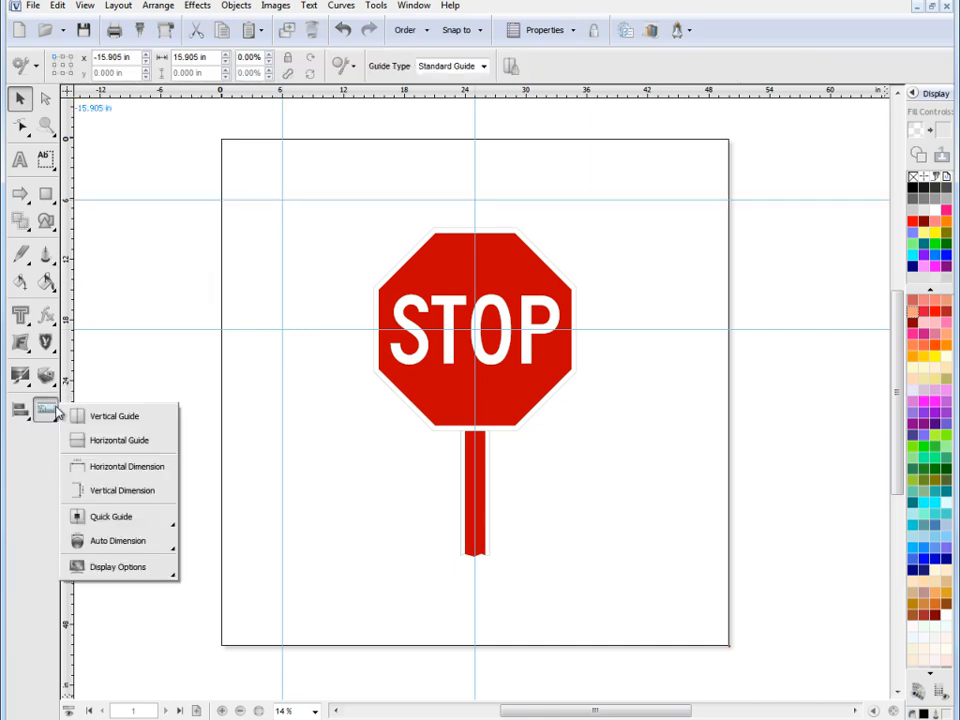
click(116, 568)
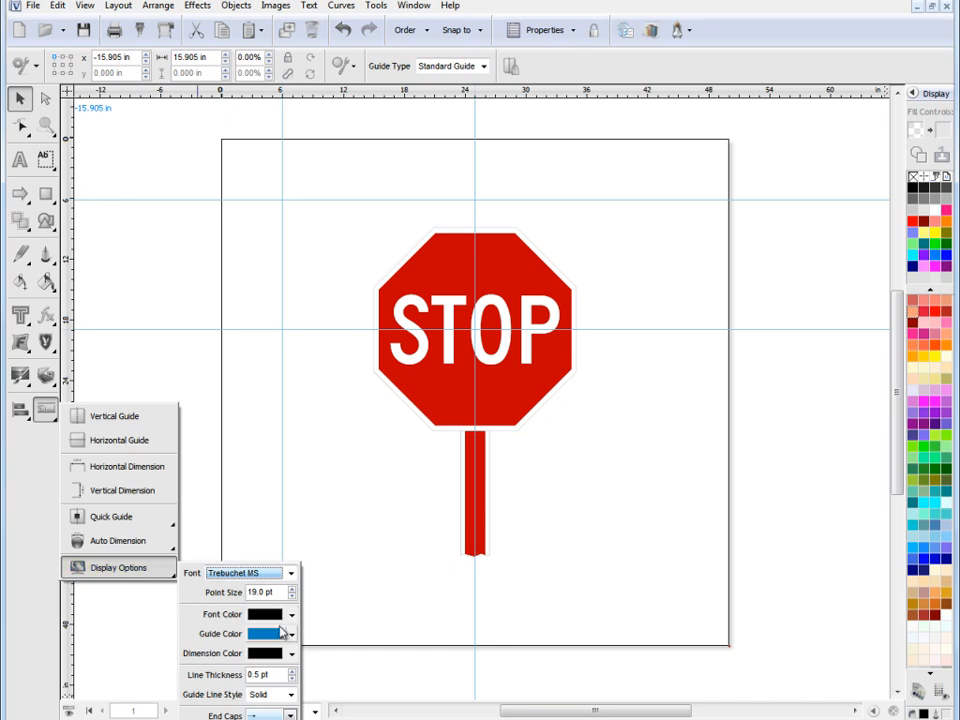
click(292, 634)
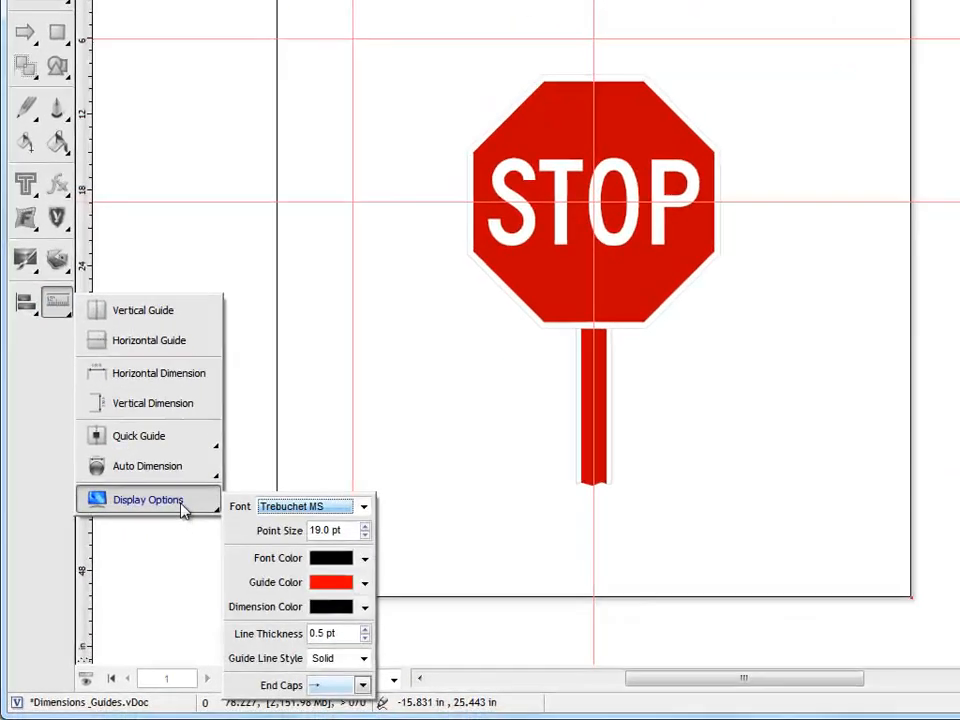
click(364, 658)
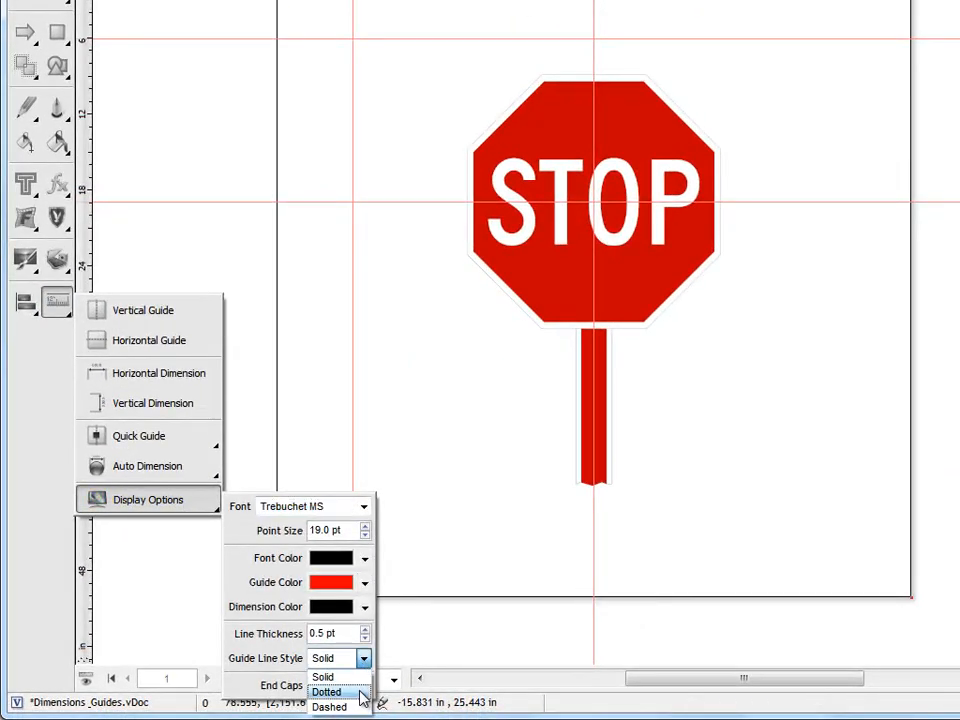
click(328, 708)
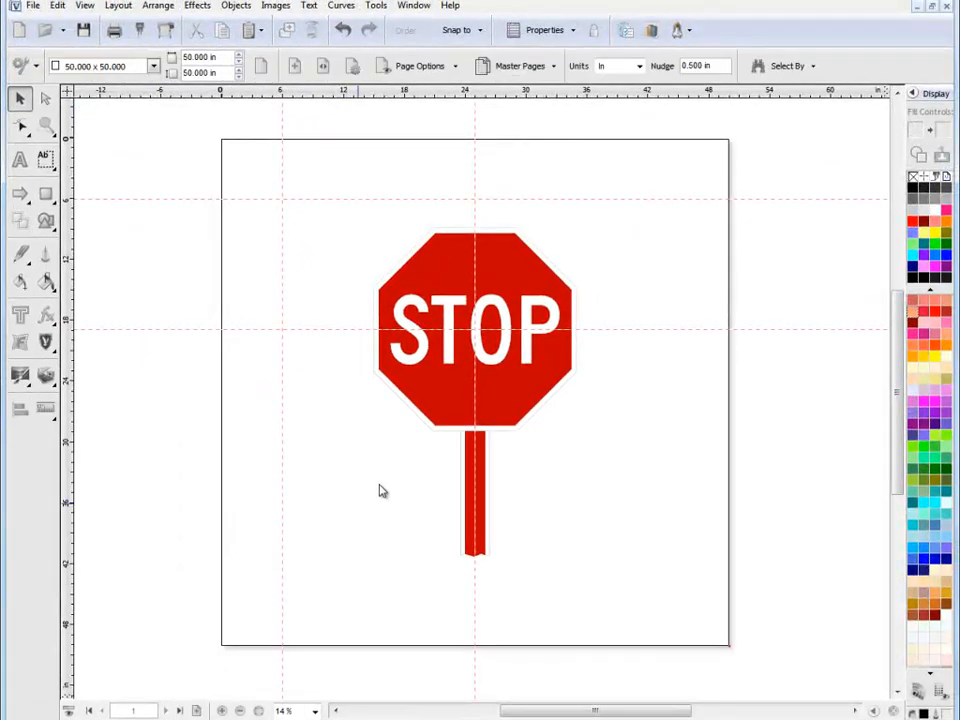
mouse_move(300, 198)
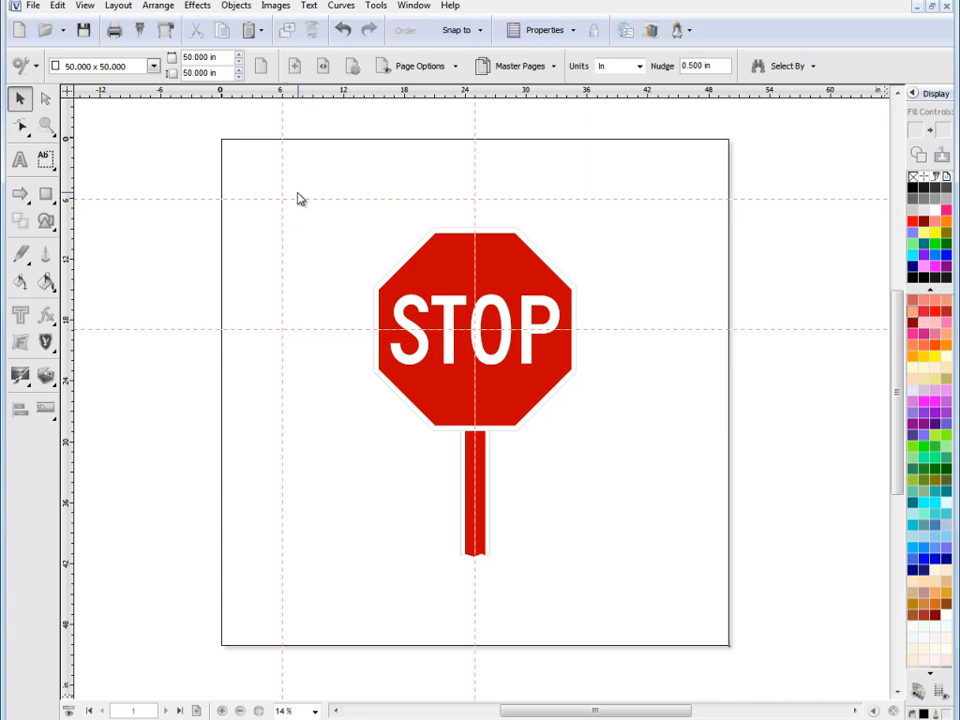
mouse_move(650, 268)
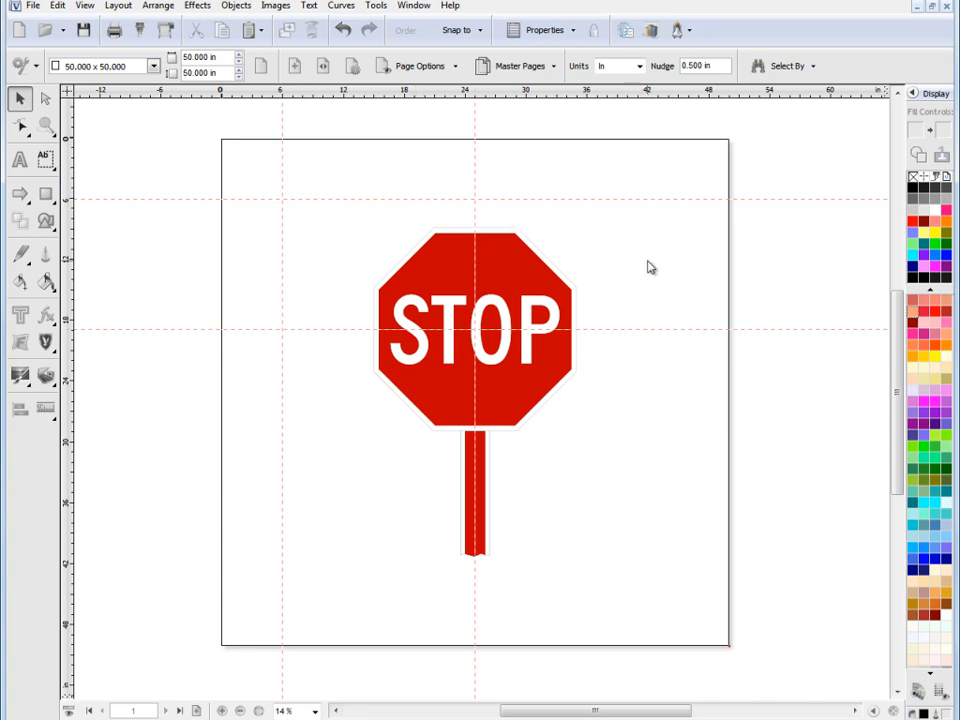
mouse_move(378, 232)
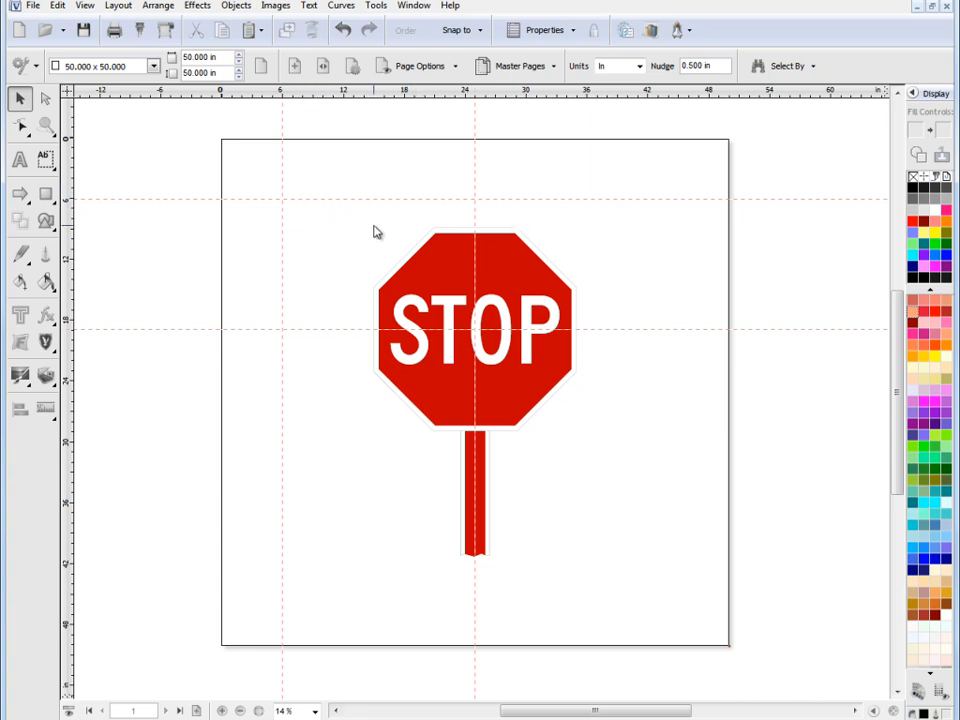
mouse_move(612, 360)
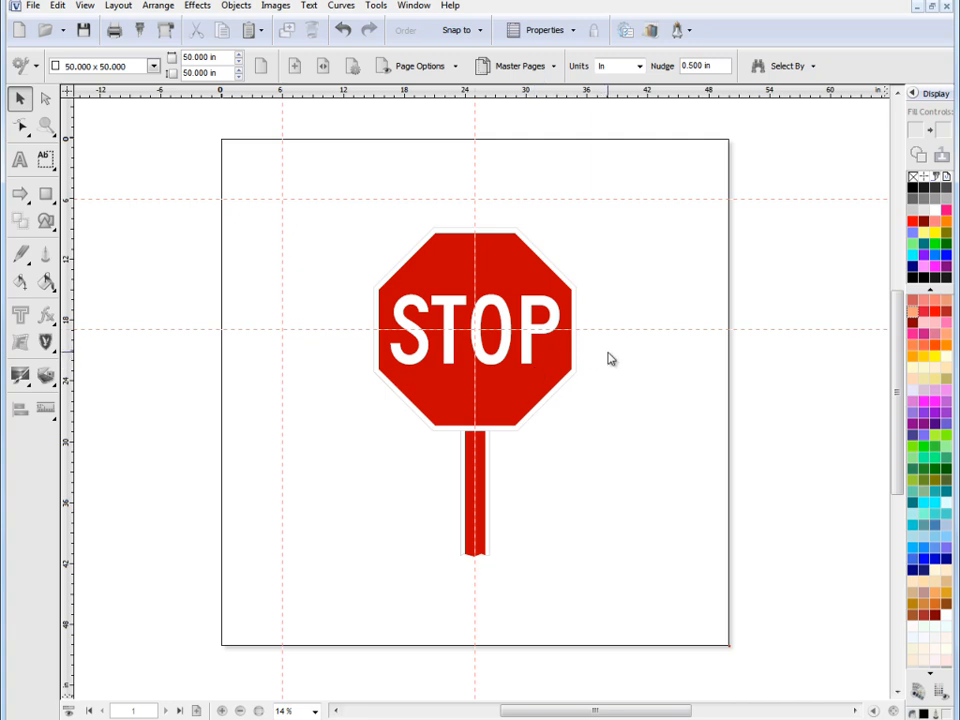
mouse_move(318, 240)
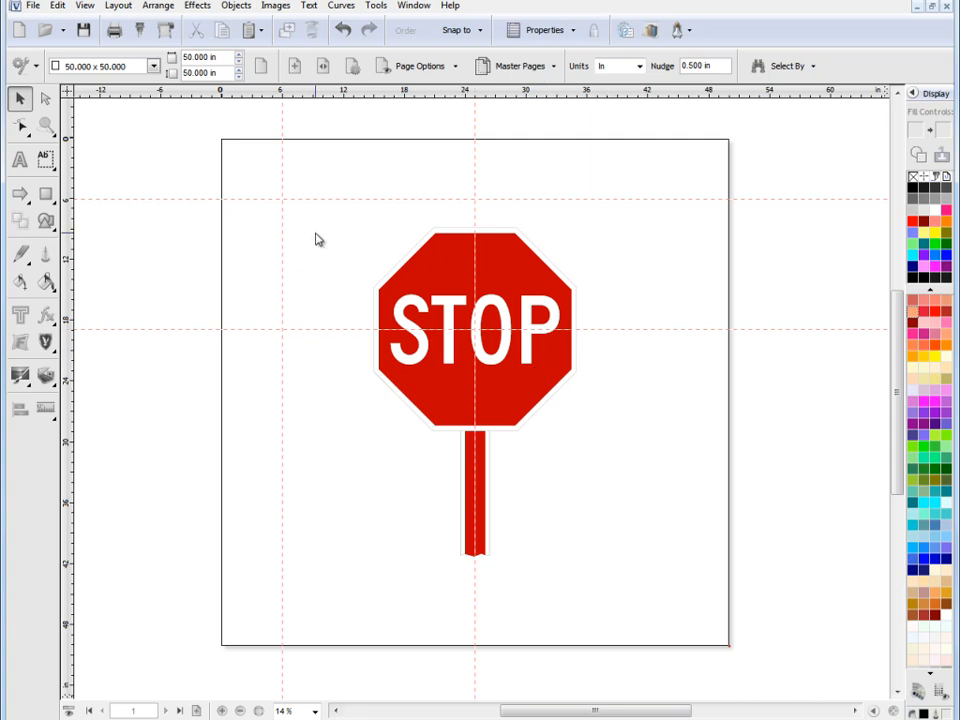
mouse_move(424, 230)
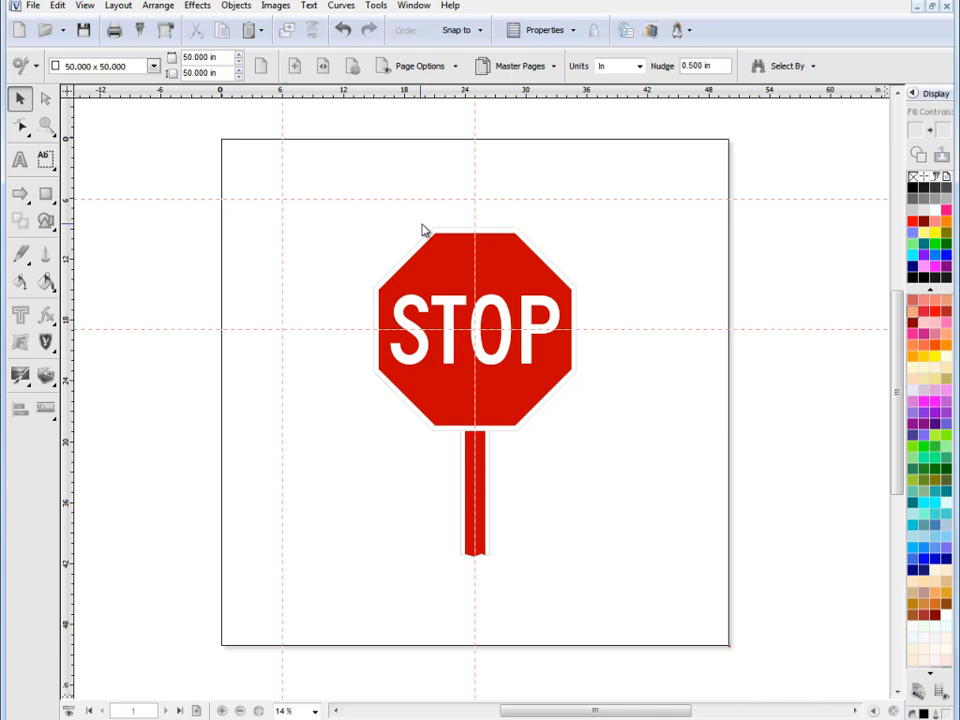
Step: Drag the whole stop sign group left until it snaps against the guides, then deselect it
click(476, 320)
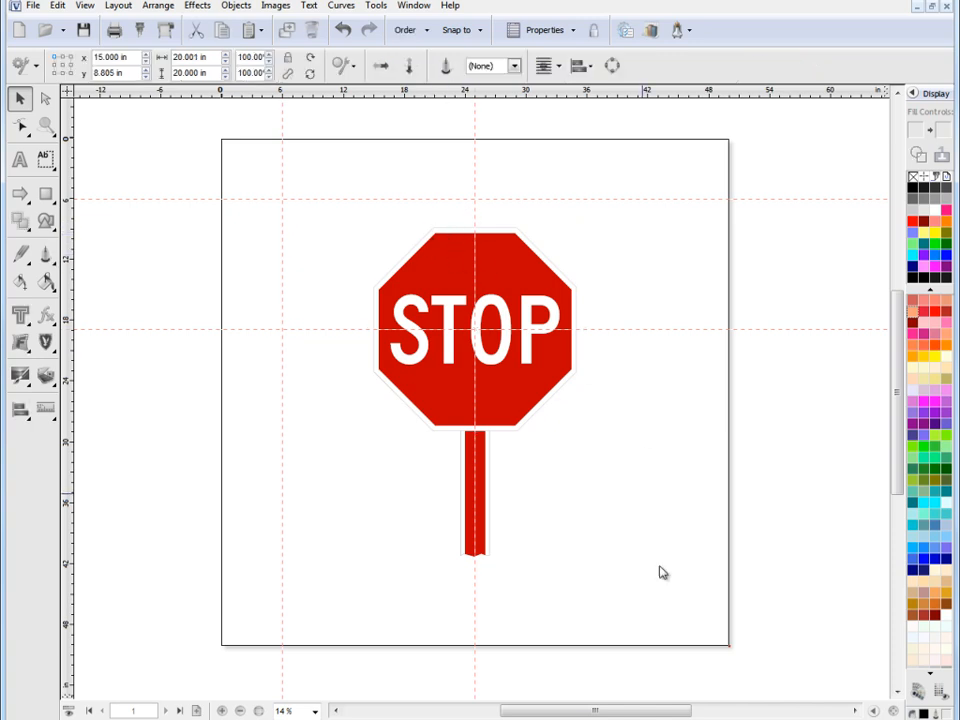
click(476, 320)
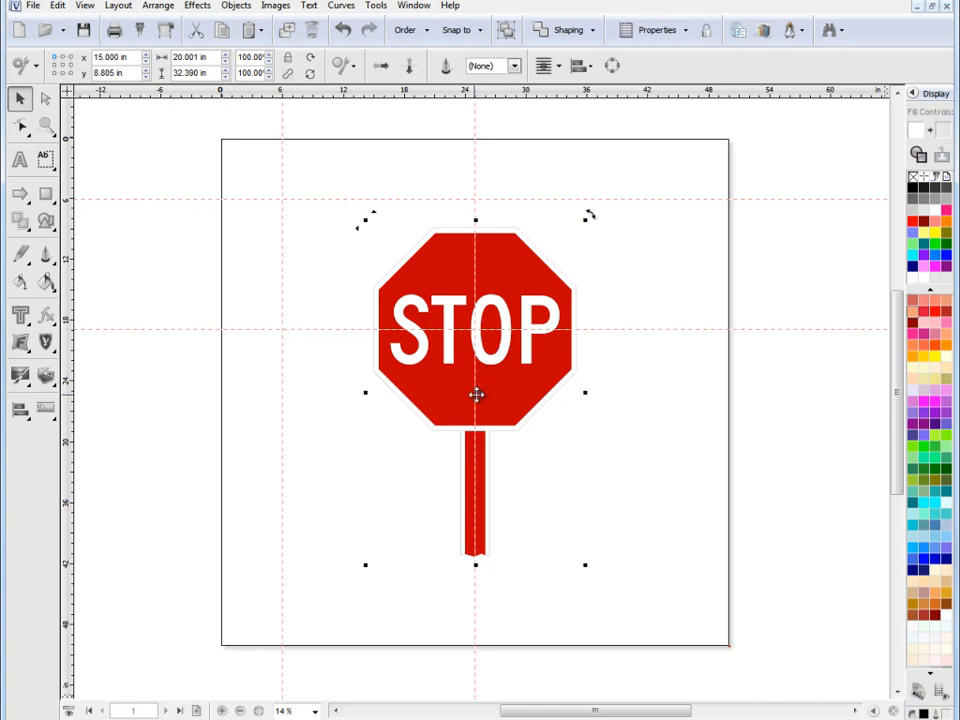
drag(476, 392, 384, 364)
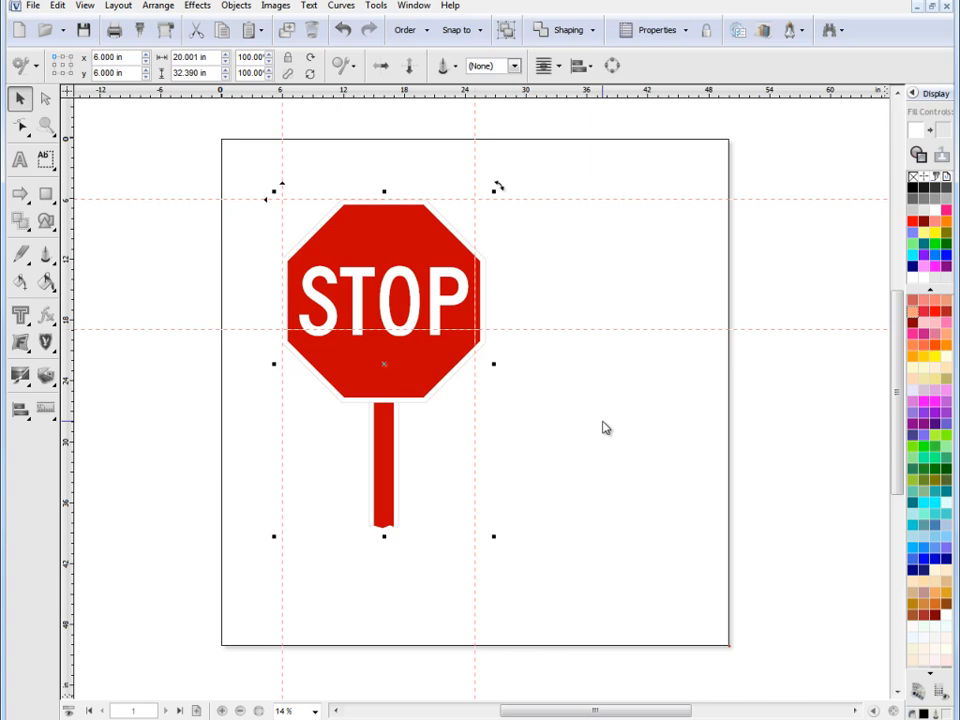
click(324, 198)
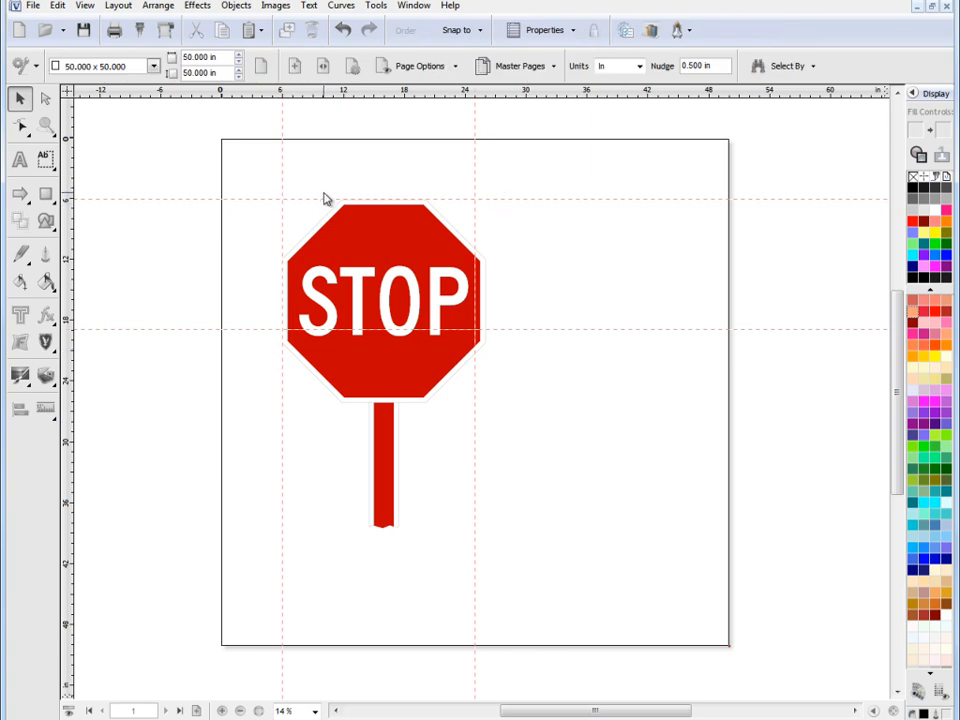
mouse_move(478, 188)
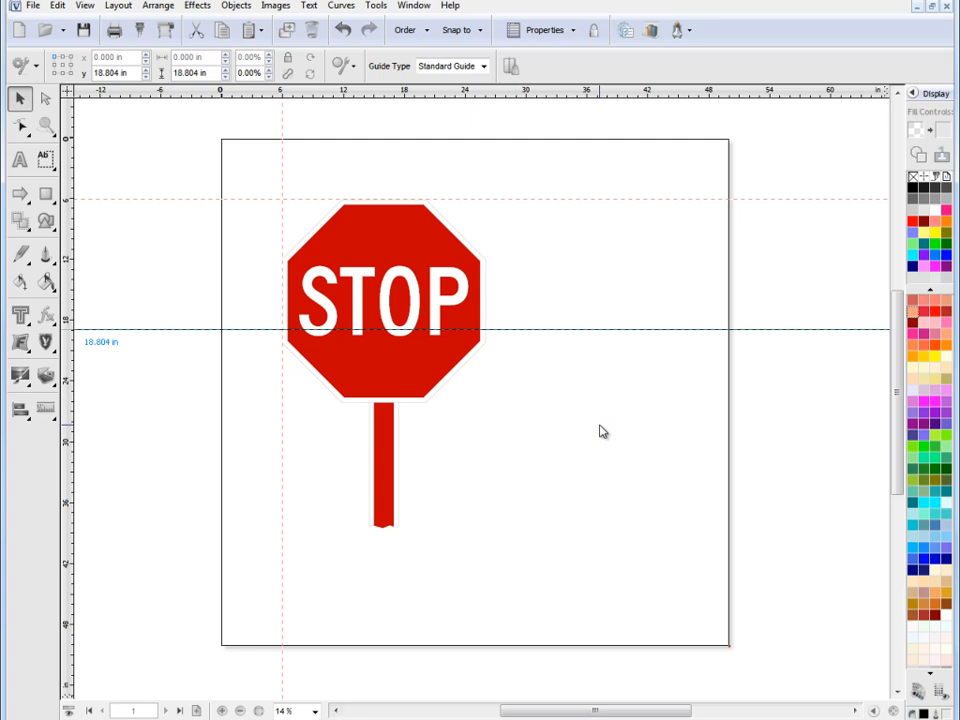
Step: Delete the middle horizontal guide crossing the page centre
click(572, 304)
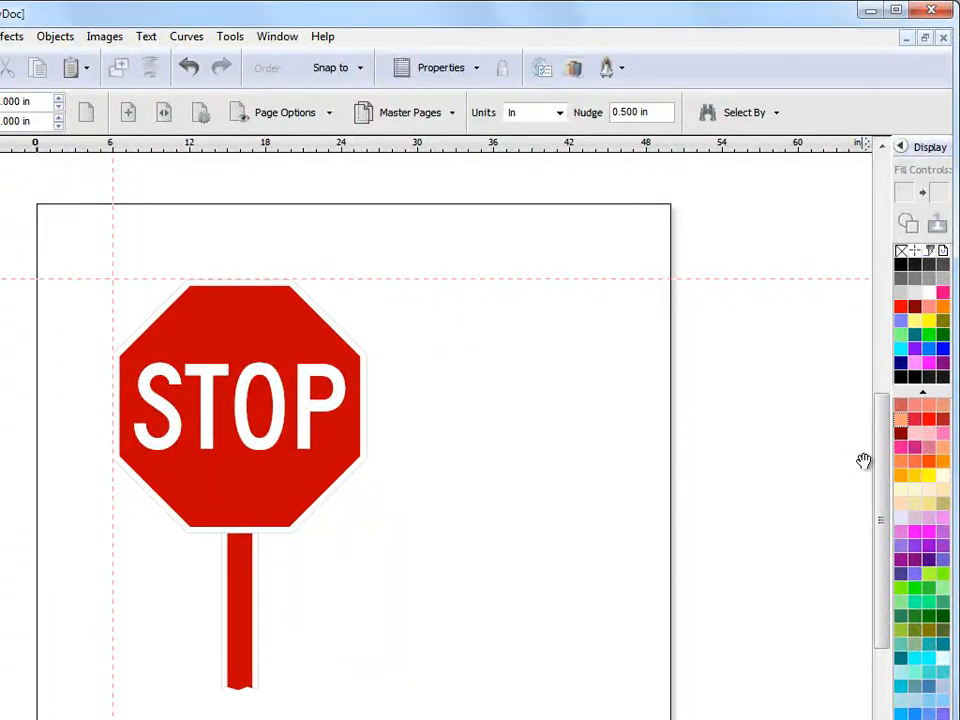
Step: Switch the vertical guide's Guide Type to Local Guide so its offsets read 6 in and 44 in
scroll(down, 3)
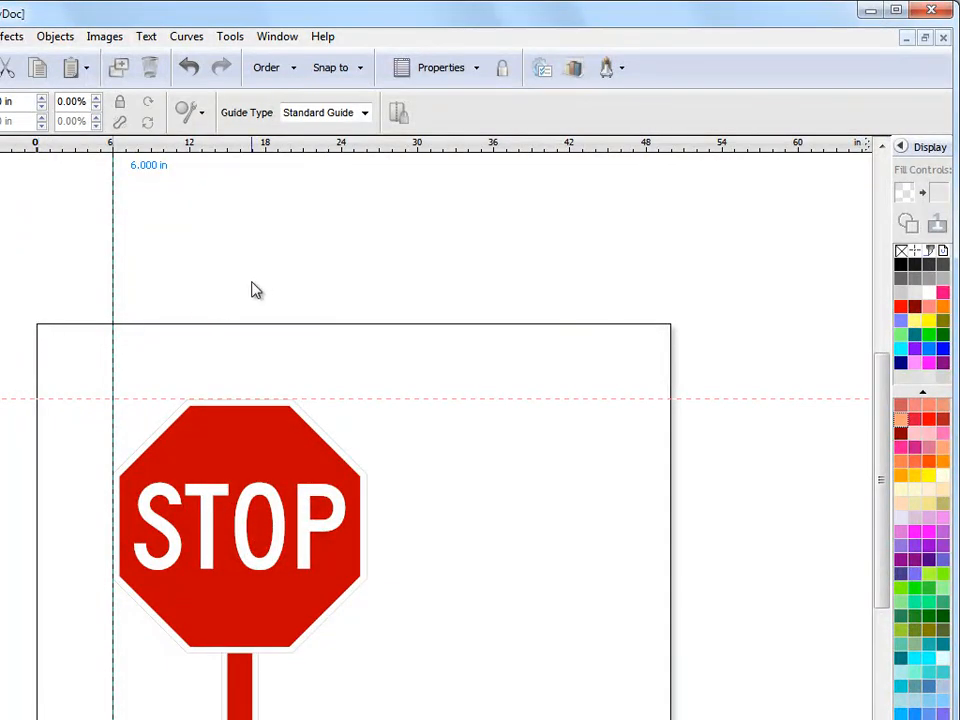
click(364, 112)
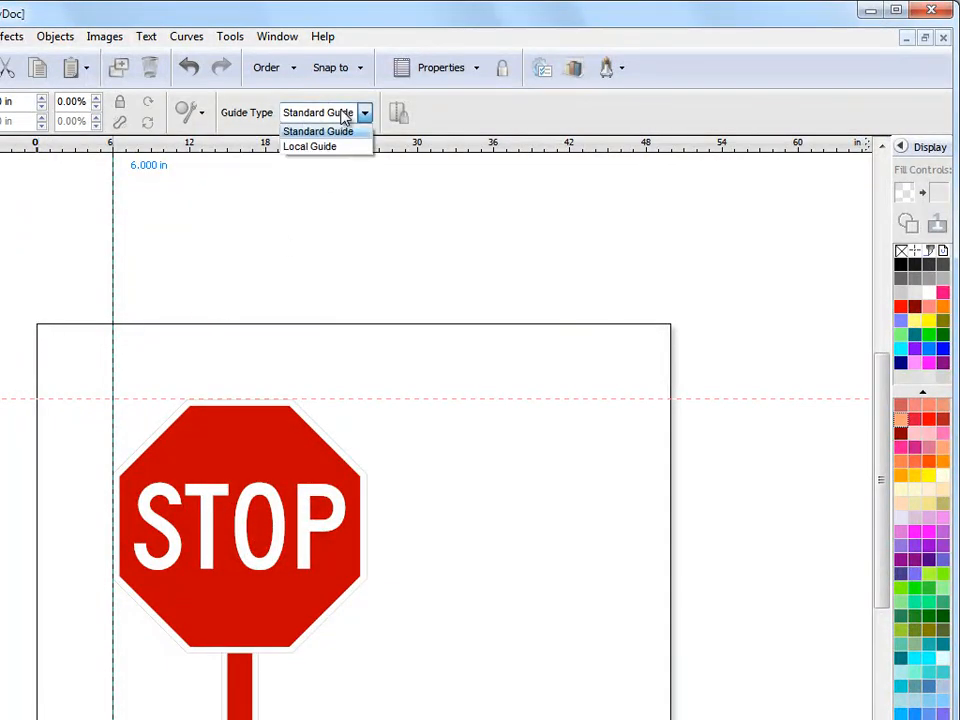
click(308, 146)
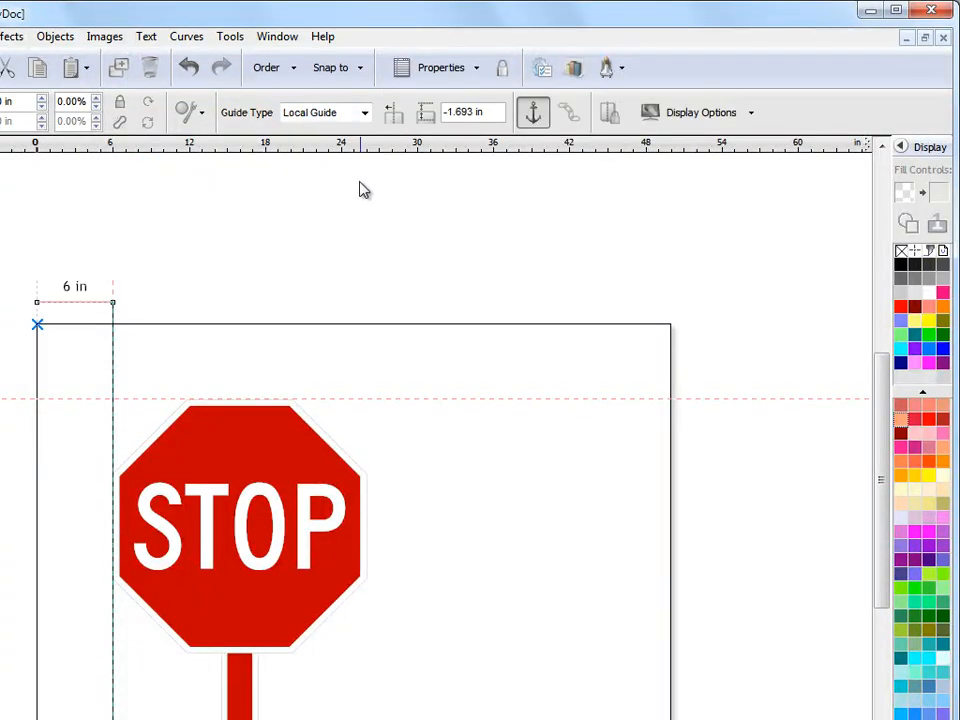
mouse_move(40, 328)
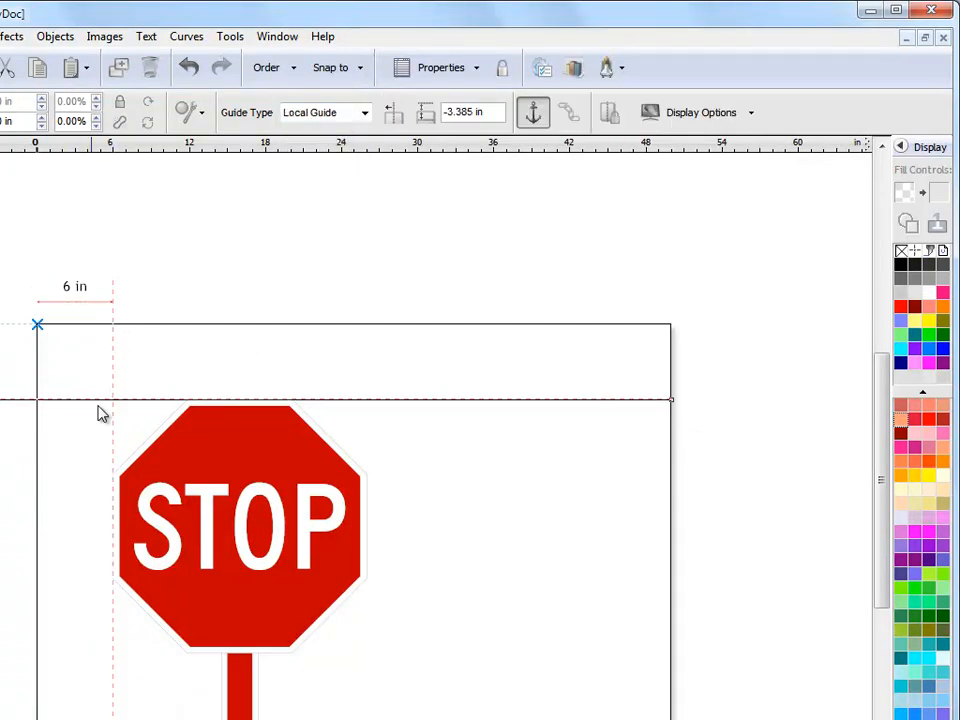
mouse_move(40, 330)
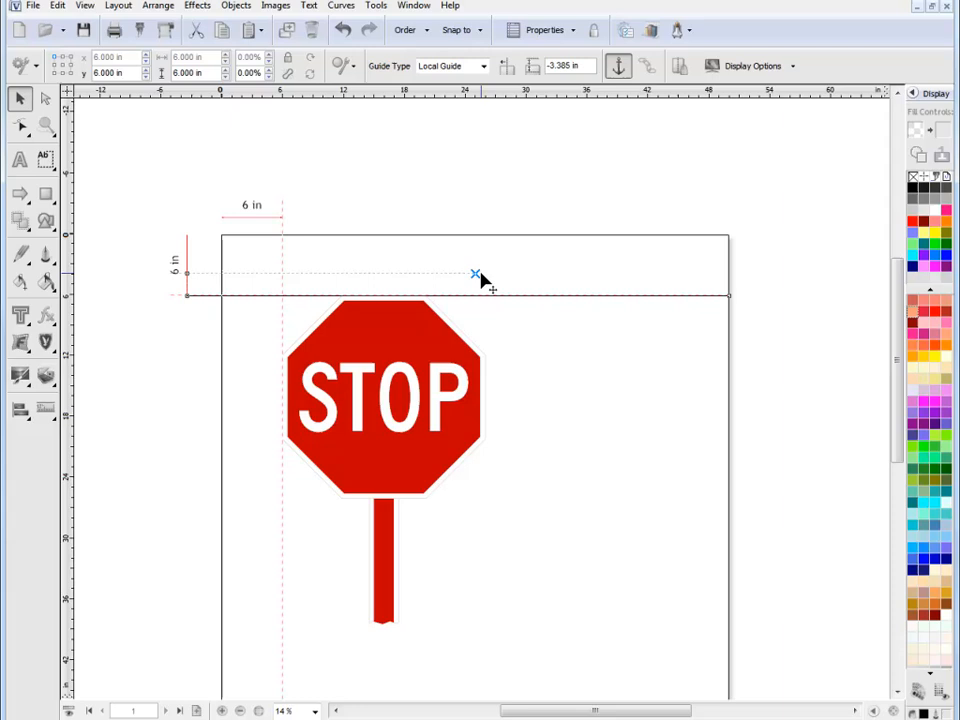
scroll(up, 3)
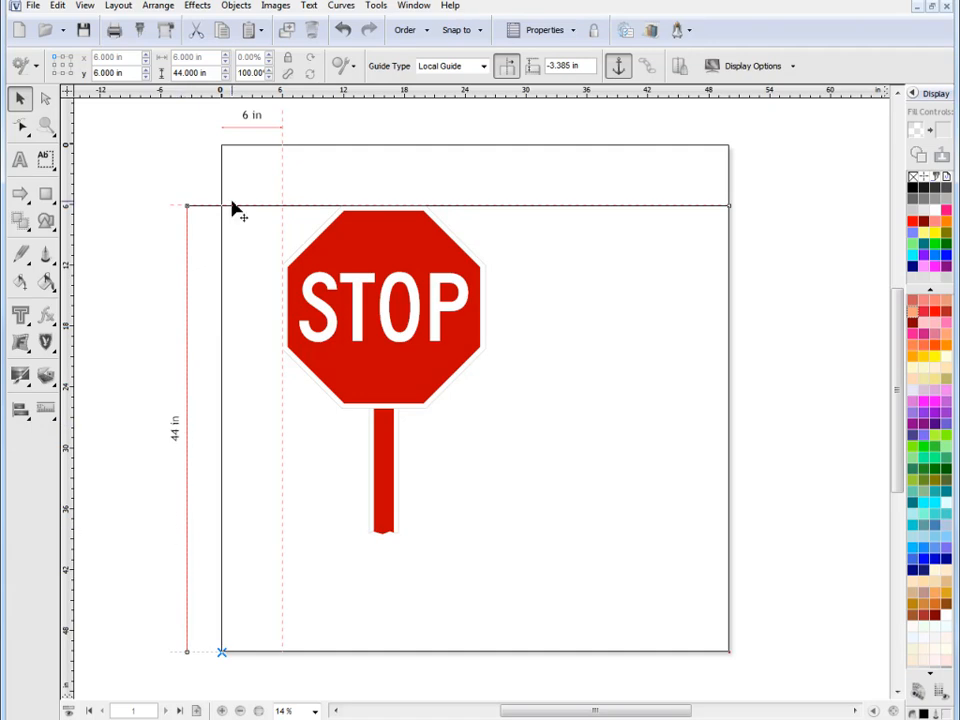
mouse_move(136, 156)
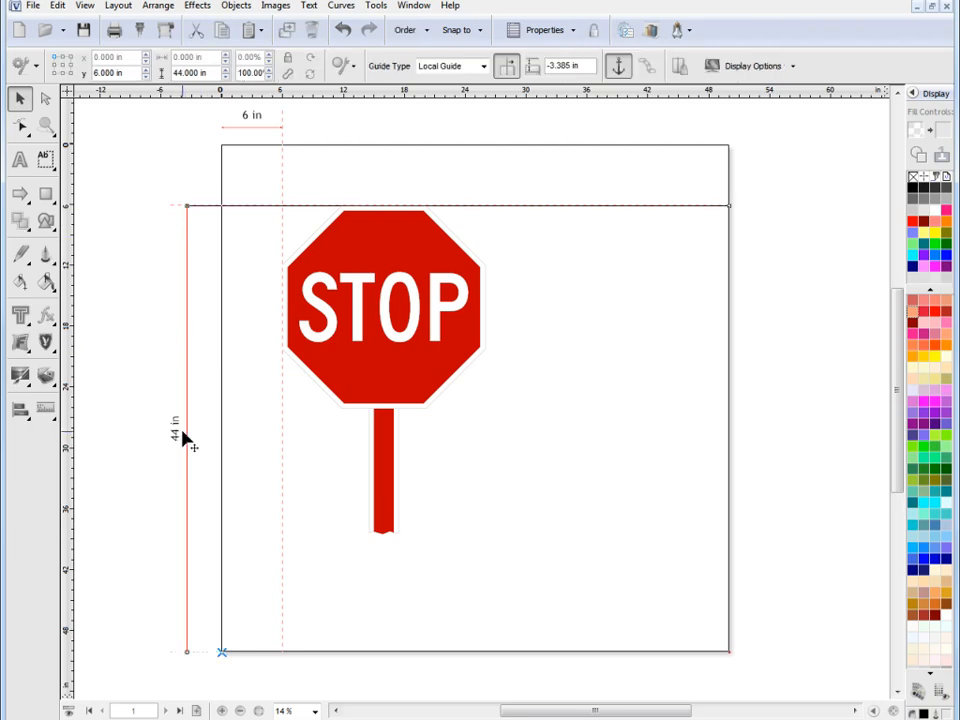
mouse_move(204, 456)
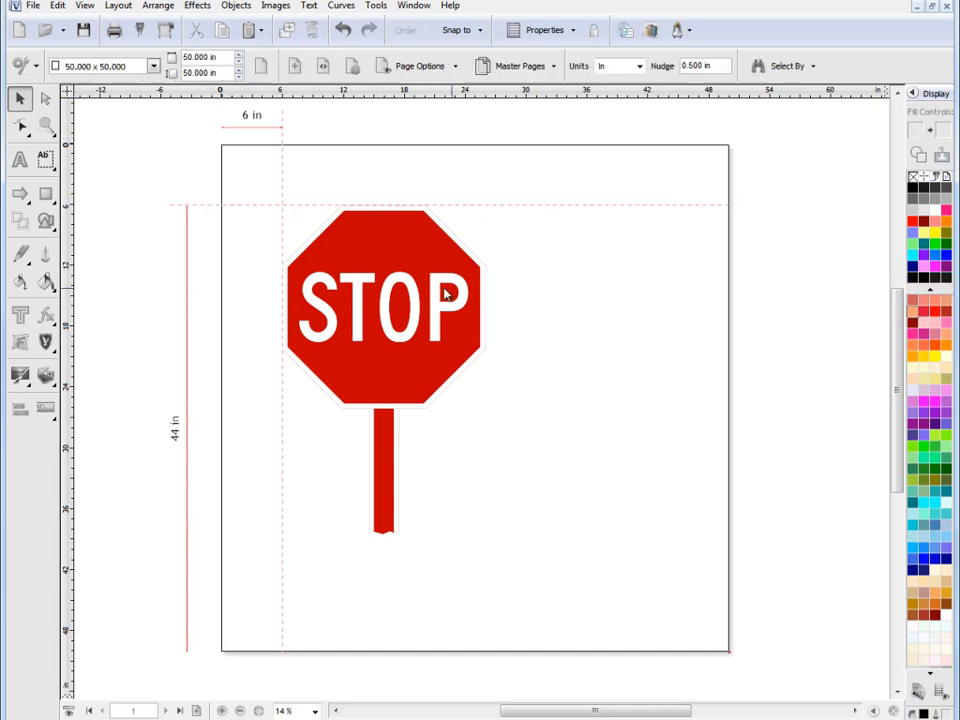
mouse_move(224, 156)
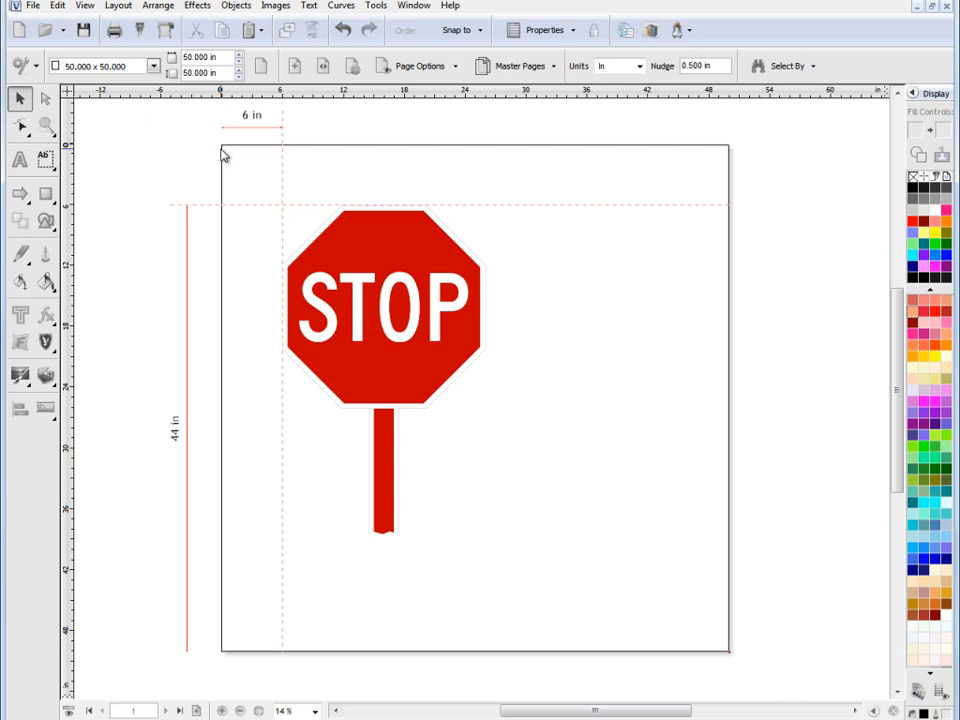
mouse_move(248, 476)
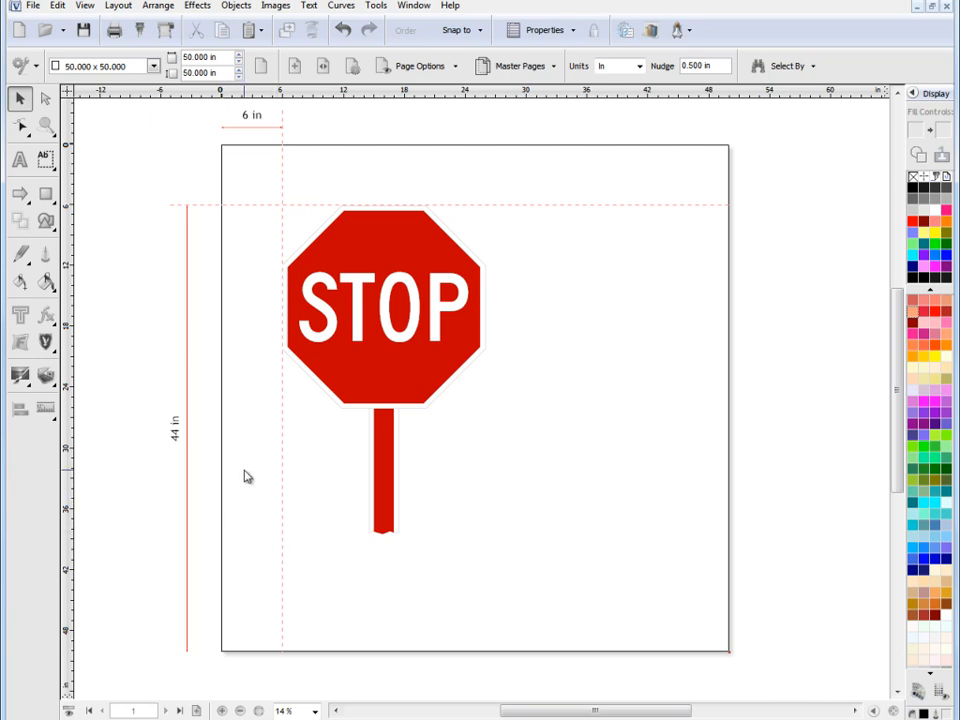
mouse_move(592, 556)
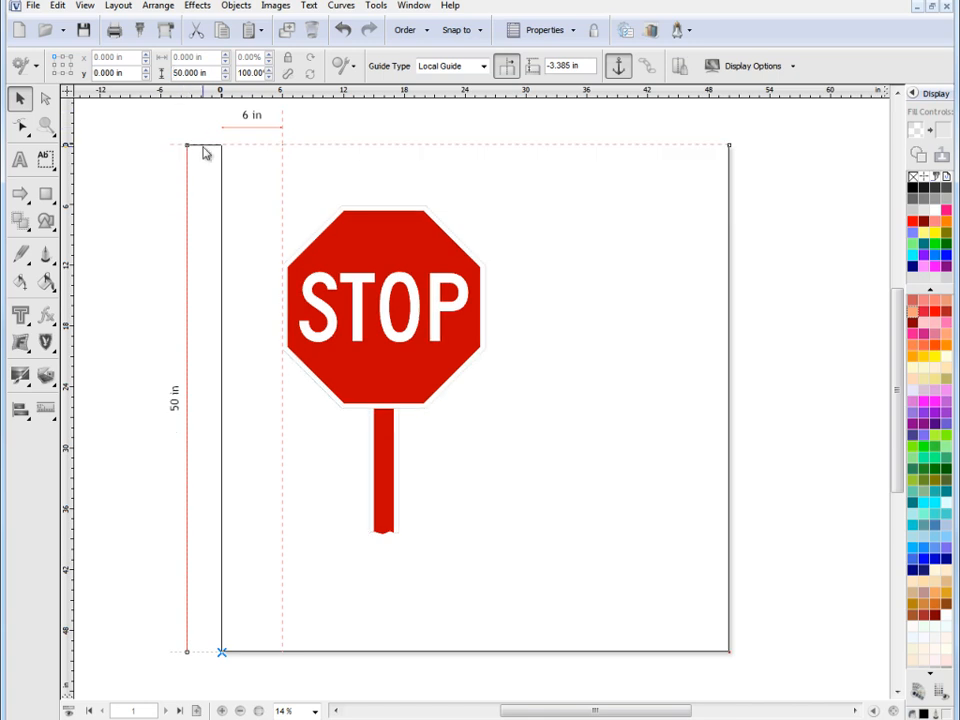
mouse_move(400, 142)
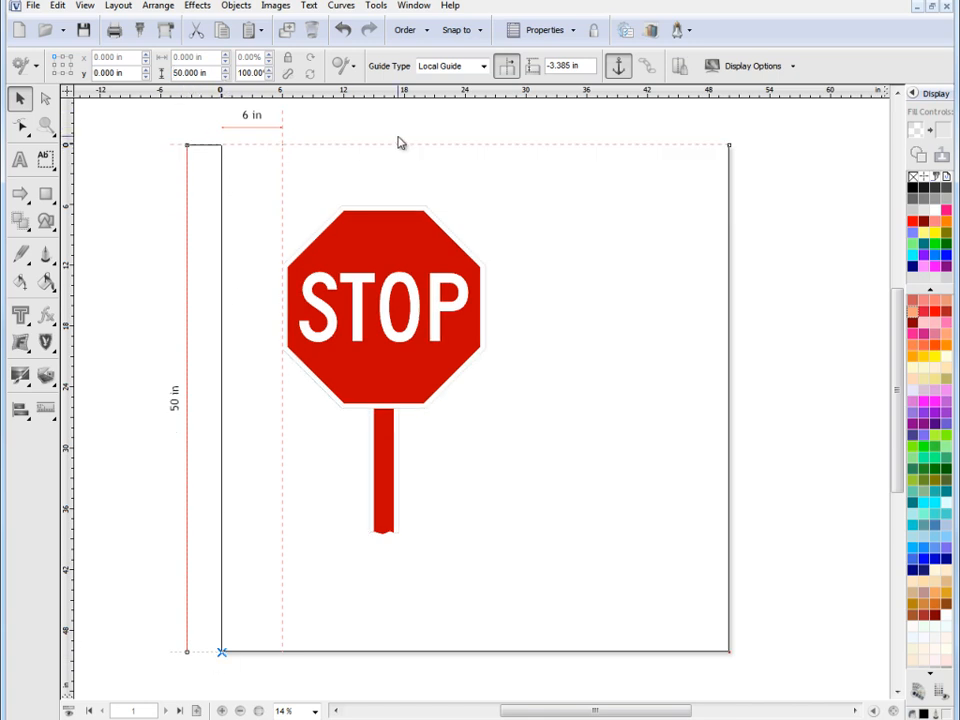
mouse_move(576, 280)
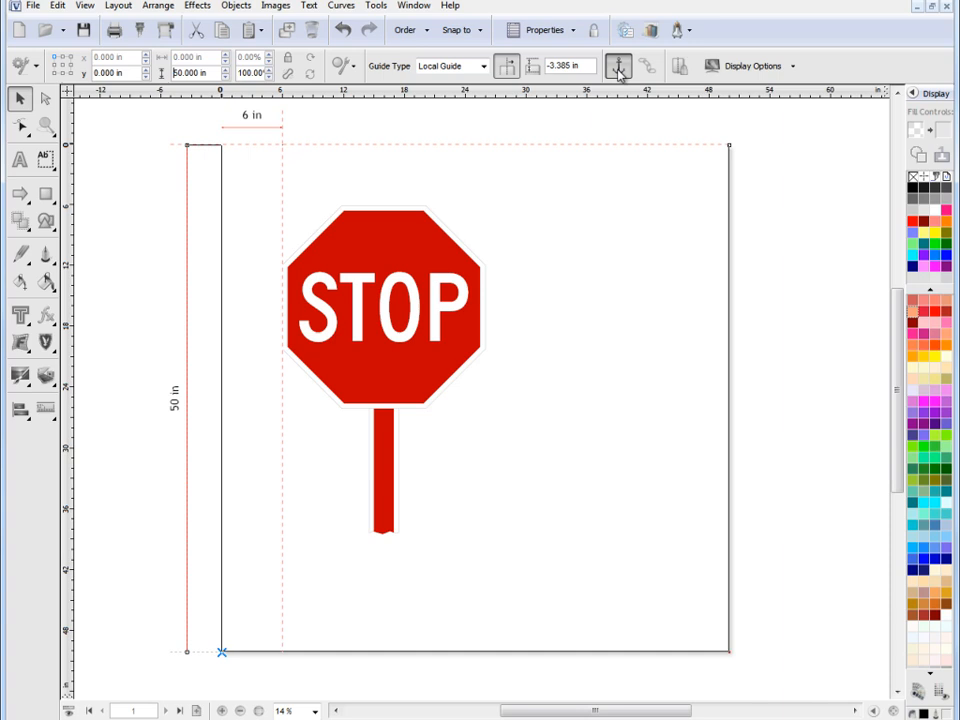
mouse_move(618, 66)
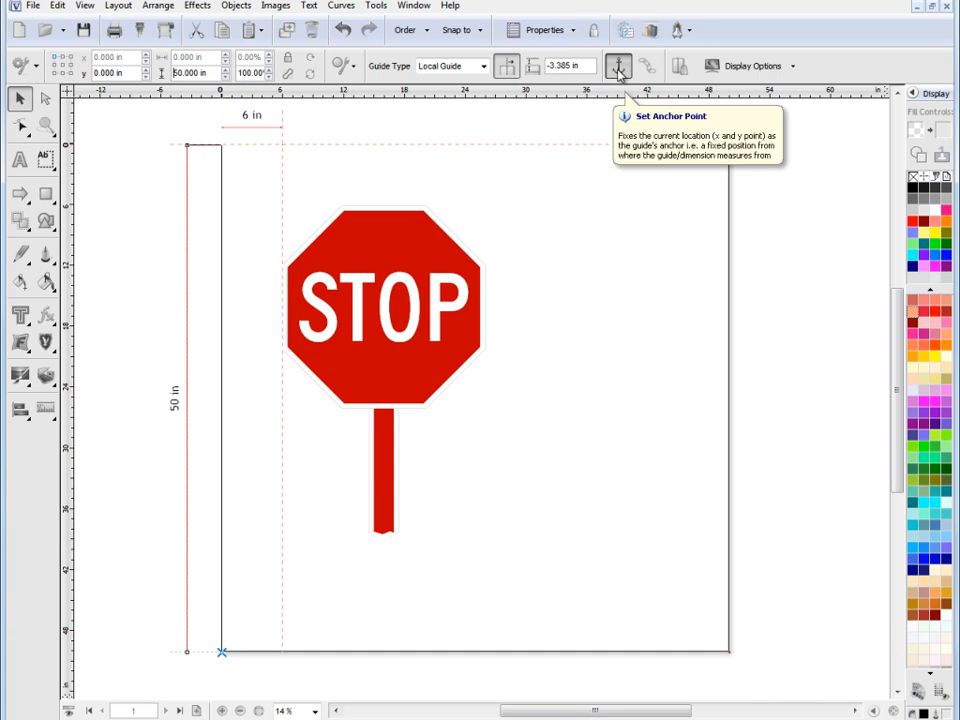
mouse_move(650, 72)
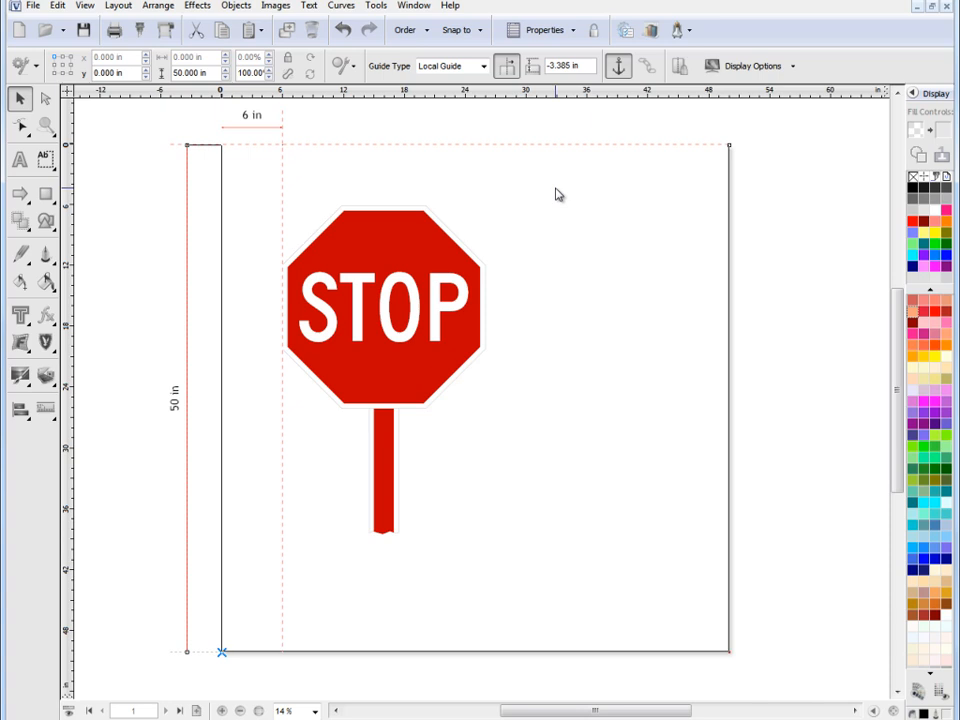
mouse_move(692, 254)
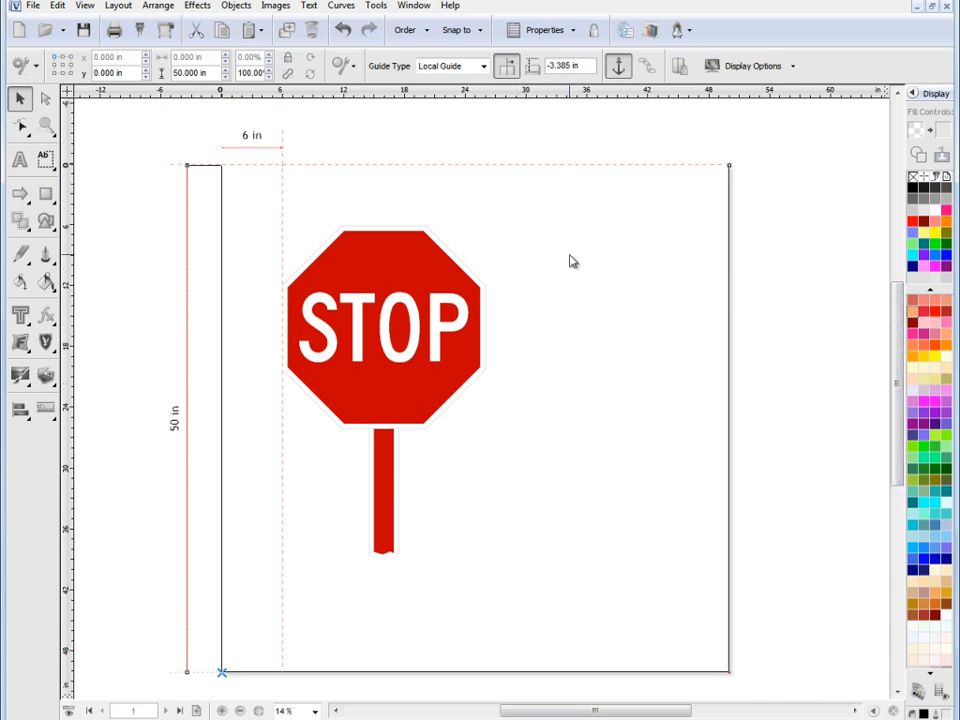
mouse_move(560, 260)
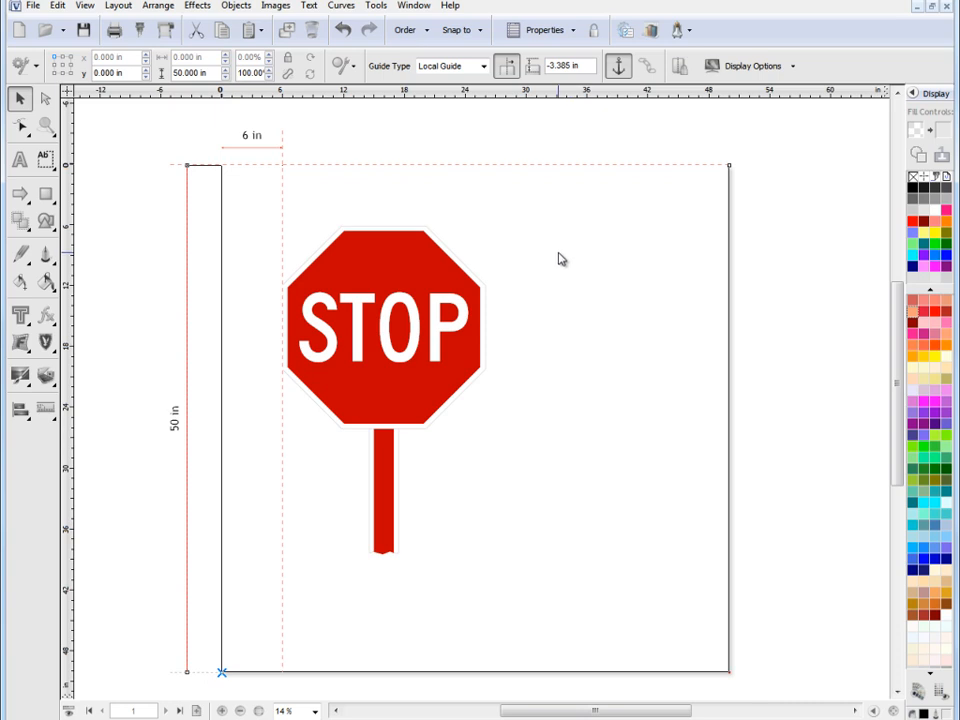
mouse_move(216, 236)
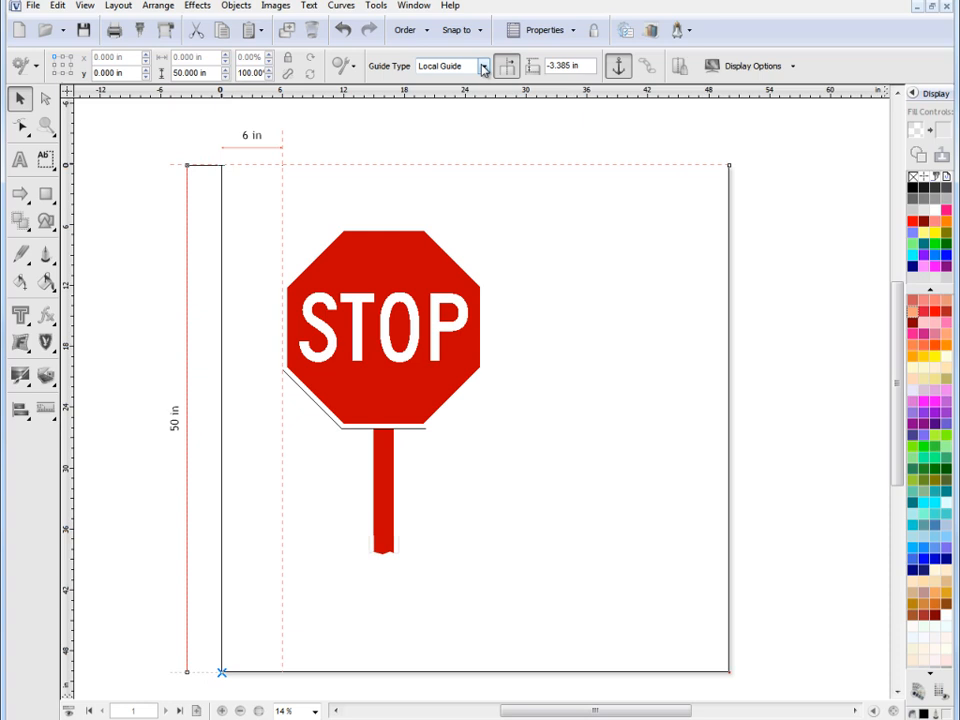
Step: Delete the anchored local guide, its 6-inch dimension and the remaining guide lines
click(484, 66)
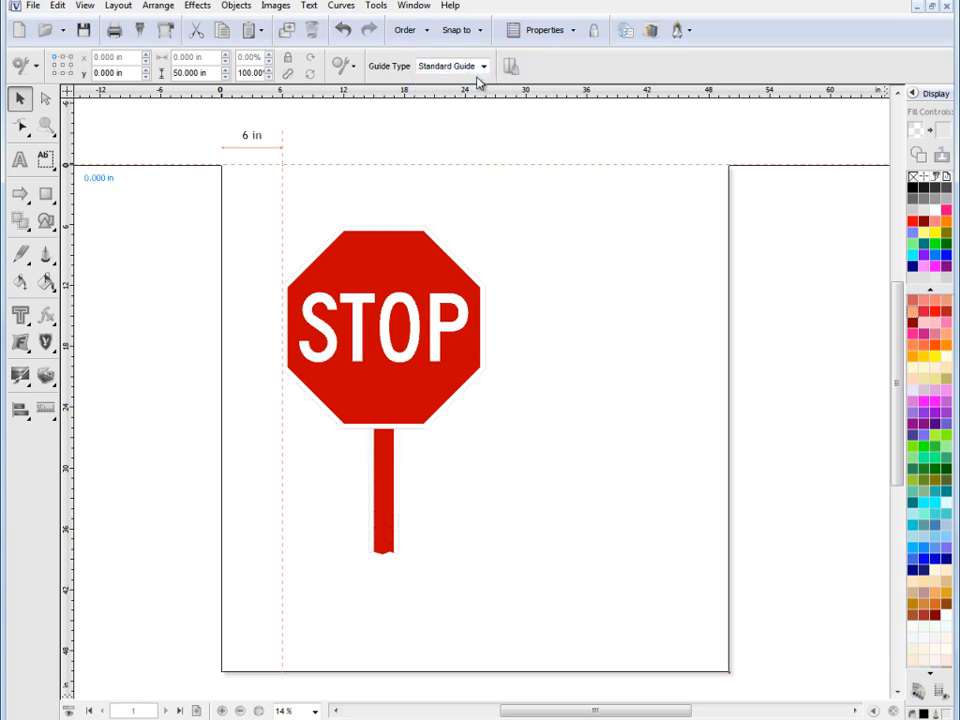
click(484, 66)
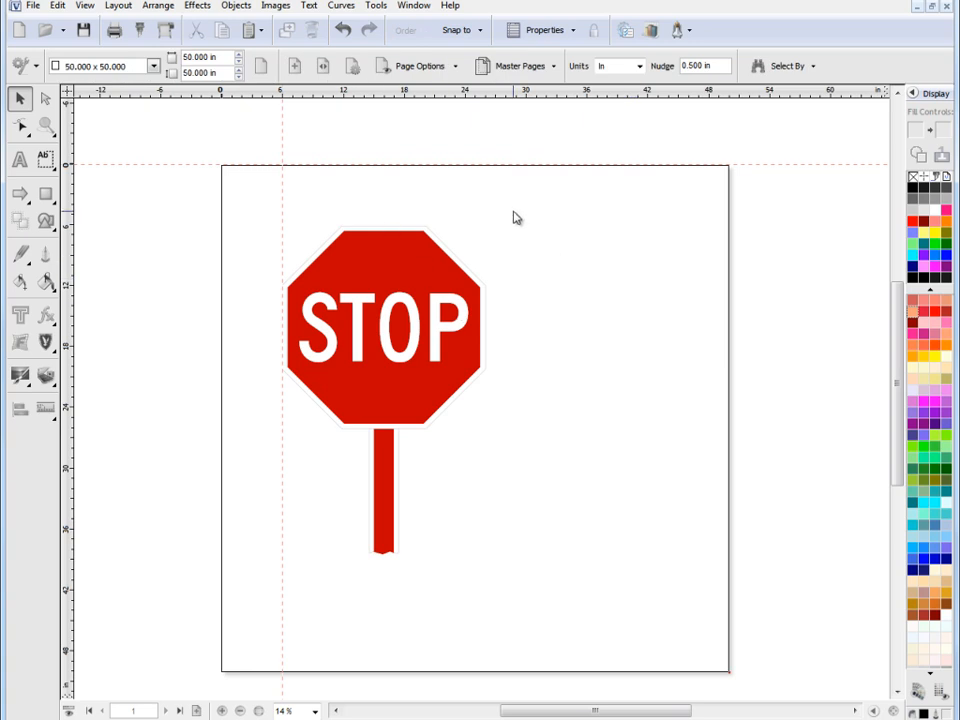
click(420, 64)
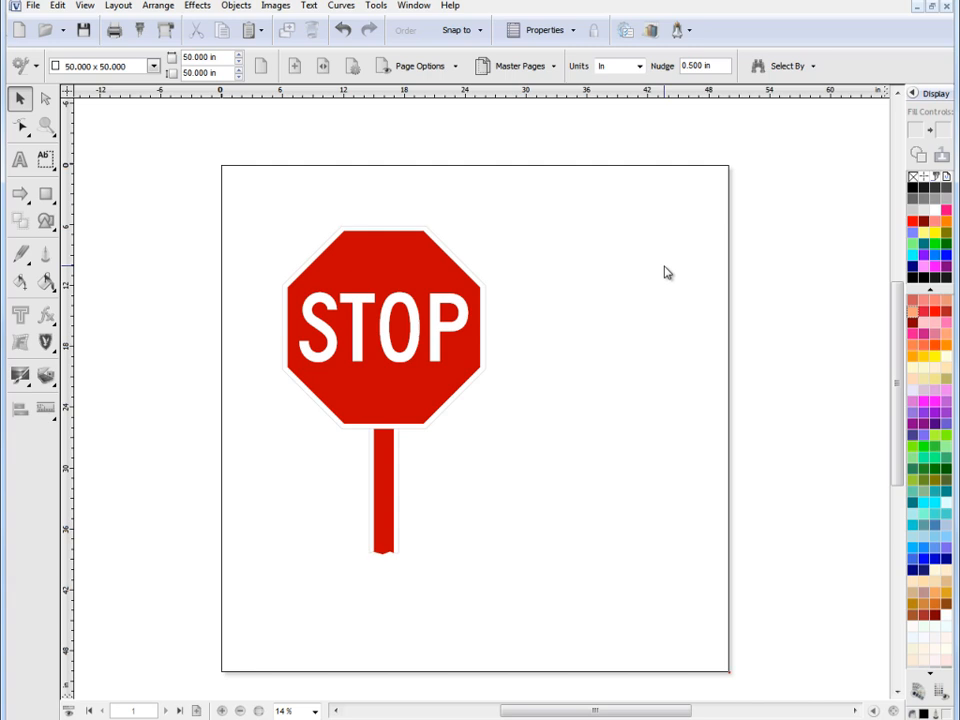
mouse_move(560, 232)
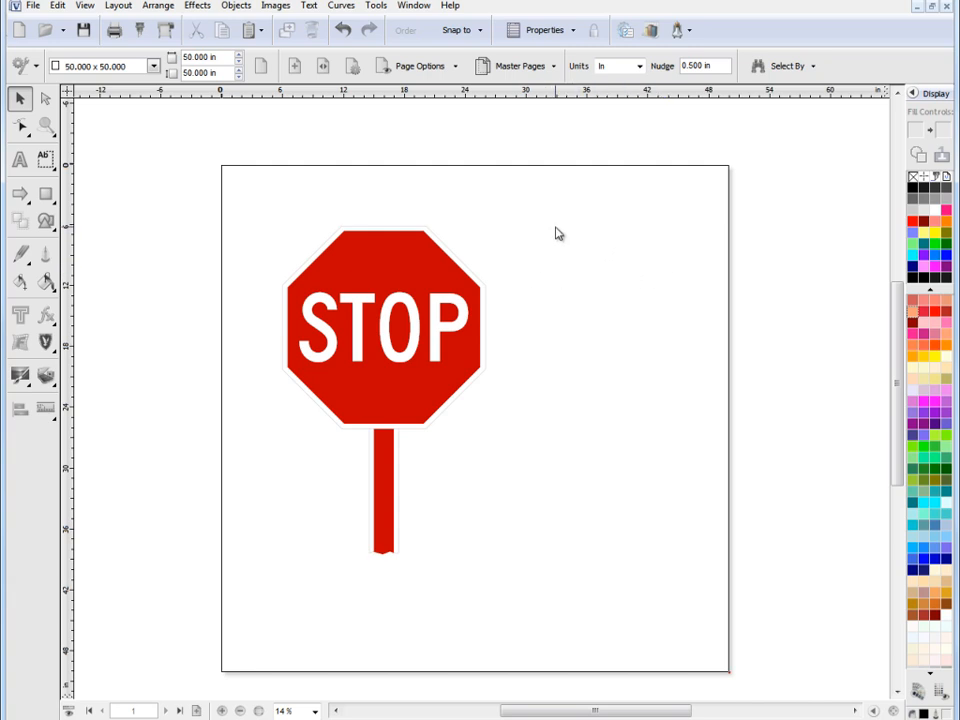
mouse_move(530, 246)
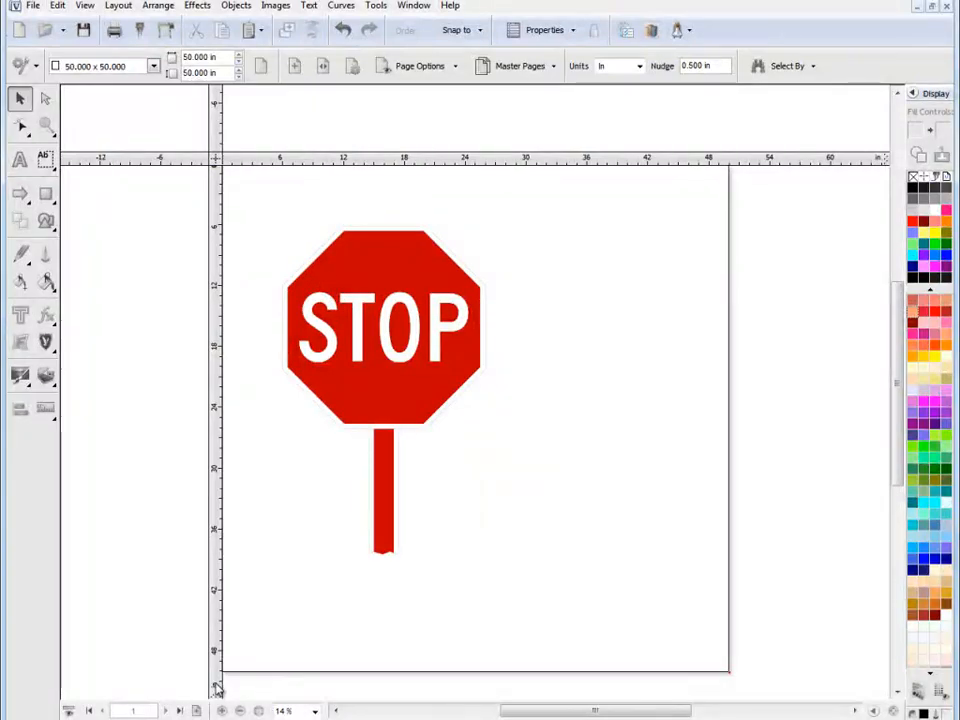
mouse_move(700, 356)
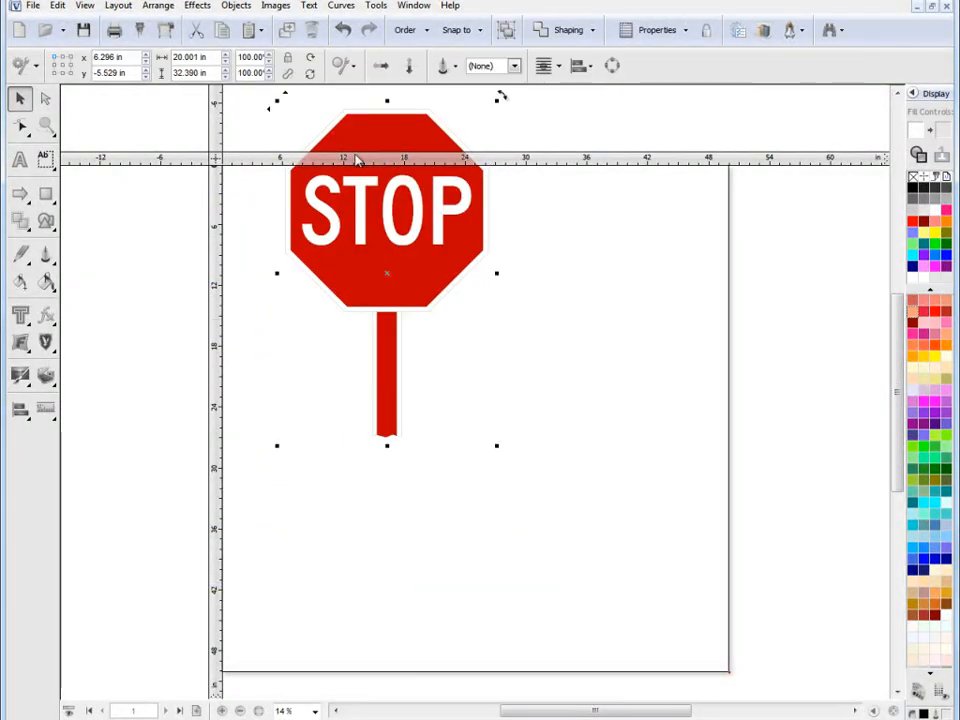
Step: Drag the stop sign down toward the upper middle of the page
drag(388, 272, 434, 384)
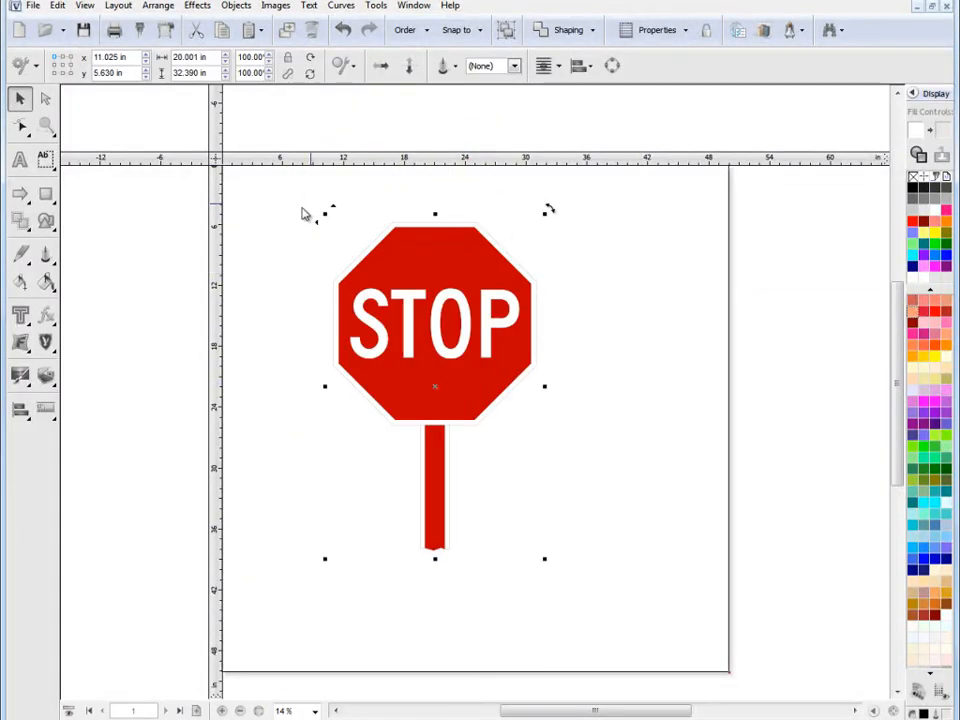
mouse_move(264, 256)
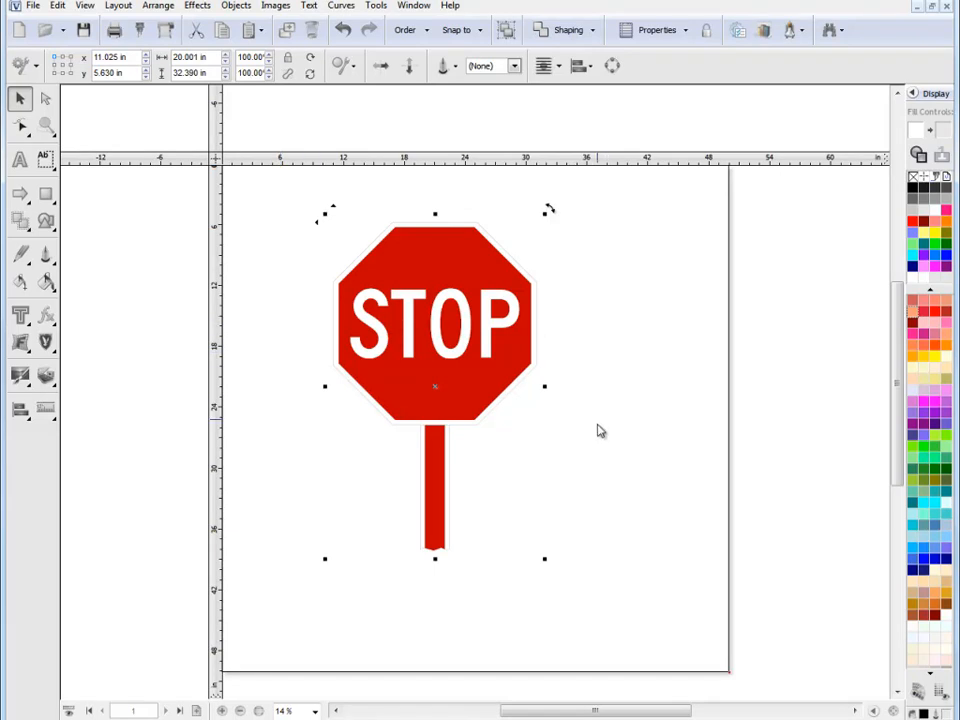
mouse_move(300, 452)
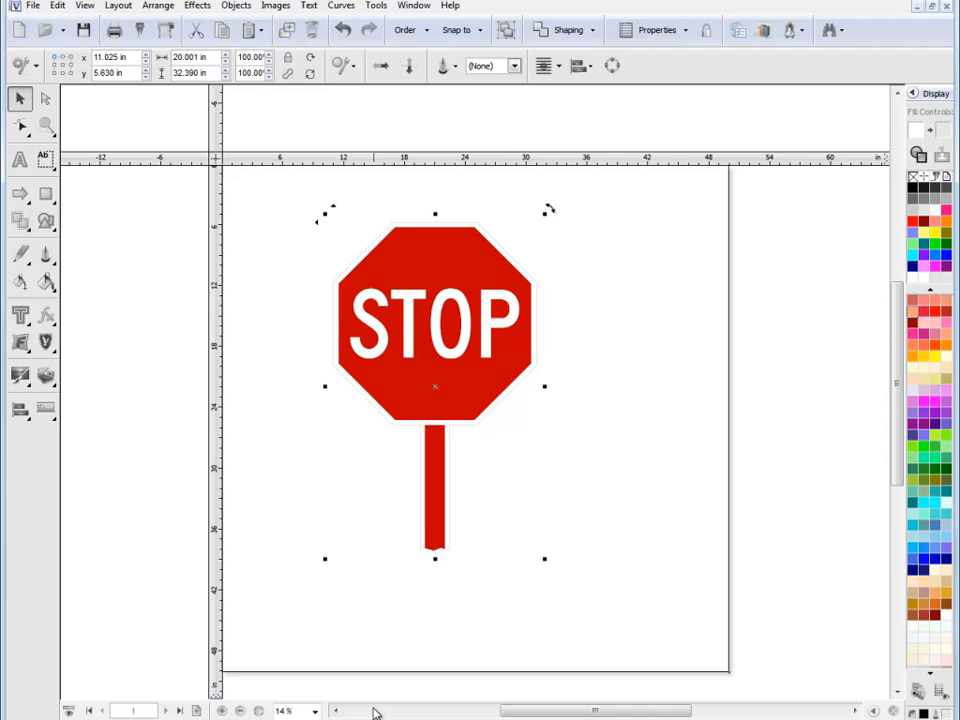
mouse_move(624, 390)
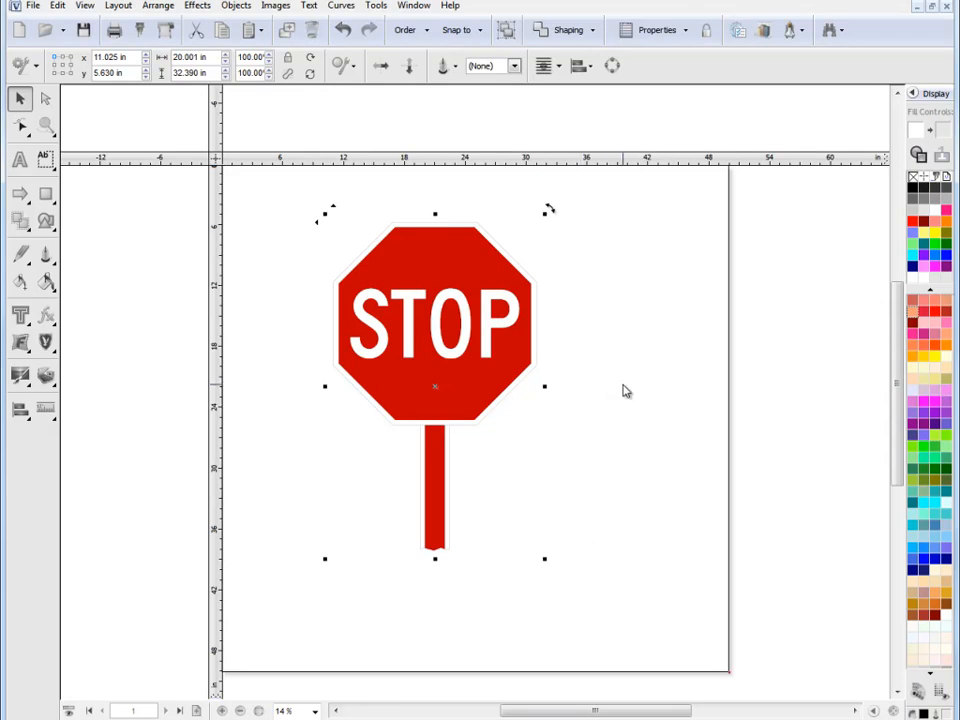
mouse_move(218, 164)
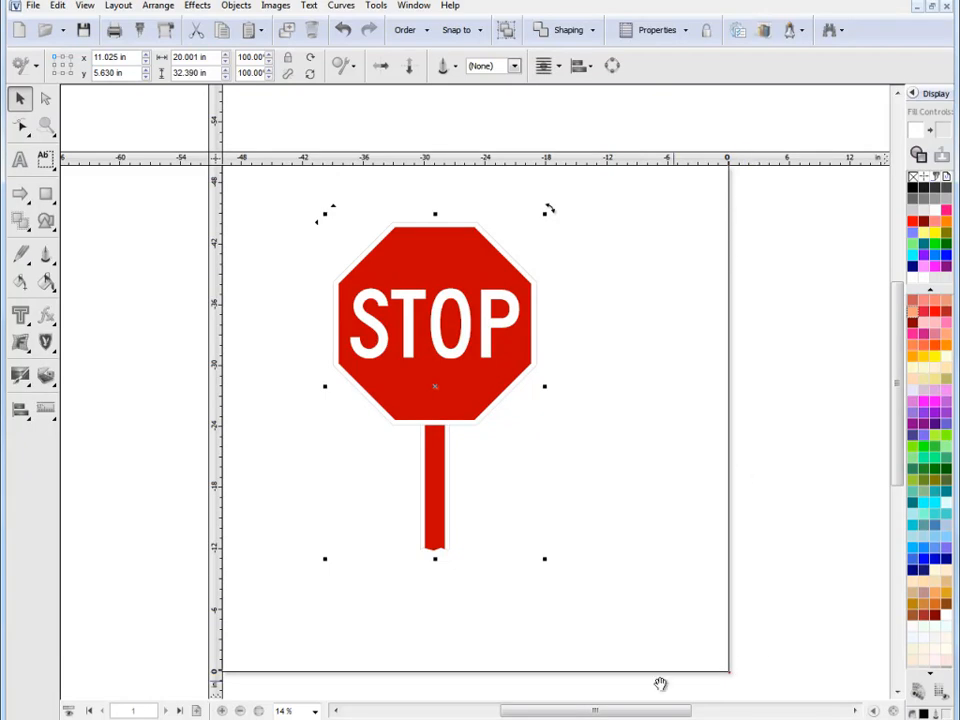
mouse_move(738, 680)
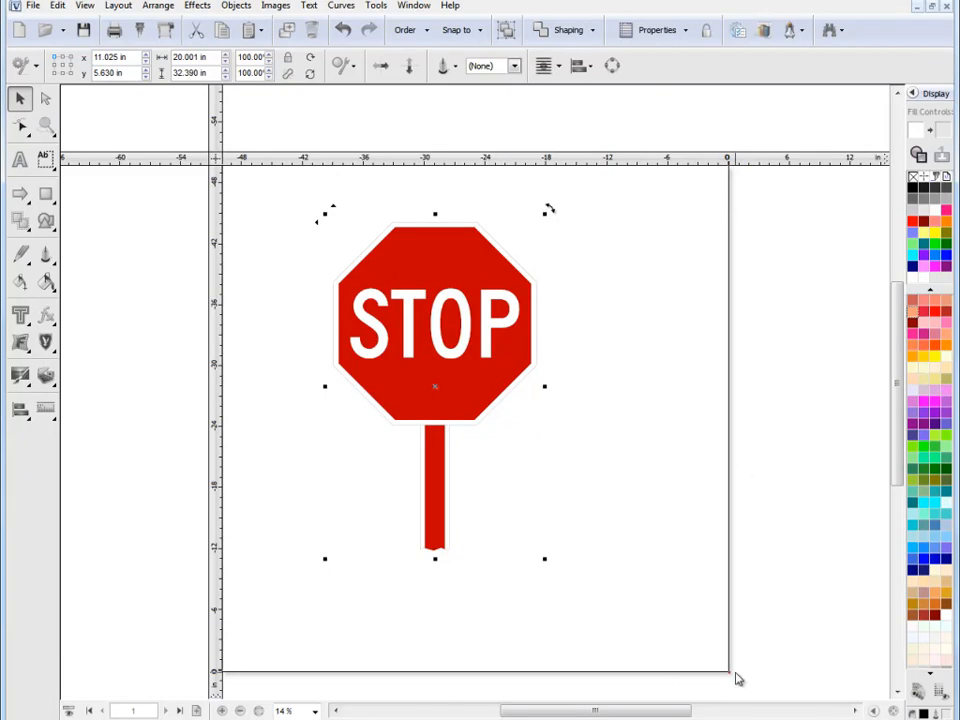
mouse_move(756, 708)
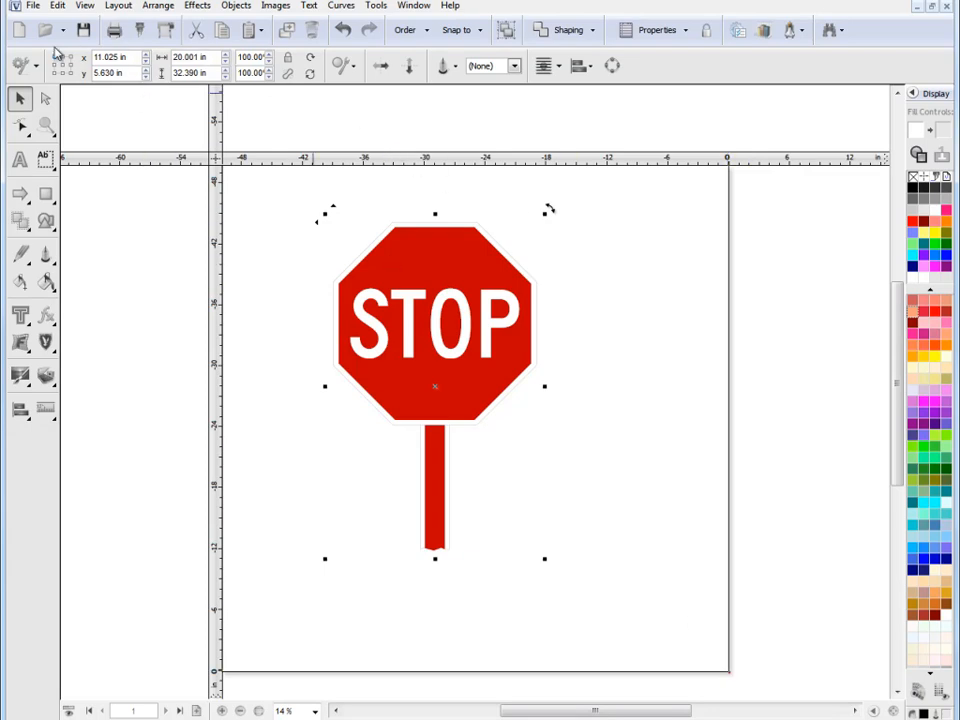
mouse_move(76, 76)
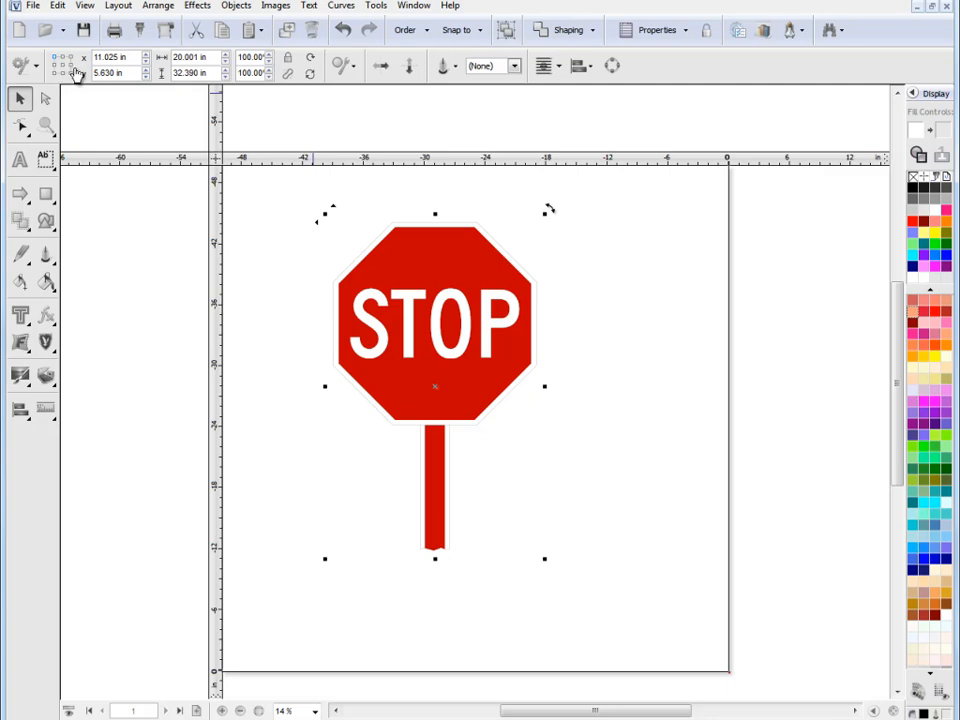
mouse_move(156, 90)
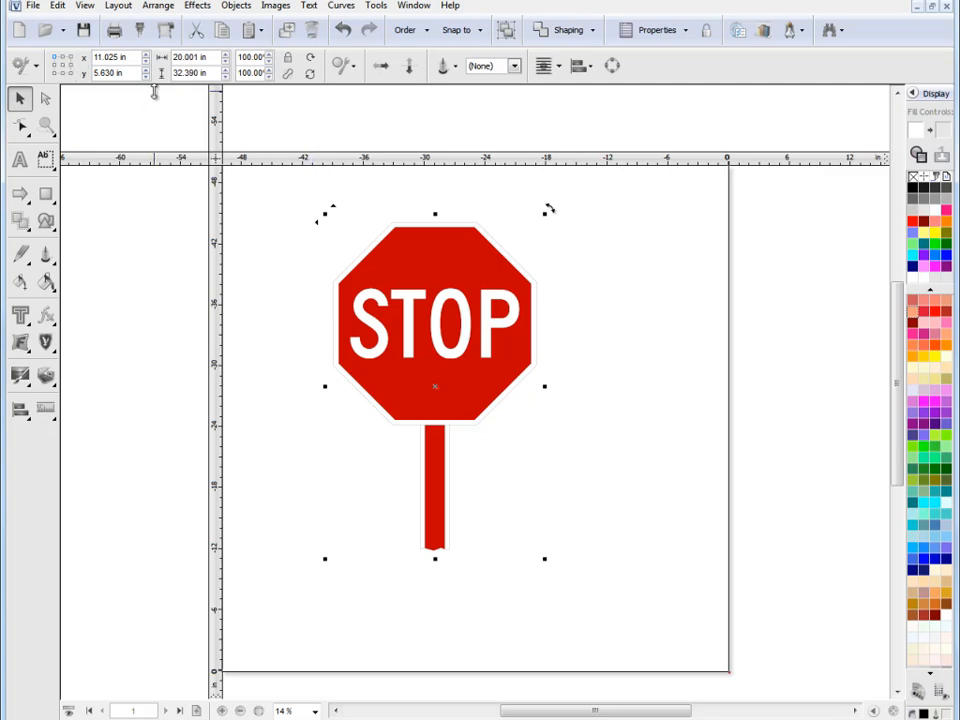
mouse_move(136, 82)
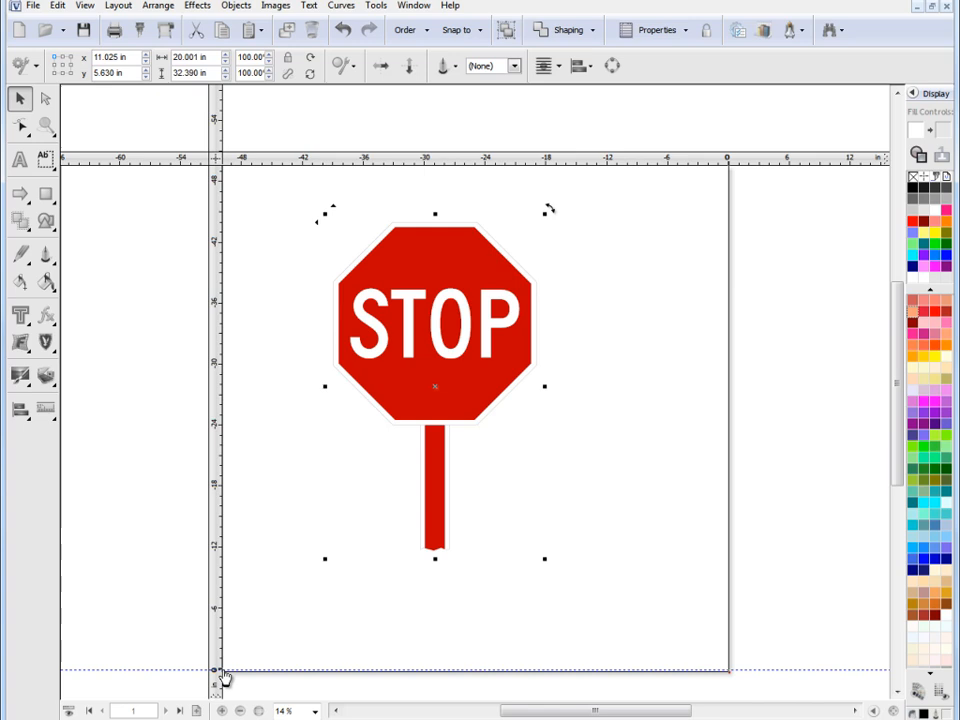
mouse_move(344, 252)
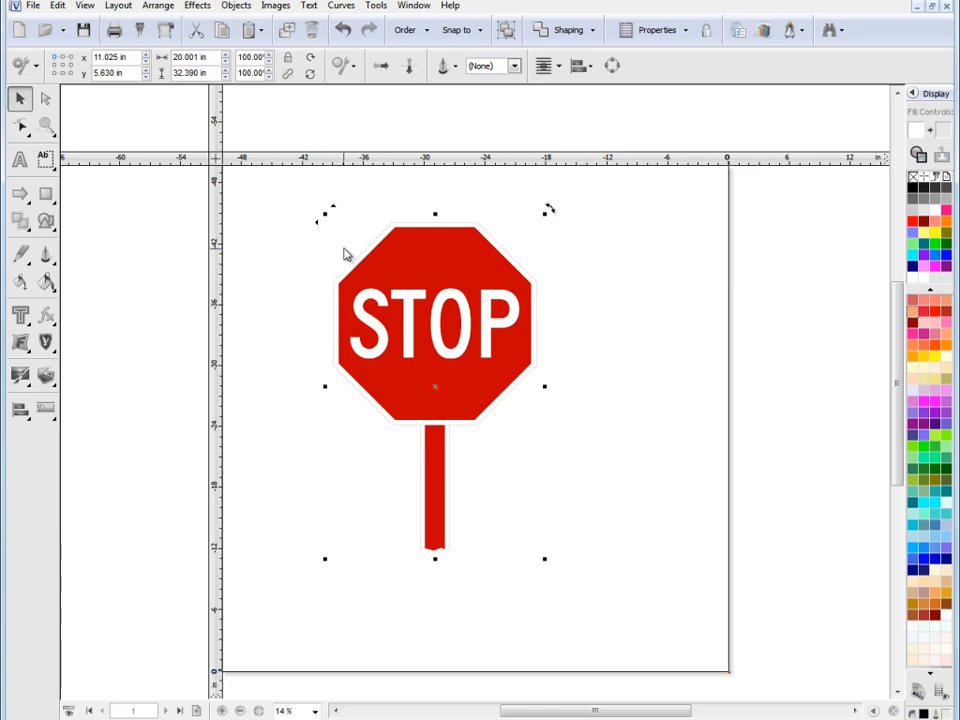
mouse_move(624, 248)
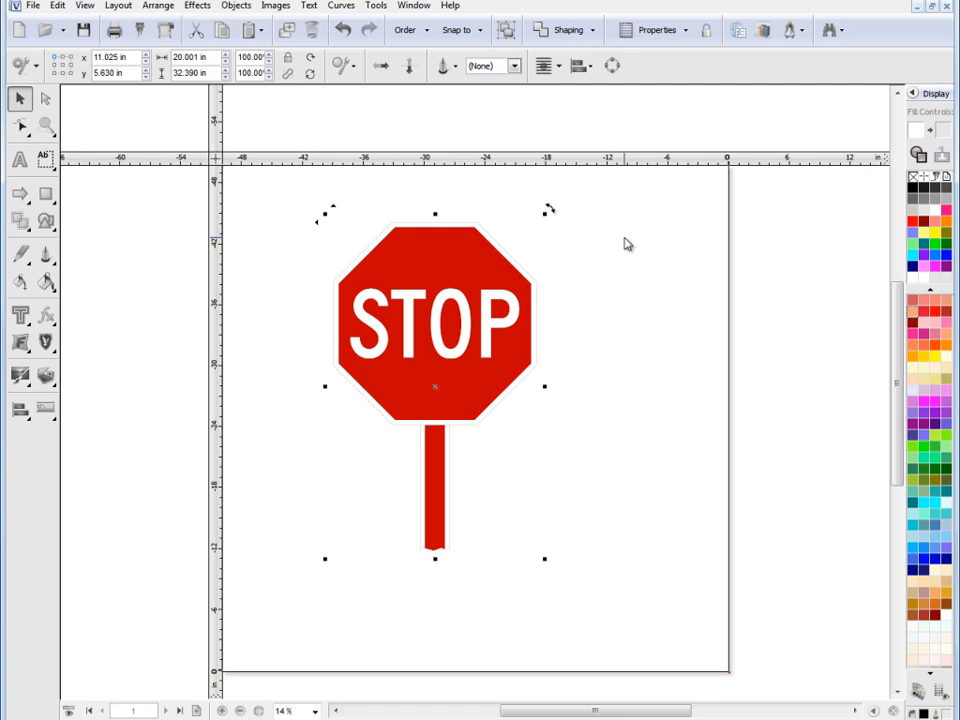
mouse_move(630, 240)
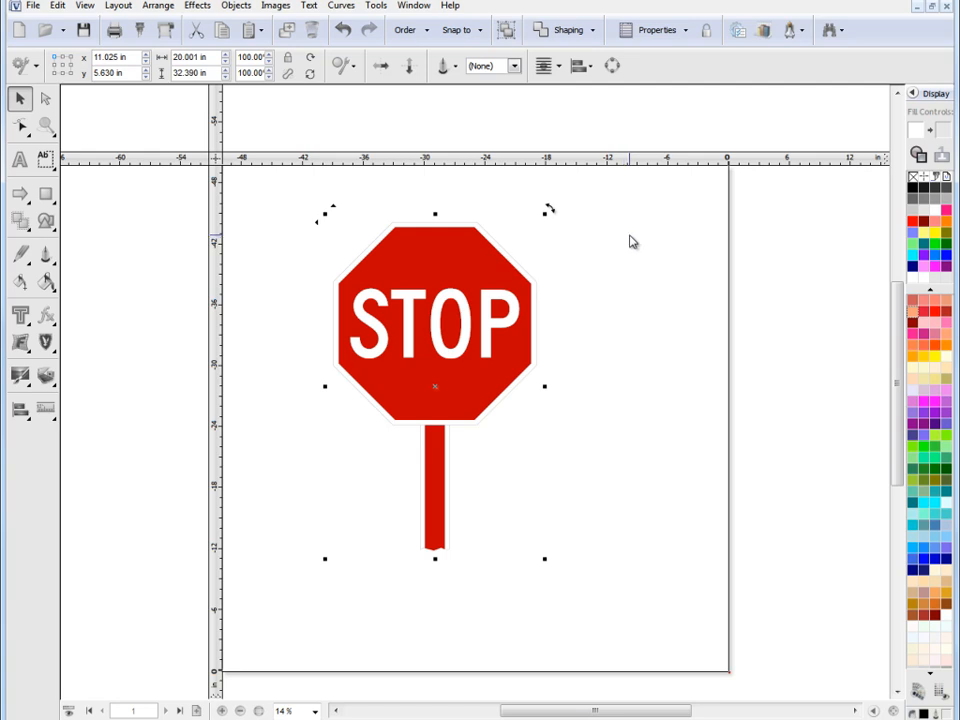